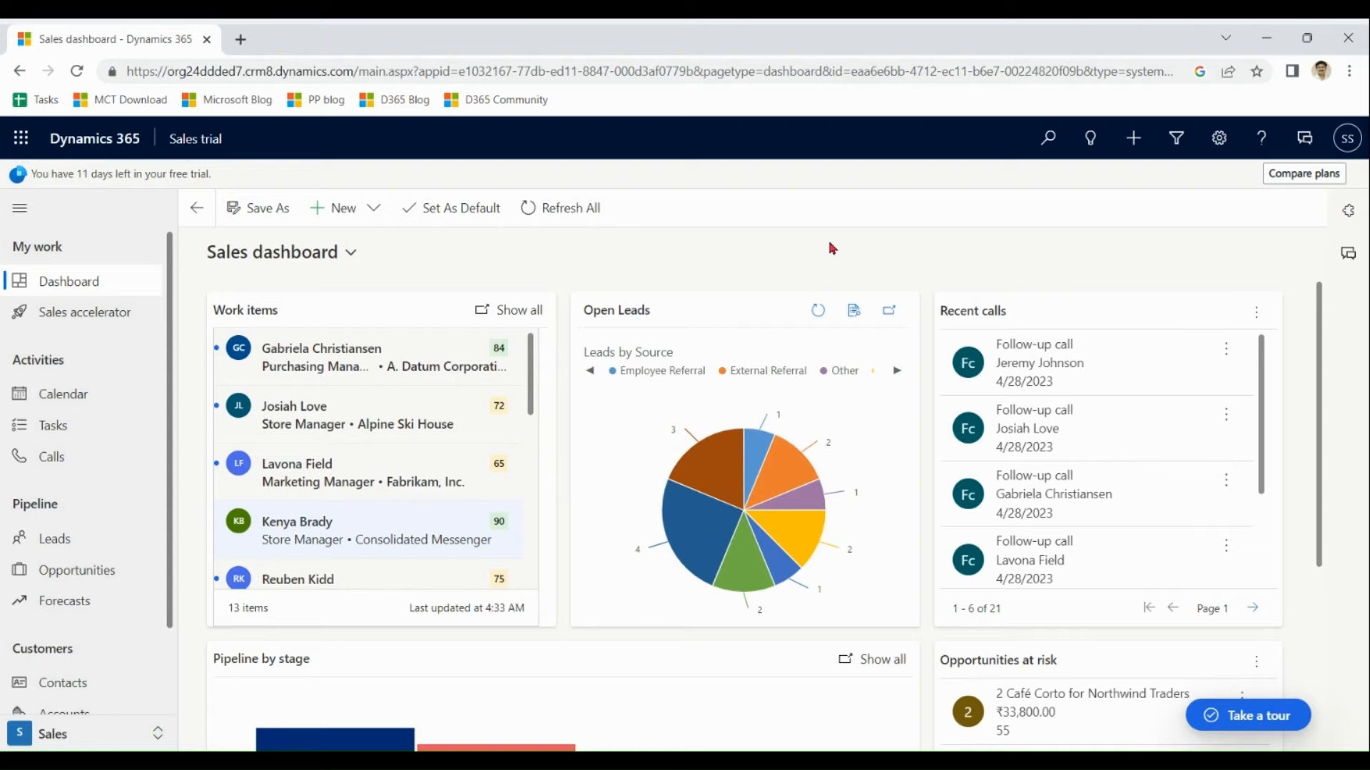
pyautogui.moveTo(1305, 315)
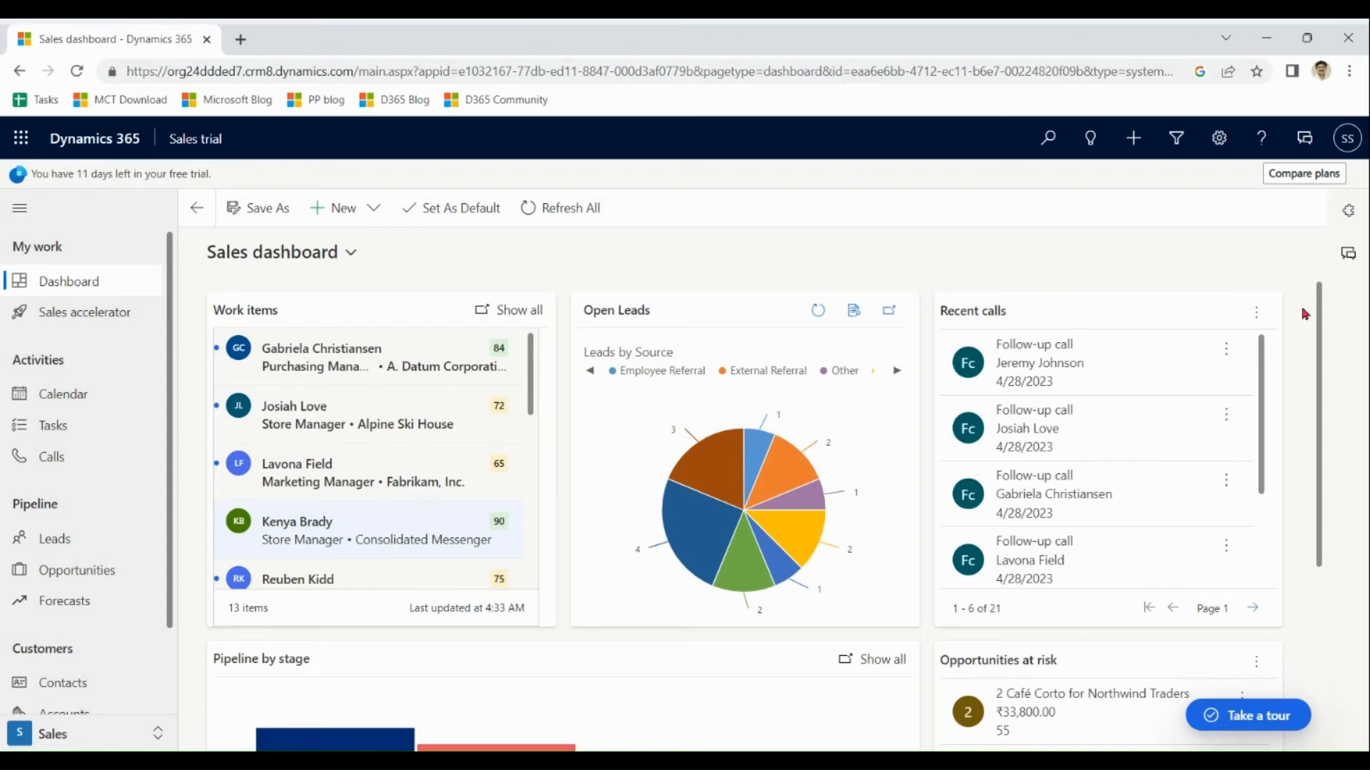
pyautogui.moveTo(754, 405)
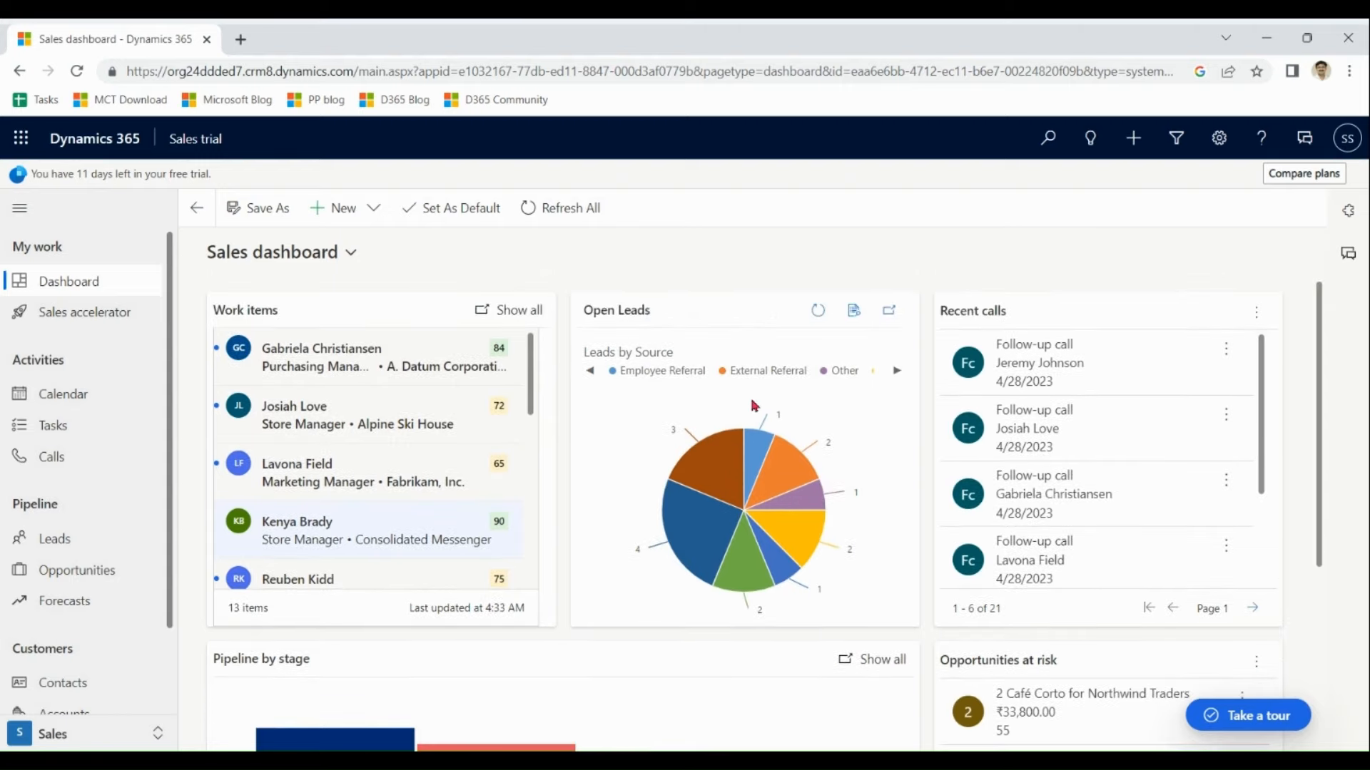
pyautogui.moveTo(753, 459)
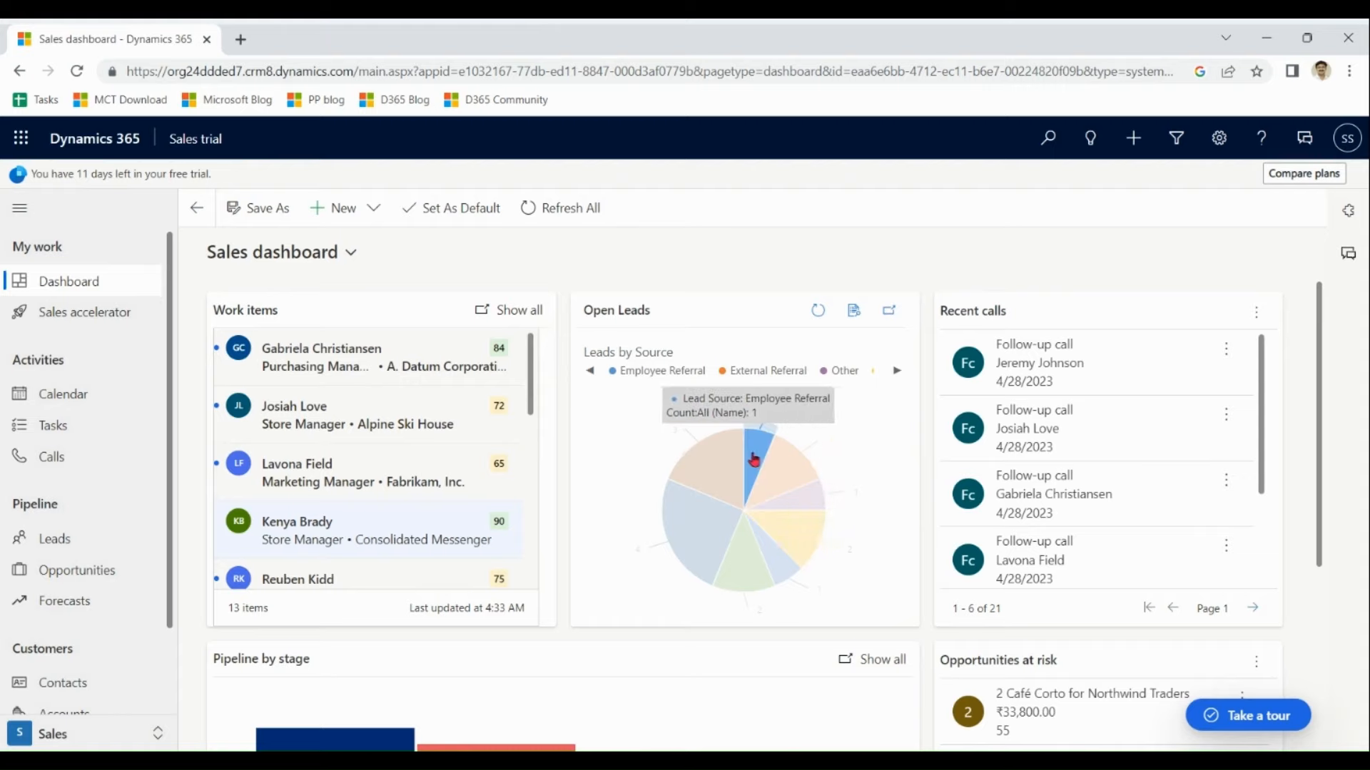
# Scroll up and down through the Sales app page
pyautogui.scroll(-3)
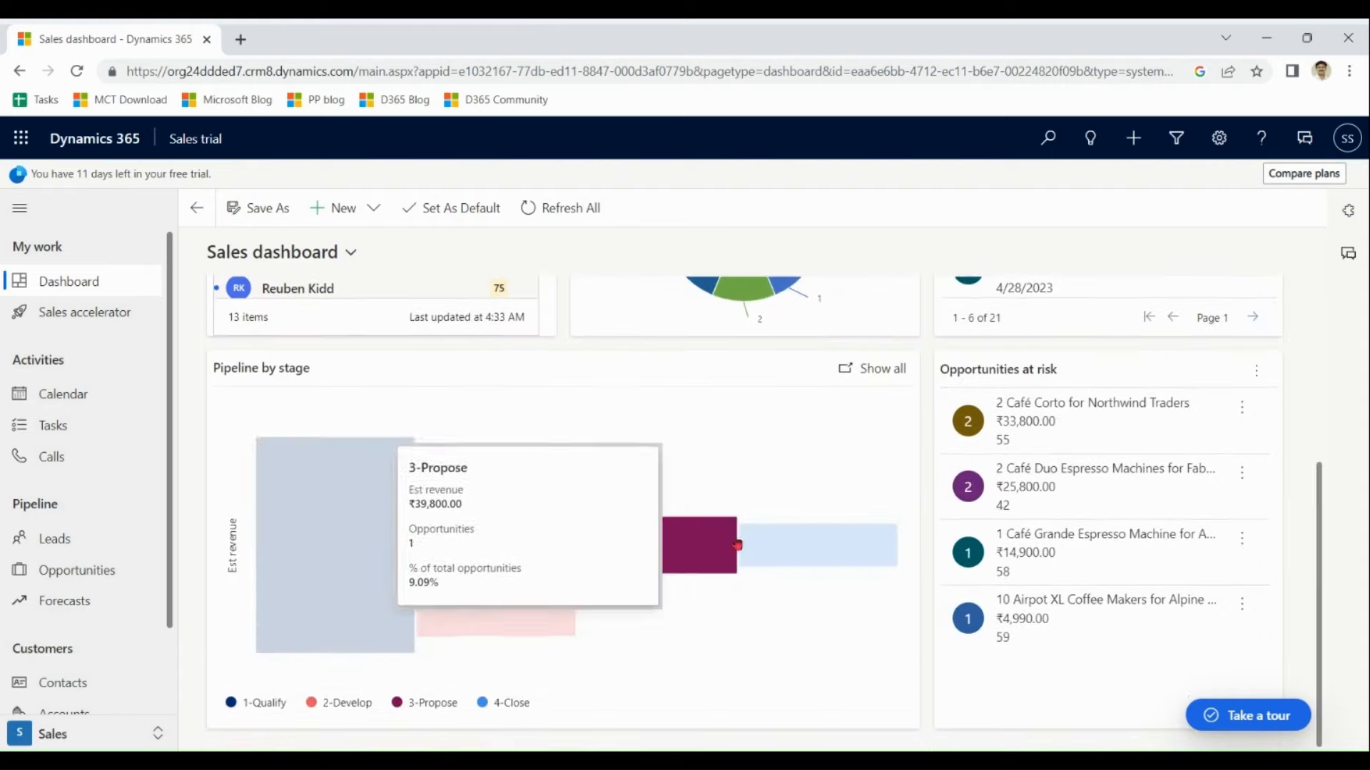
pyautogui.scroll(3)
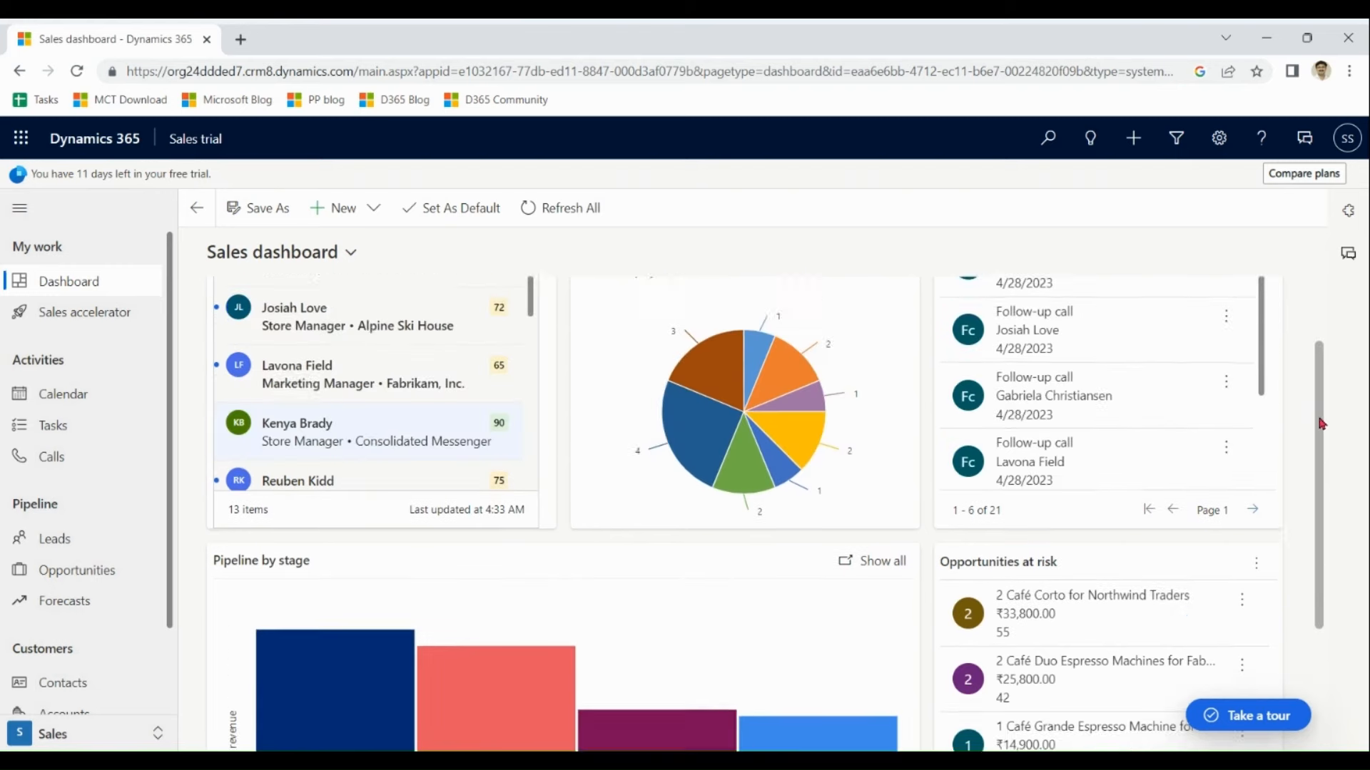
pyautogui.scroll(3)
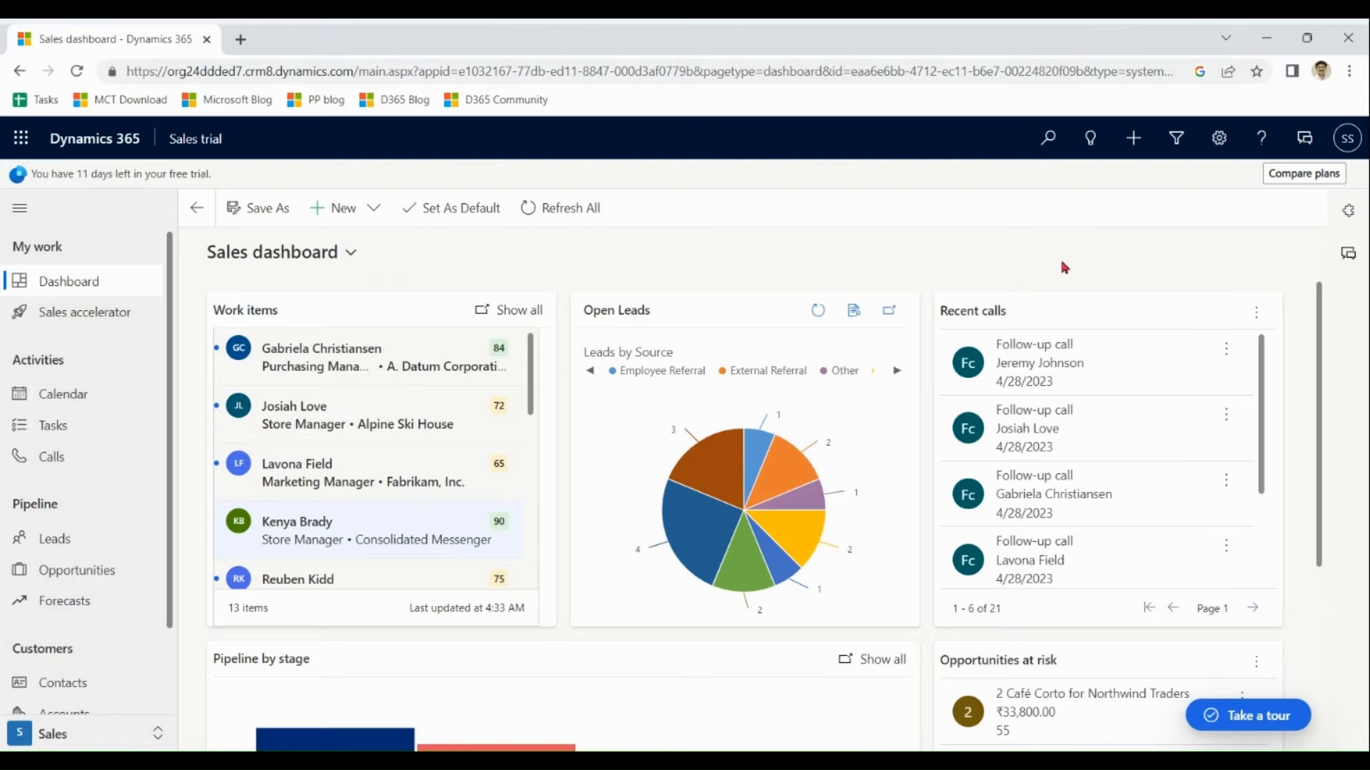
pyautogui.moveTo(172, 343)
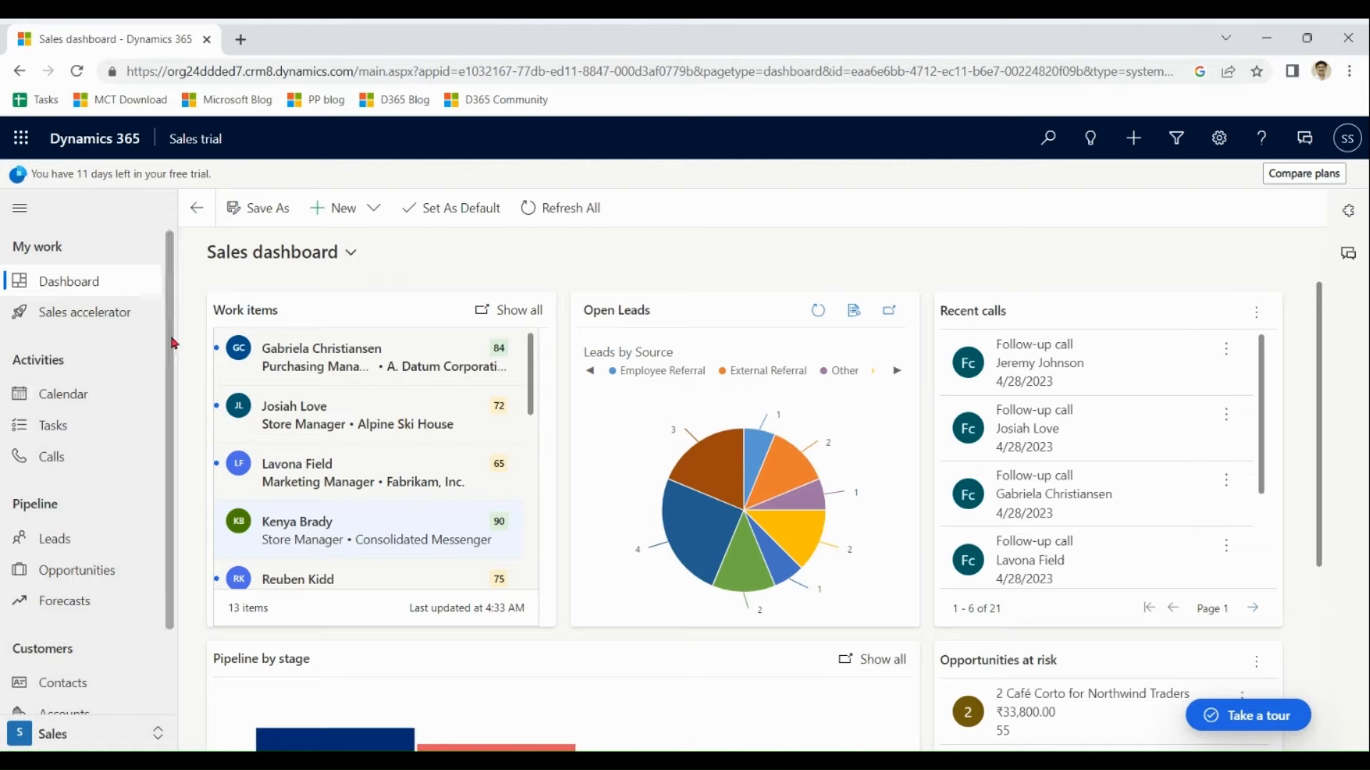
pyautogui.scroll(-3)
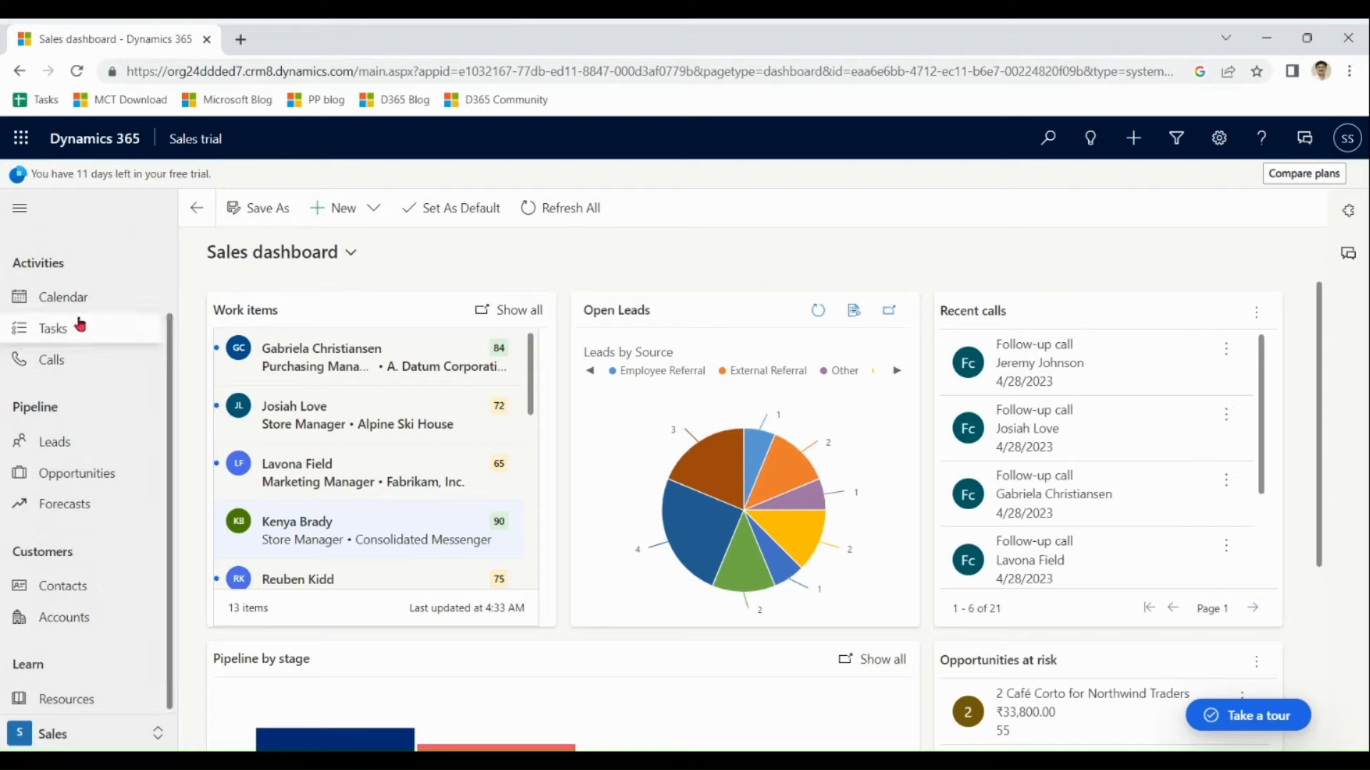
pyautogui.moveTo(167, 351)
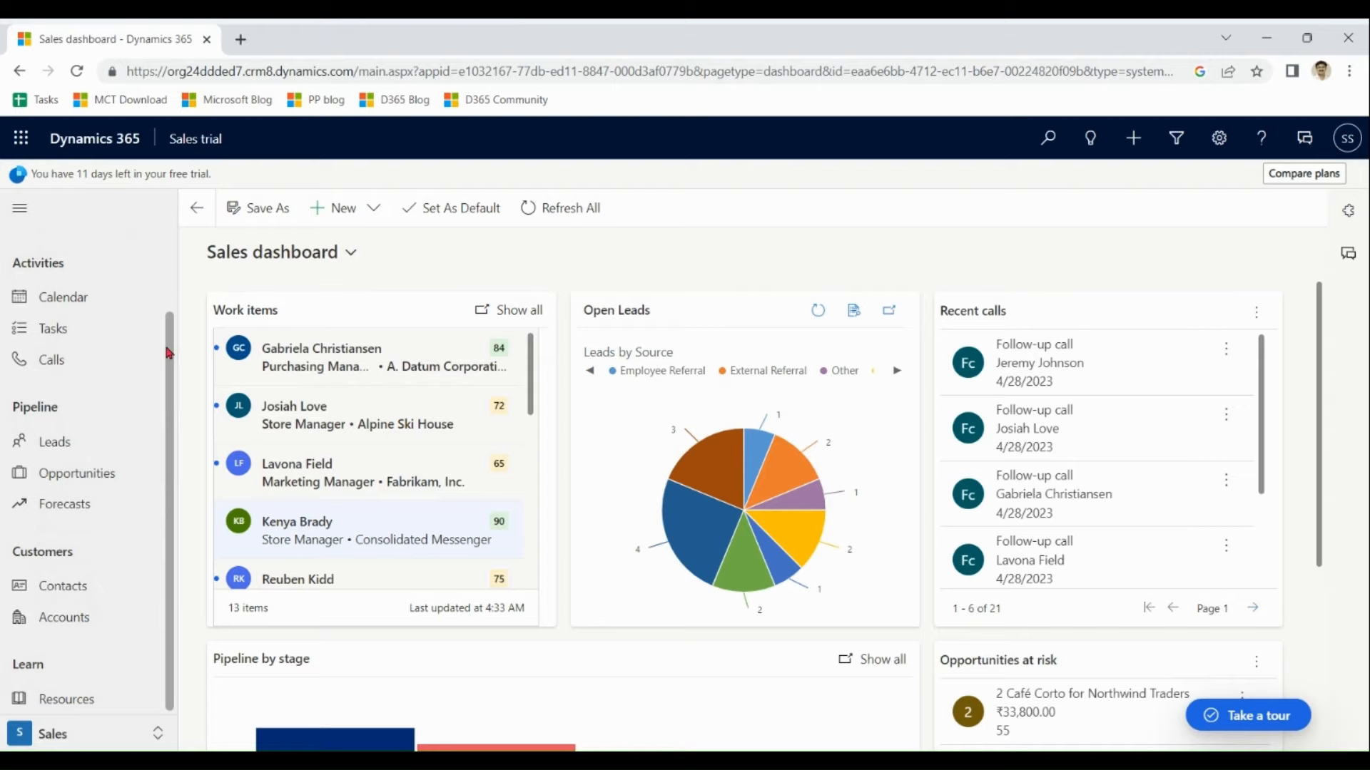
pyautogui.scroll(3)
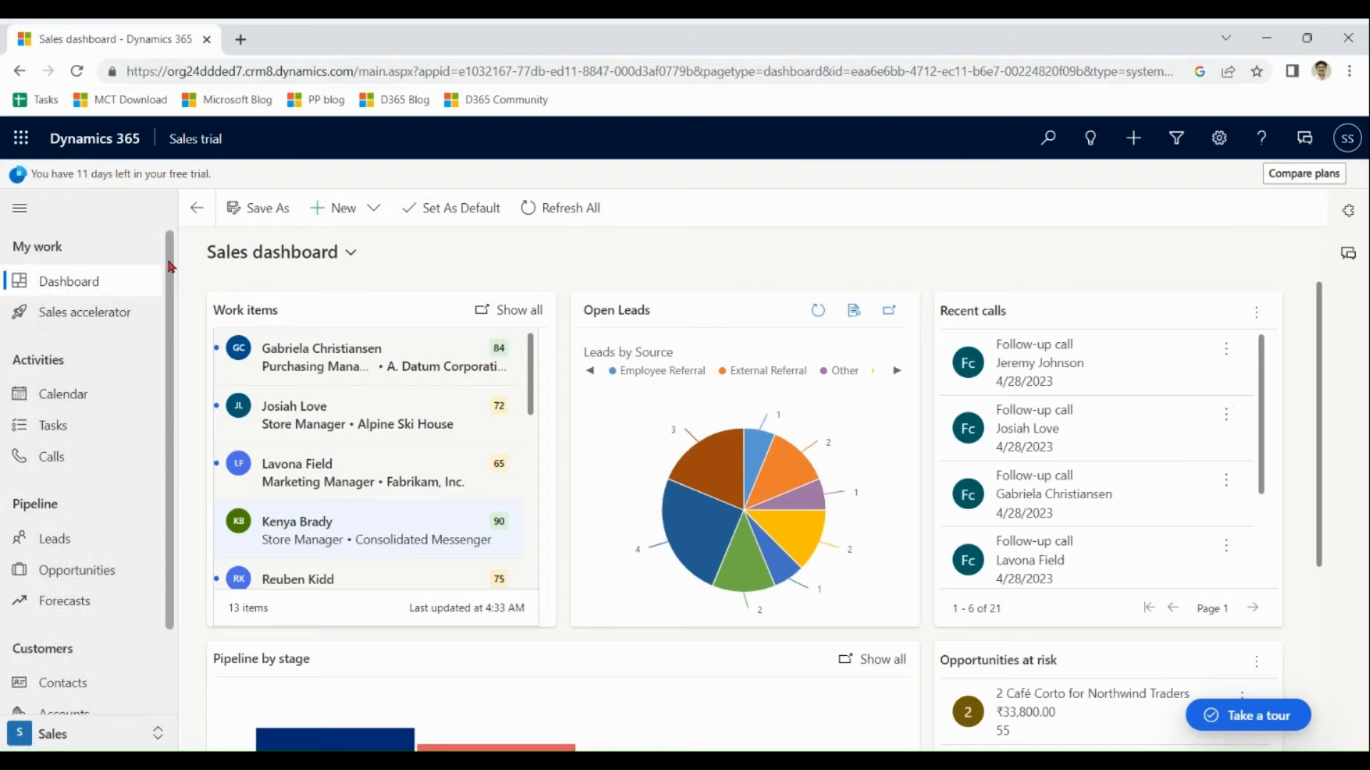
pyautogui.scroll(-3)
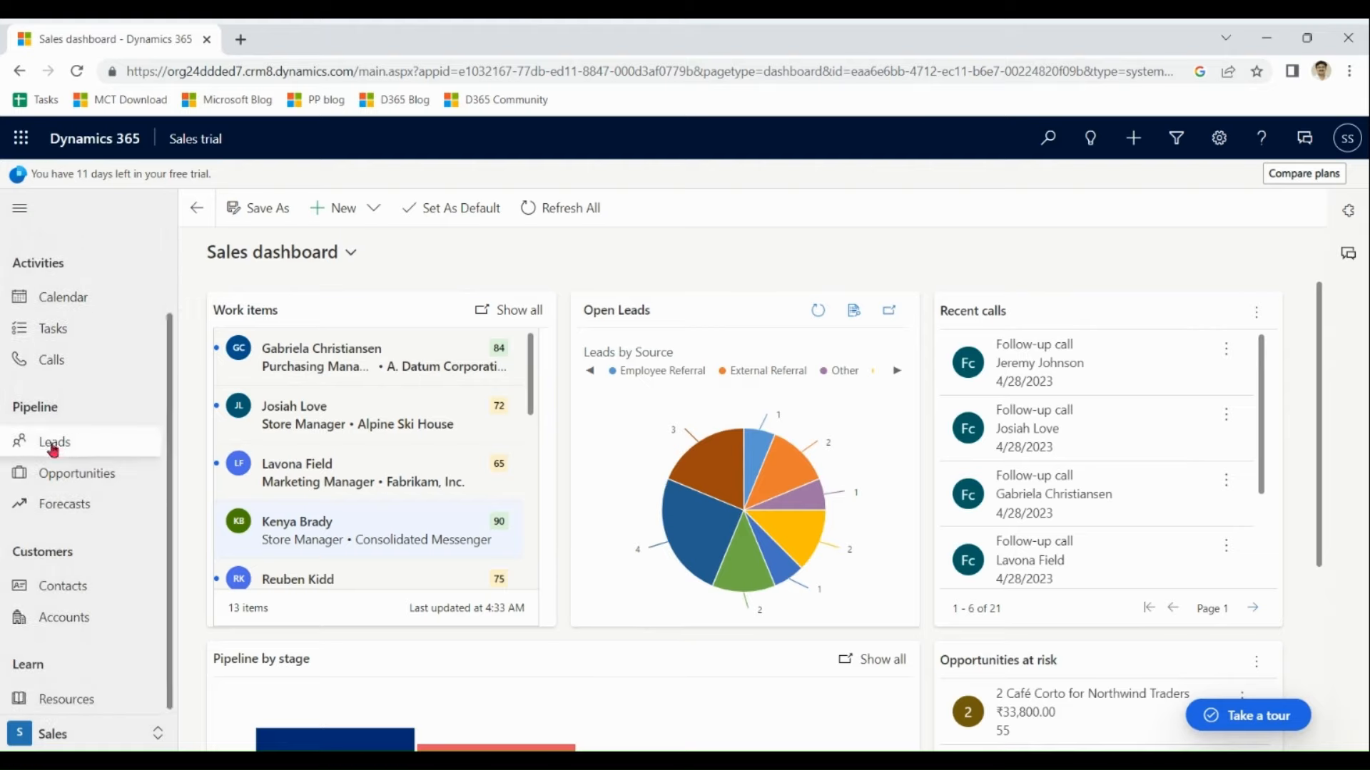
pyautogui.moveTo(63, 585)
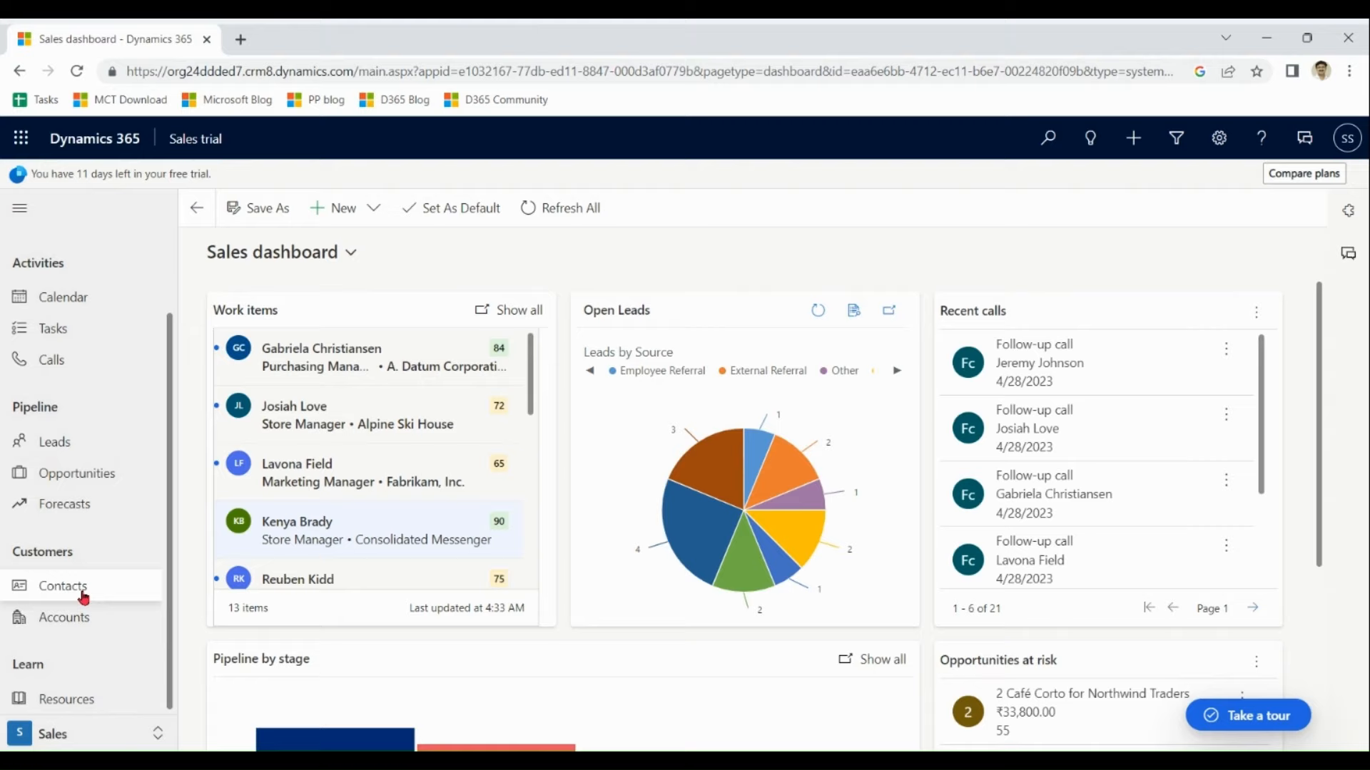
pyautogui.moveTo(64, 618)
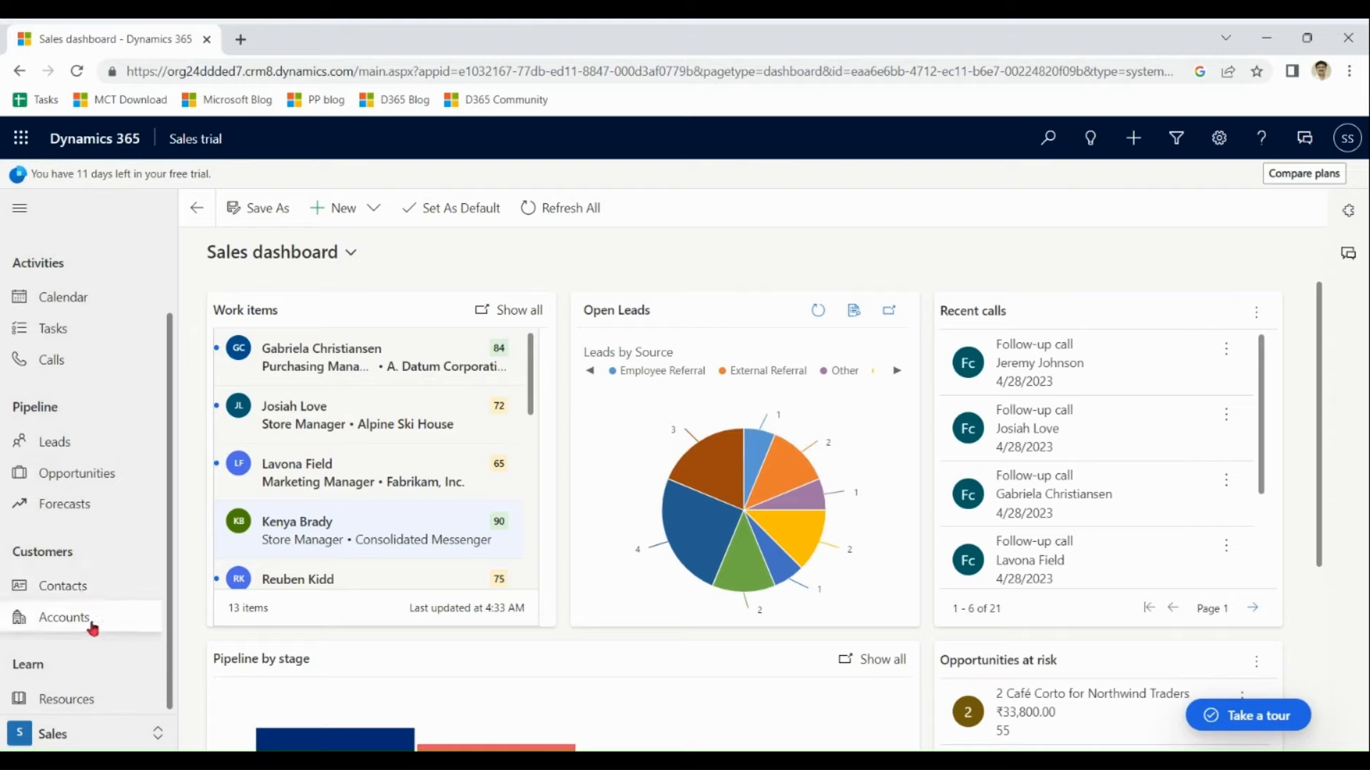
pyautogui.moveTo(55, 442)
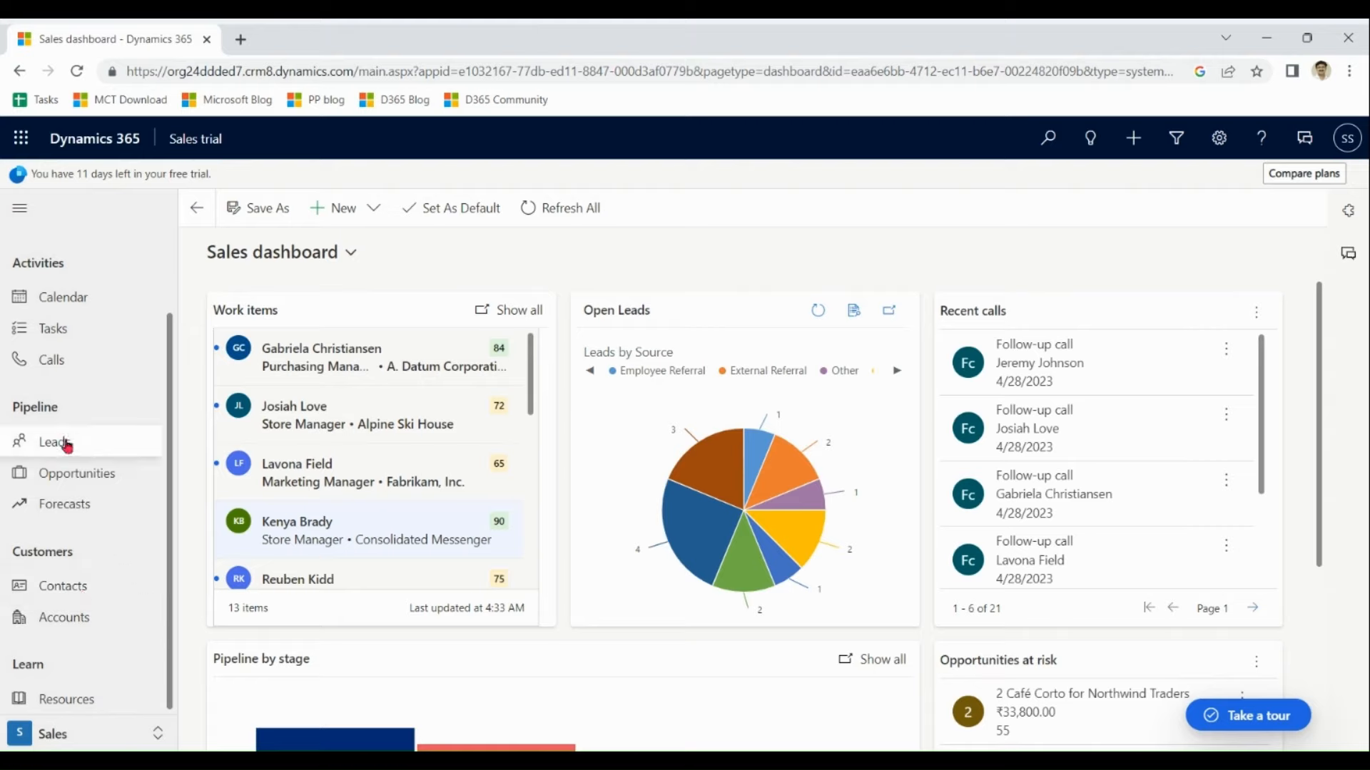
pyautogui.moveTo(100, 487)
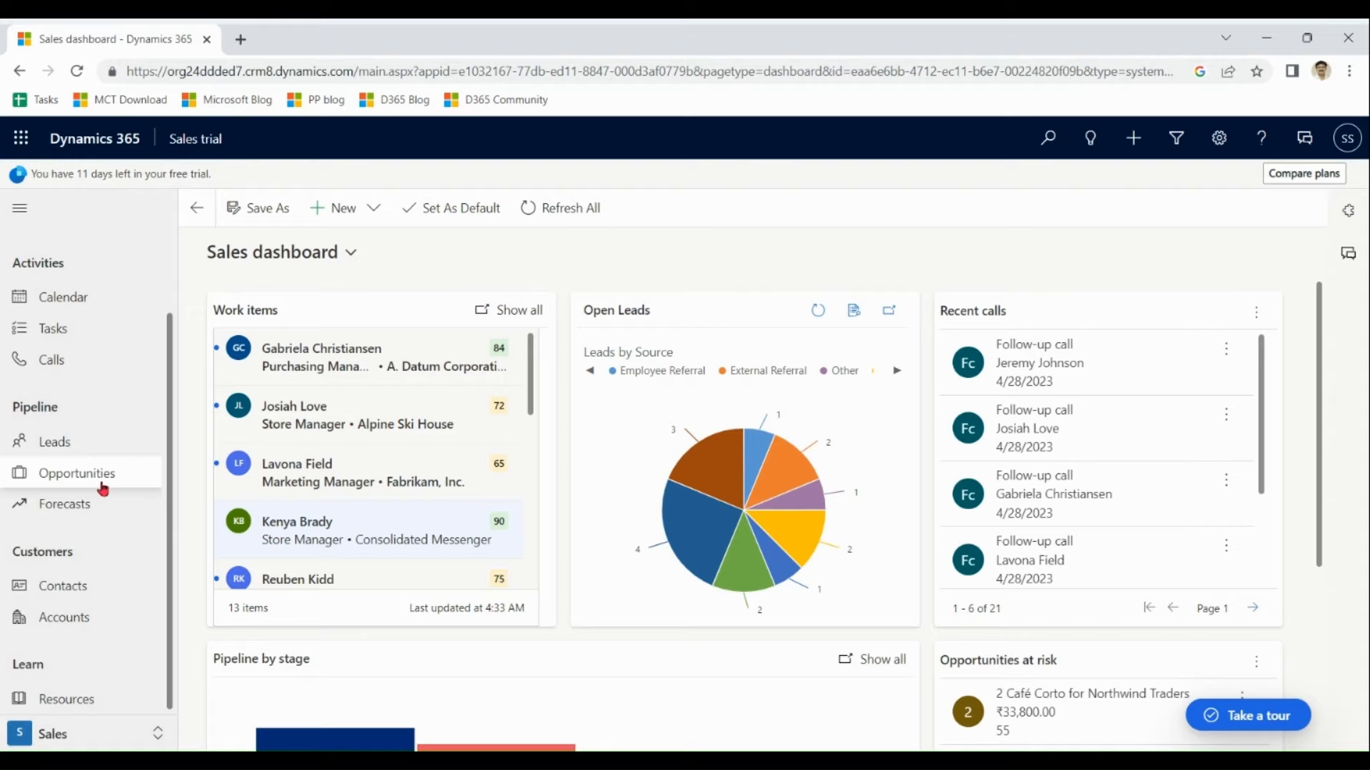
pyautogui.moveTo(734, 273)
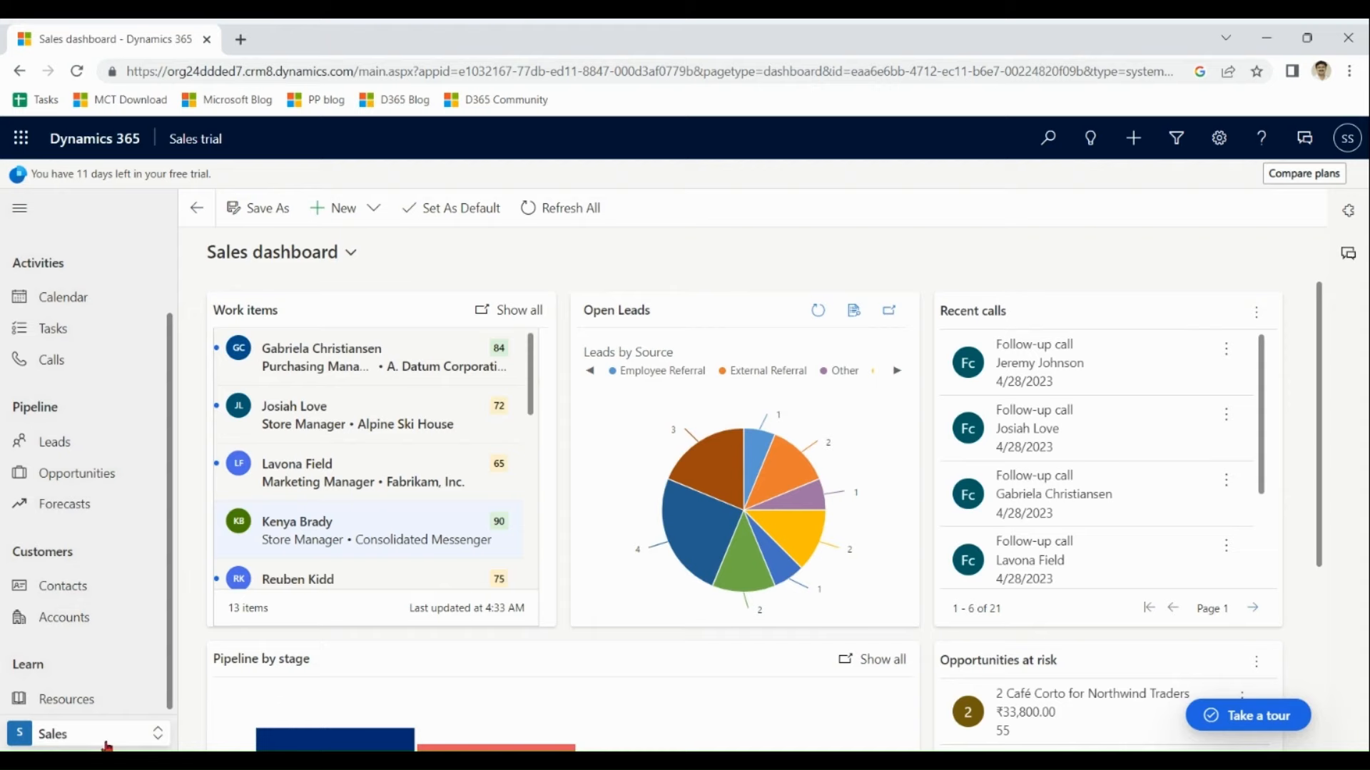
# Open App Settings and browse lead, opportunity, productivity and Teams chat settings
pyautogui.click(74, 734)
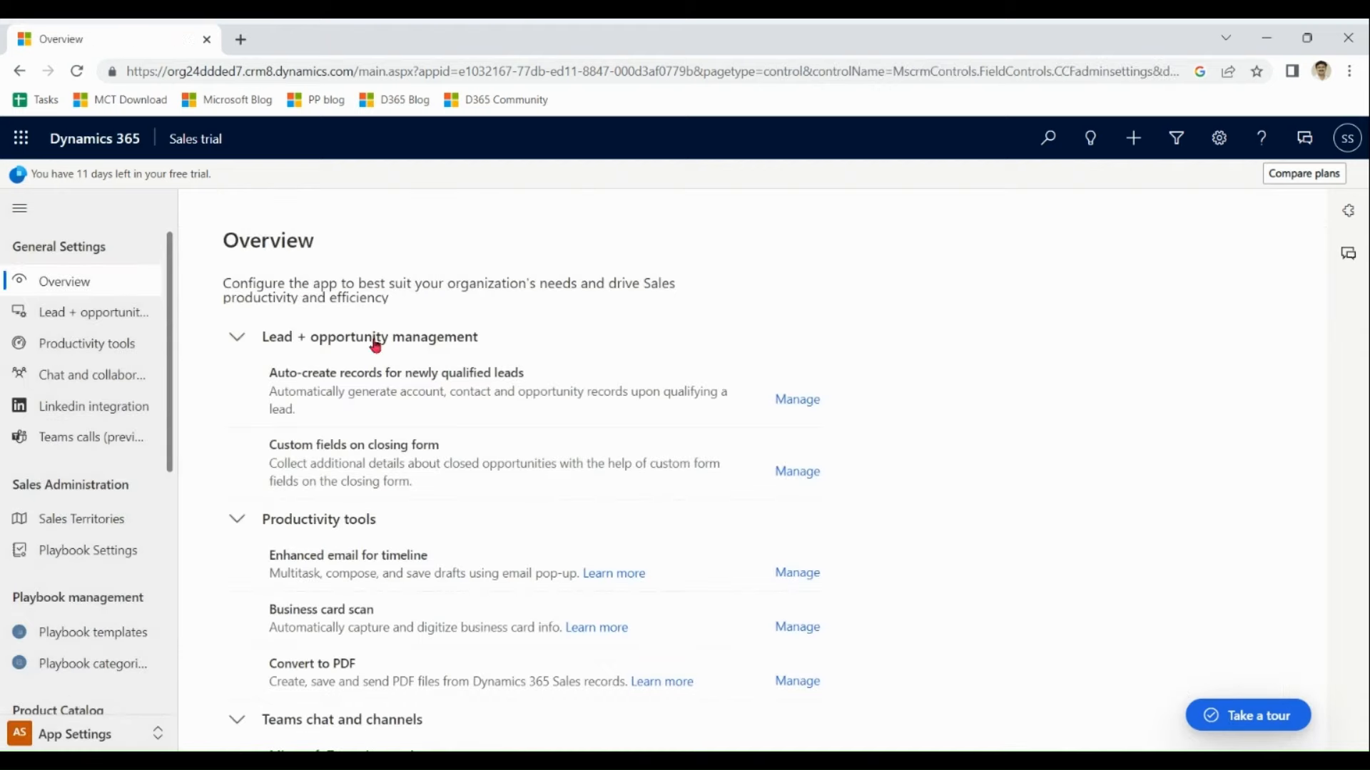
pyautogui.scroll(-3)
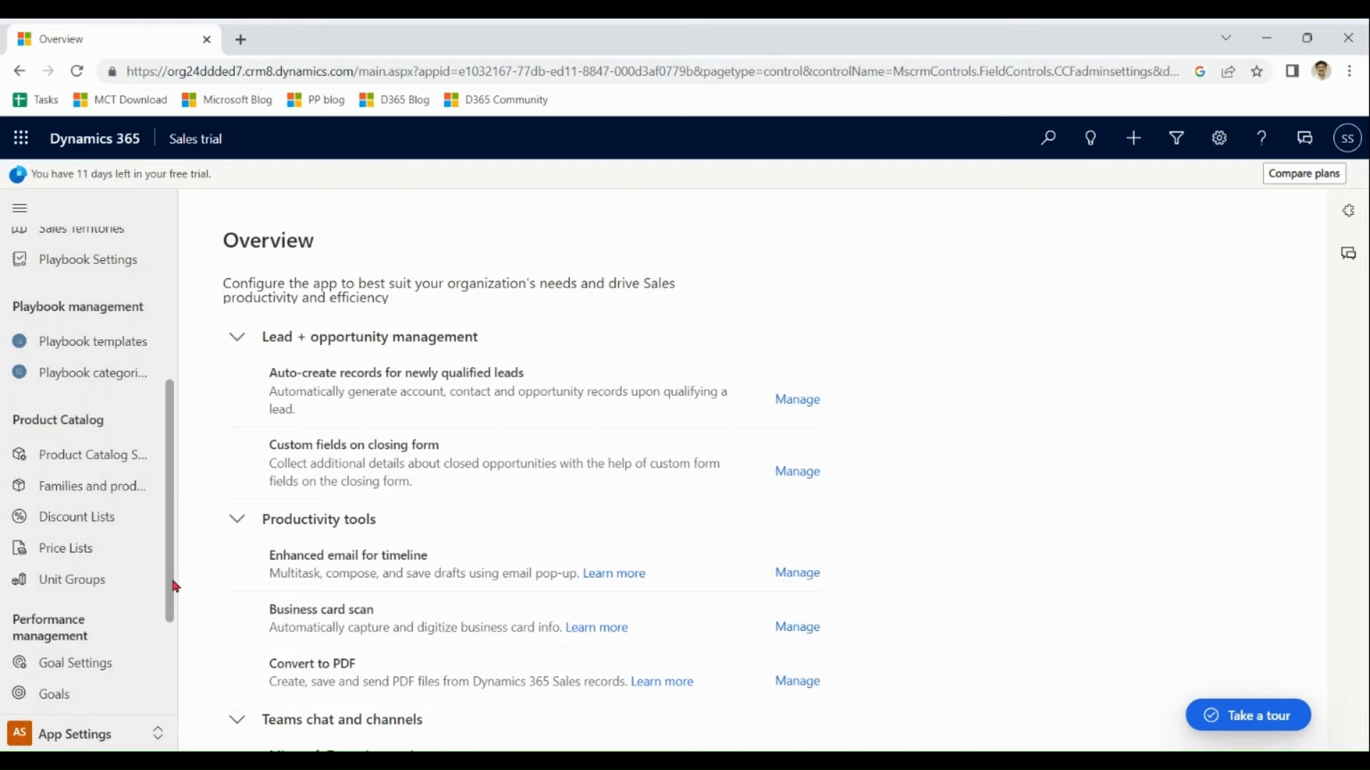
pyautogui.scroll(-3)
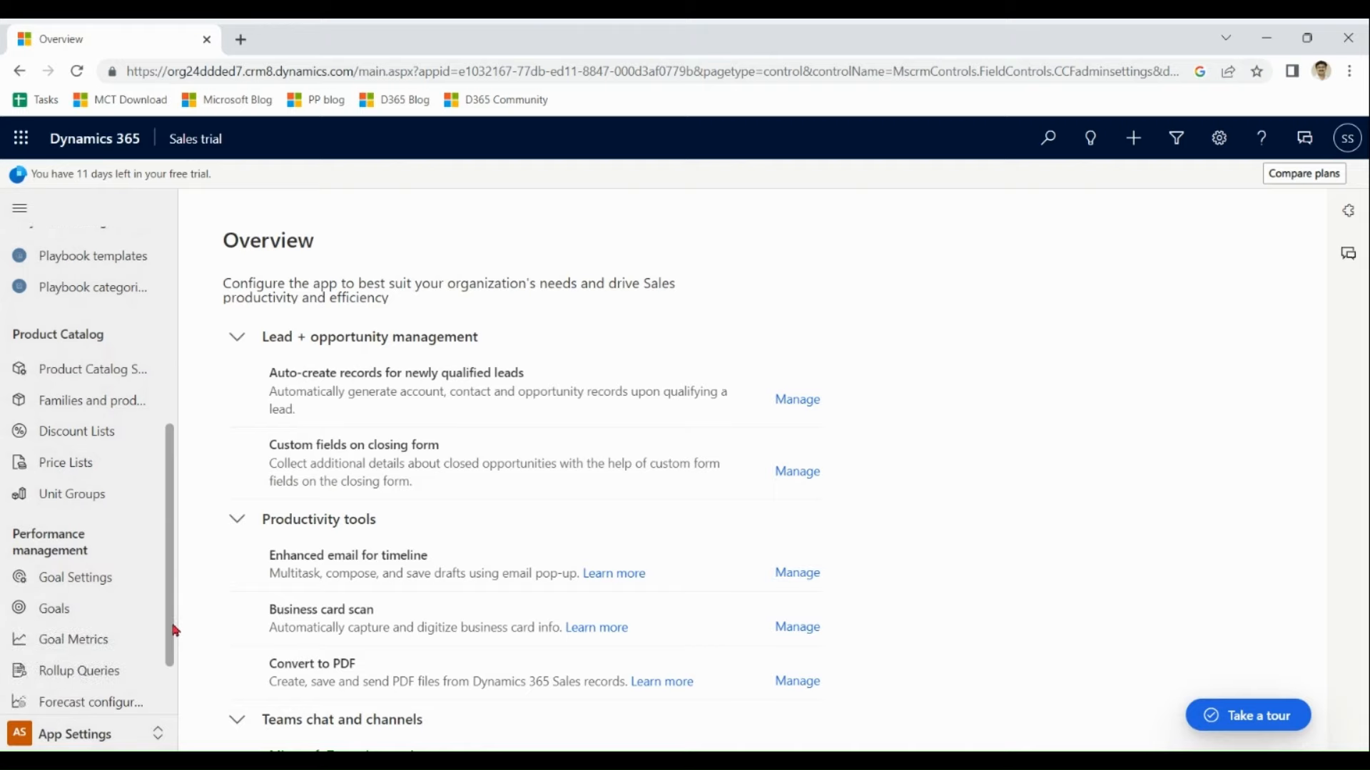
pyautogui.scroll(3)
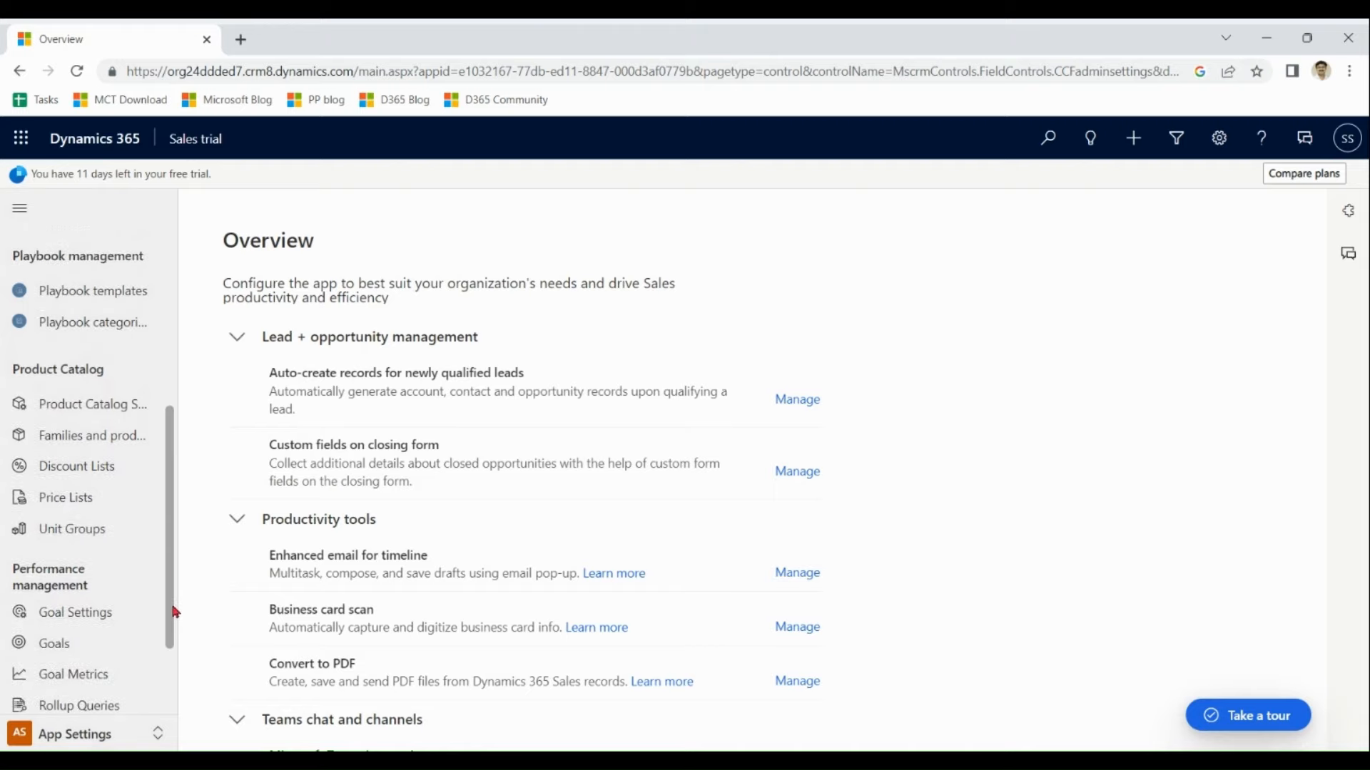
pyautogui.scroll(-3)
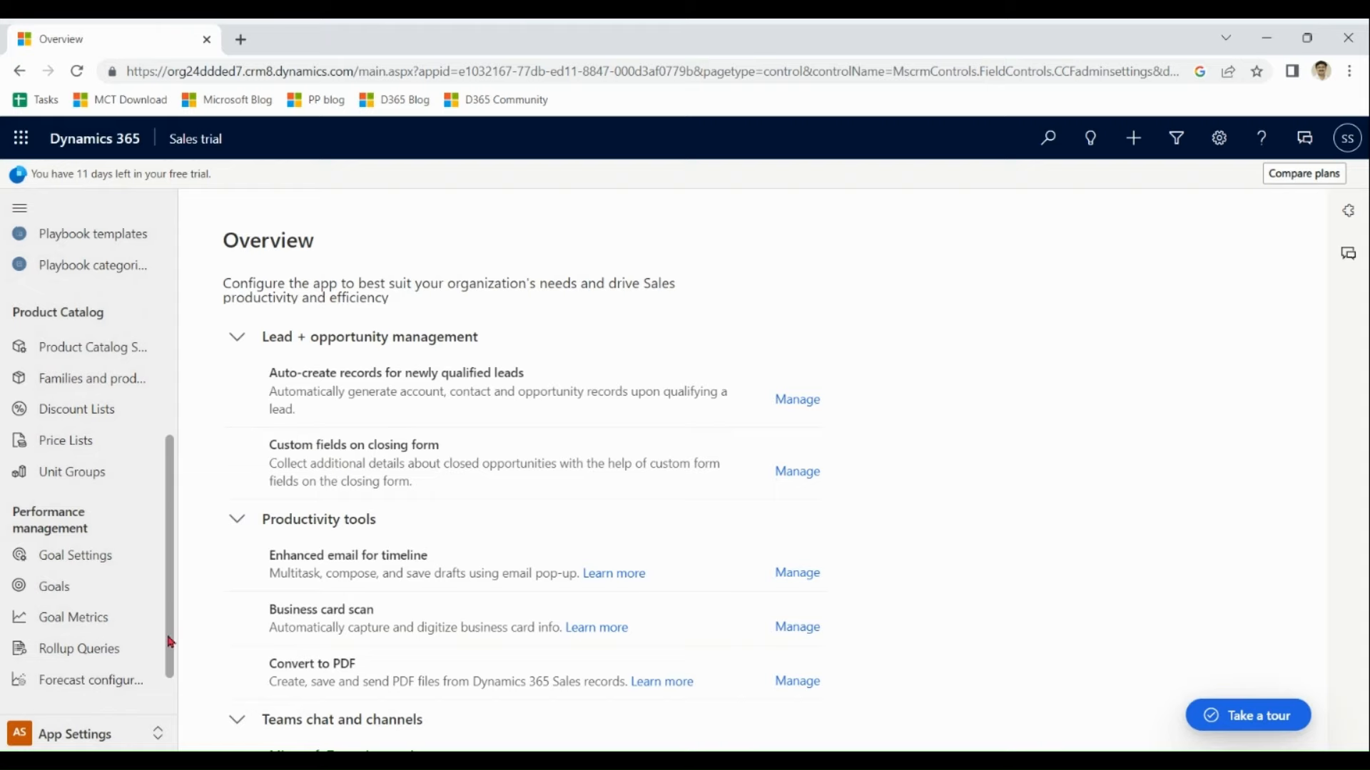
pyautogui.scroll(-3)
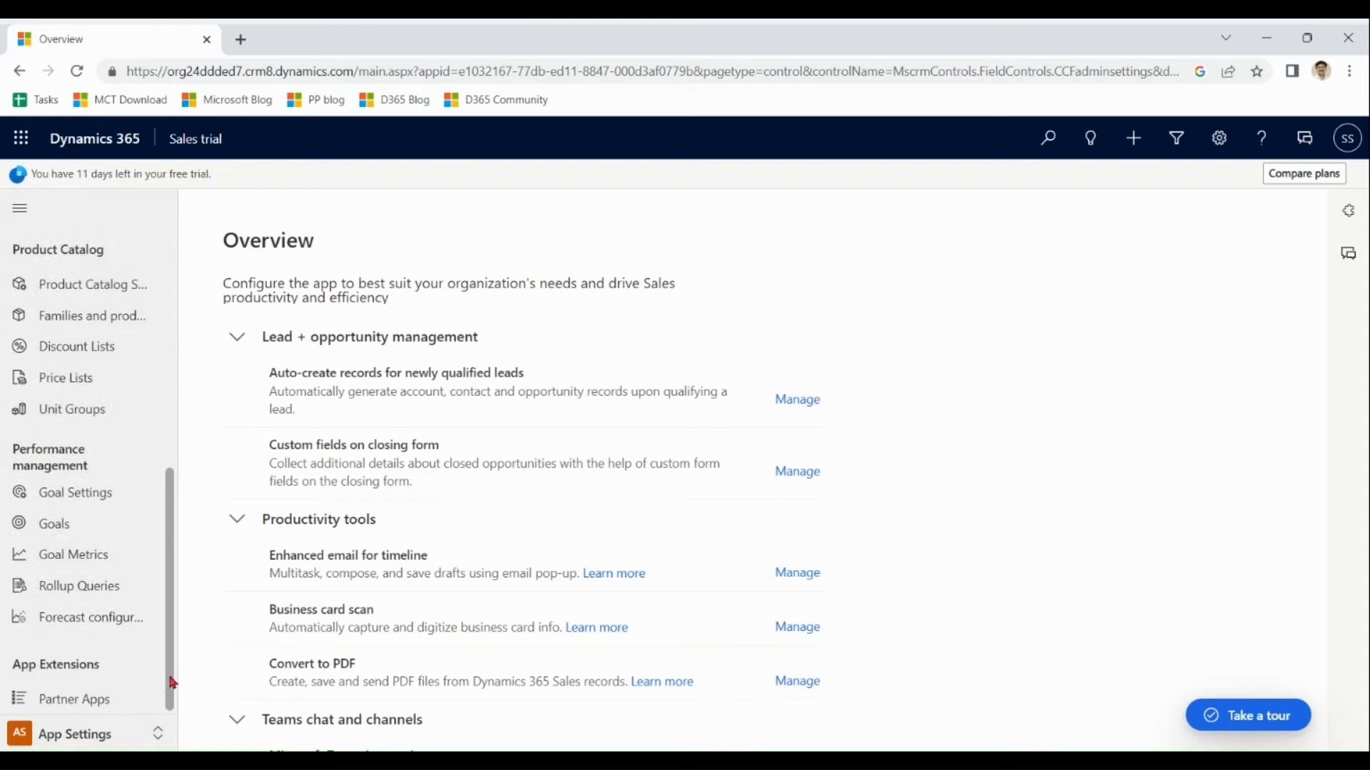
pyautogui.scroll(3)
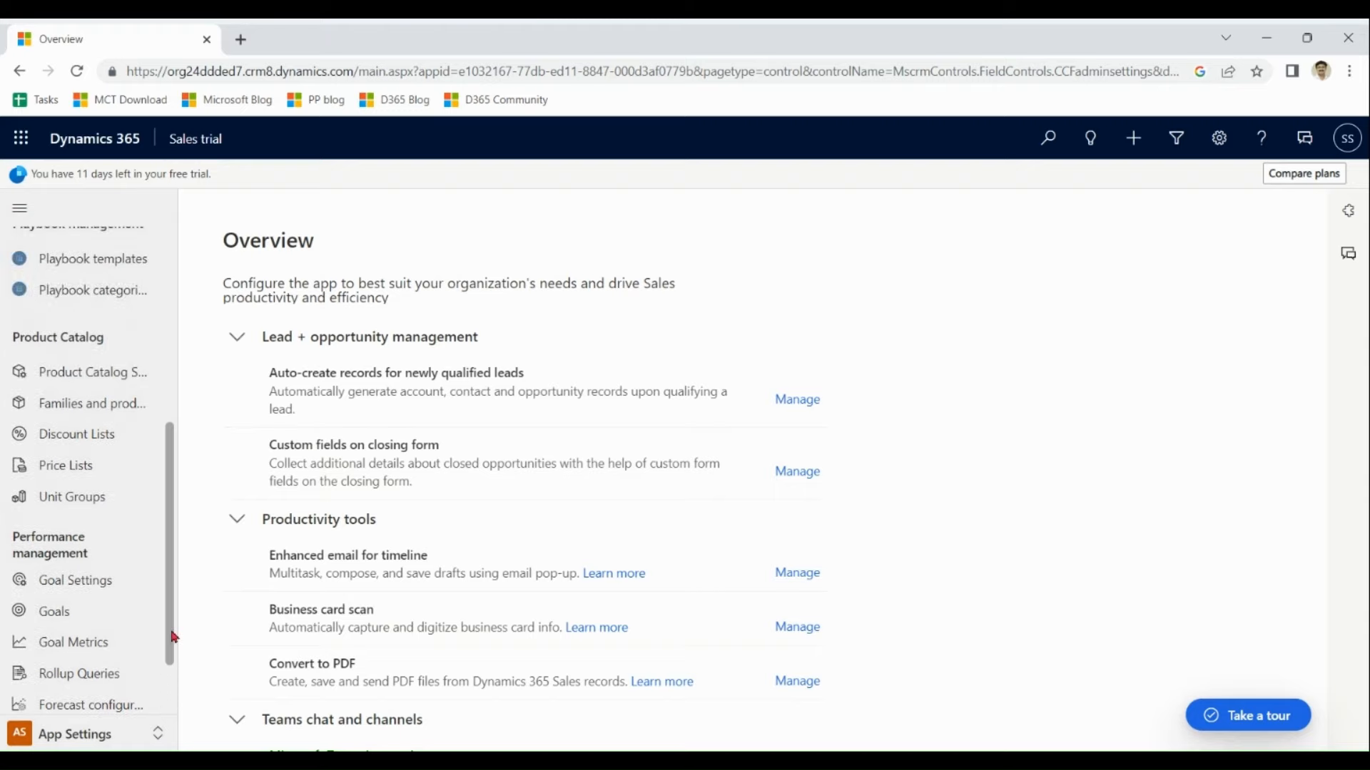
pyautogui.scroll(3)
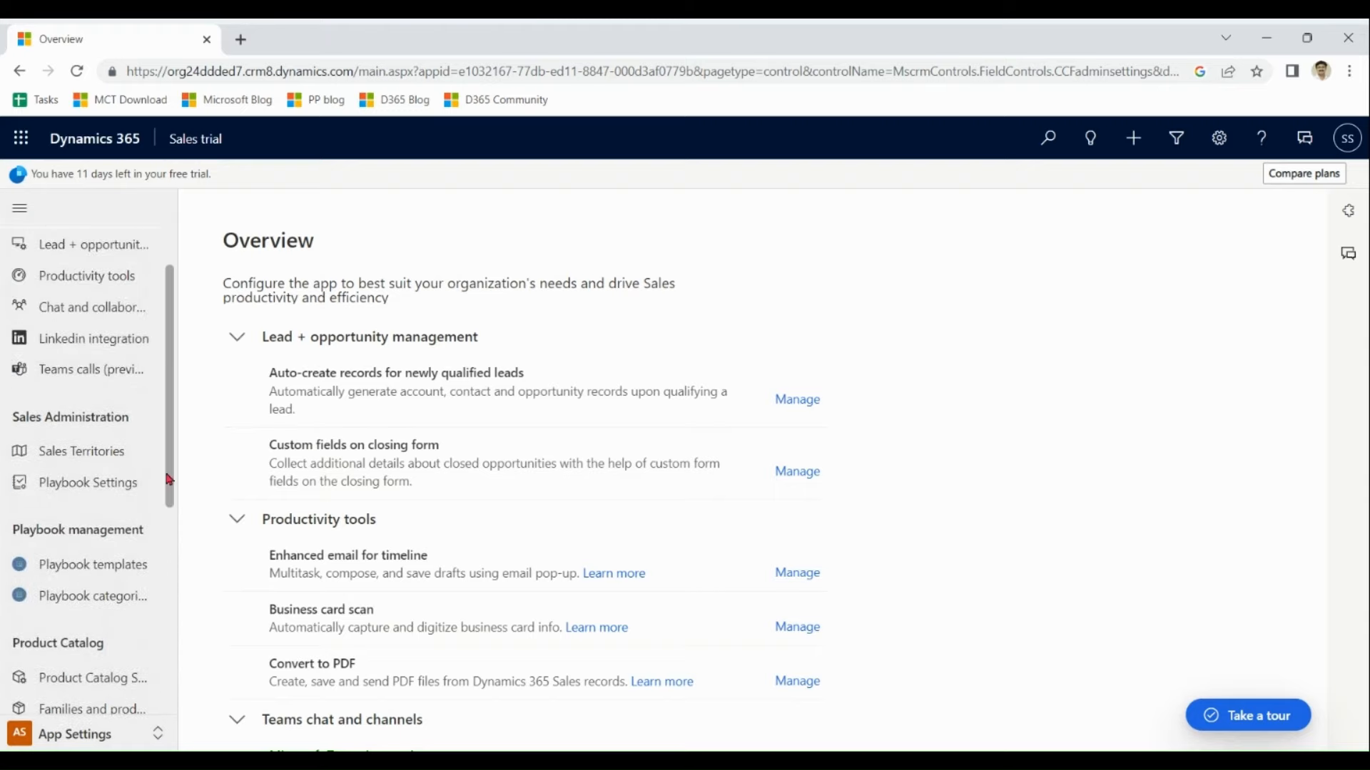
pyautogui.scroll(3)
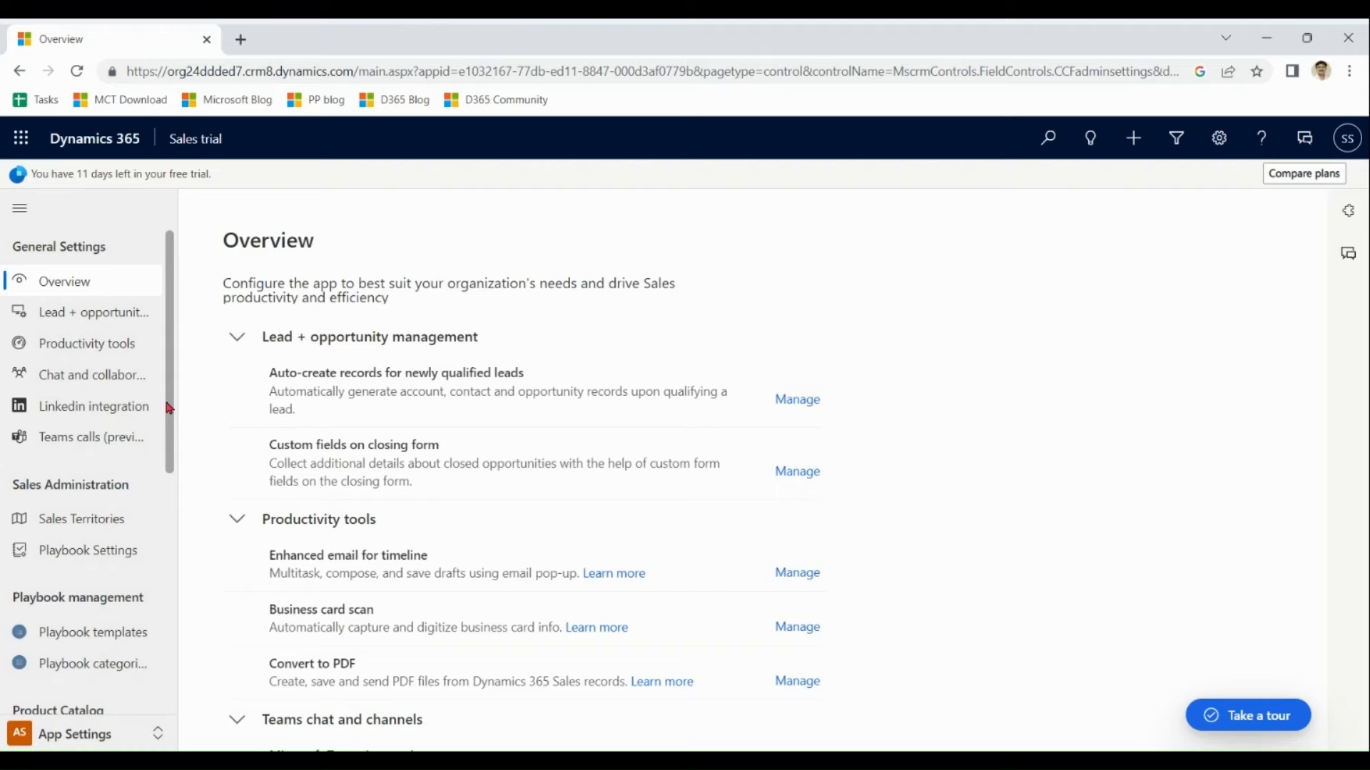
pyautogui.moveTo(94, 406)
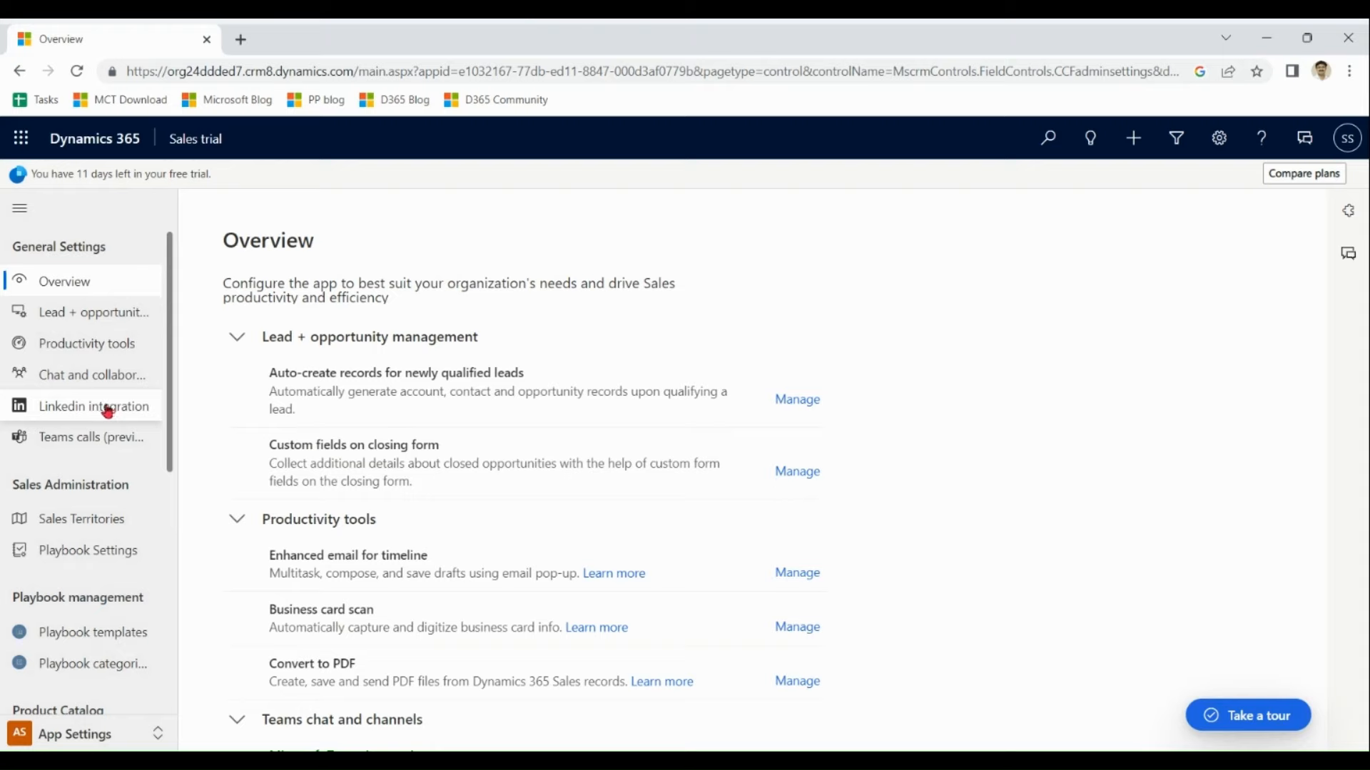
pyautogui.moveTo(317, 304)
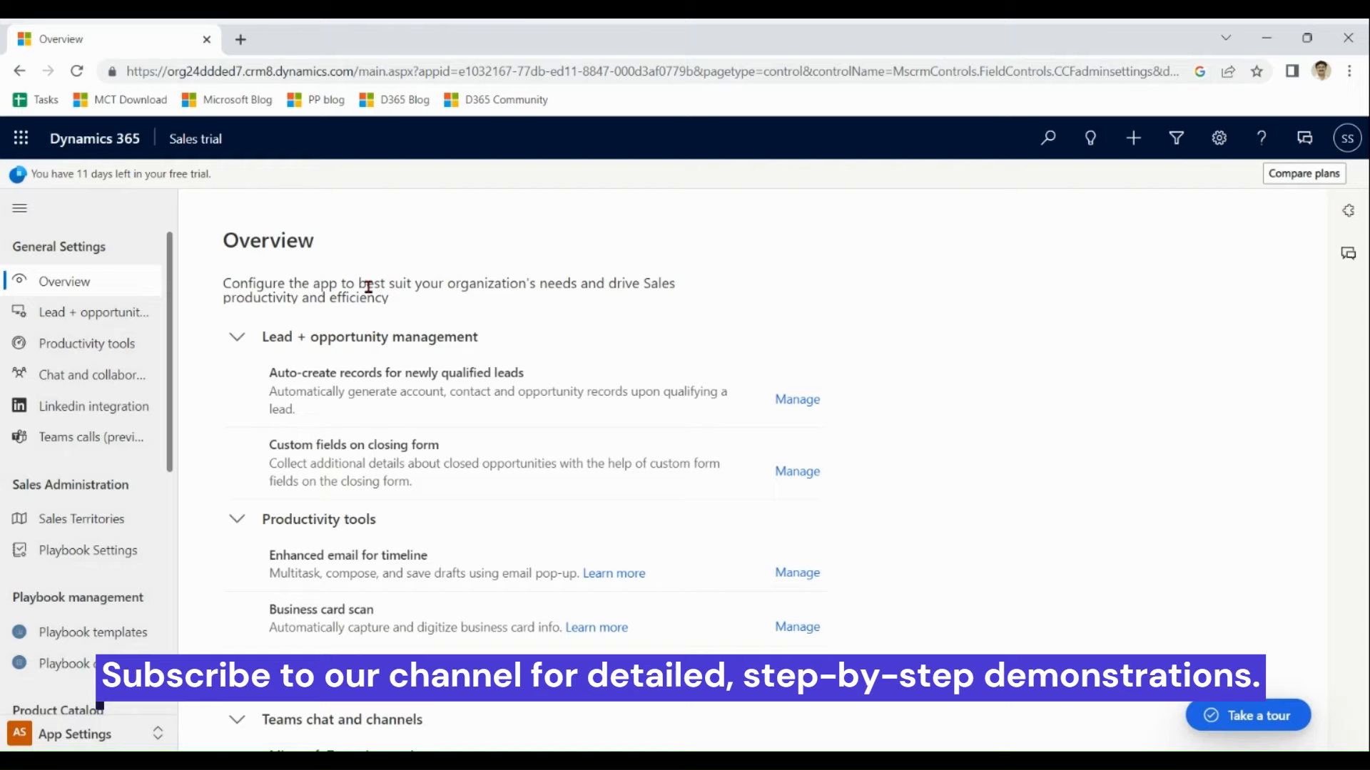
# Switch to the Marketing app's Email marketing dashboard with 13 draft emails
pyautogui.click(78, 734)
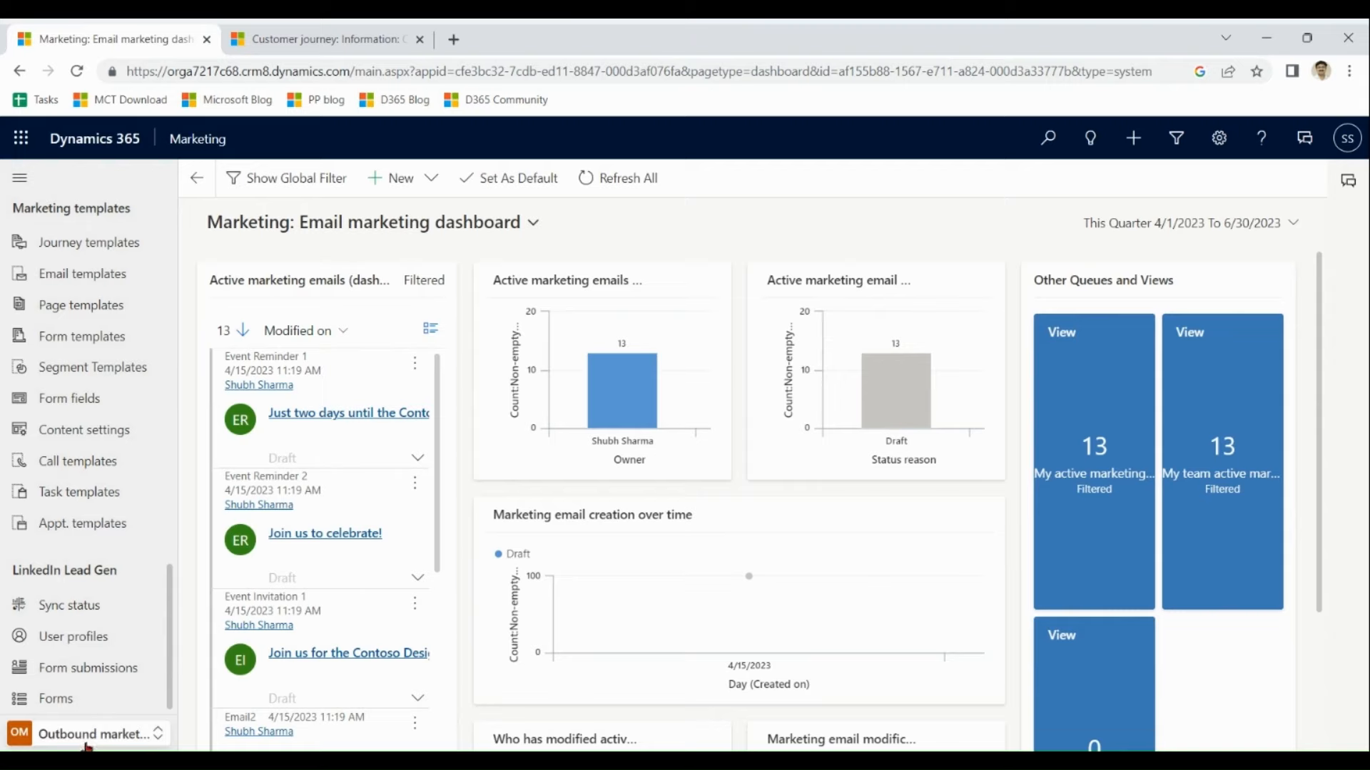
# Dismiss Change area with Outbound marketing kept, and browse Customers through Internet marketing groups
pyautogui.click(87, 734)
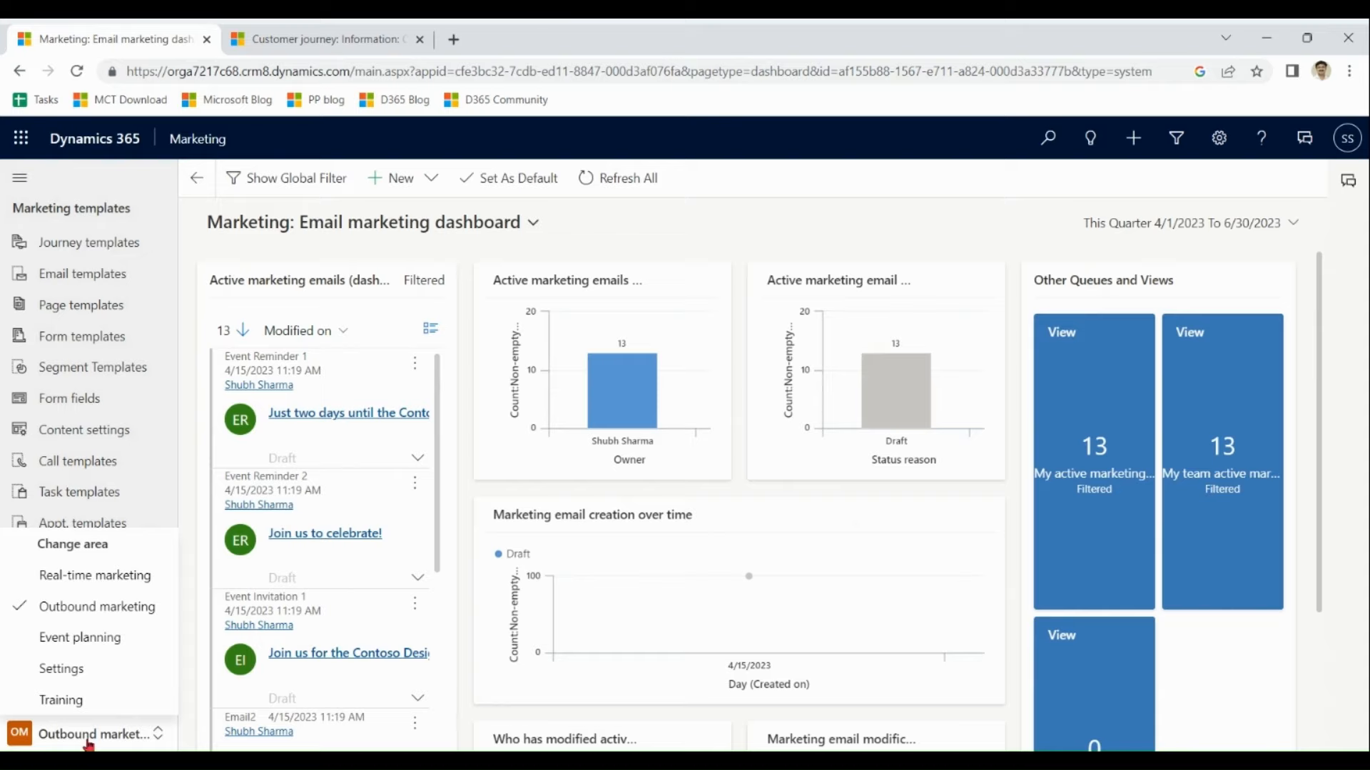
pyautogui.moveTo(96, 606)
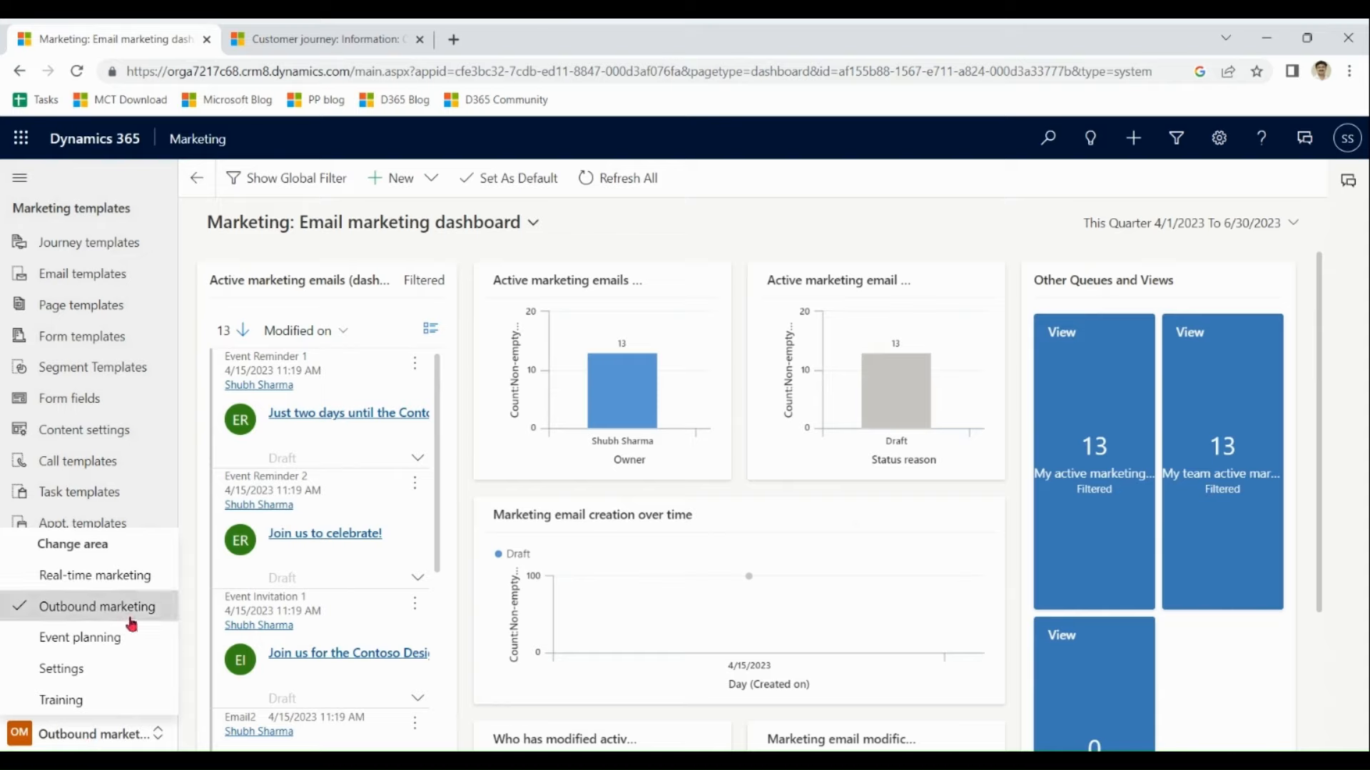
pyautogui.scroll(3)
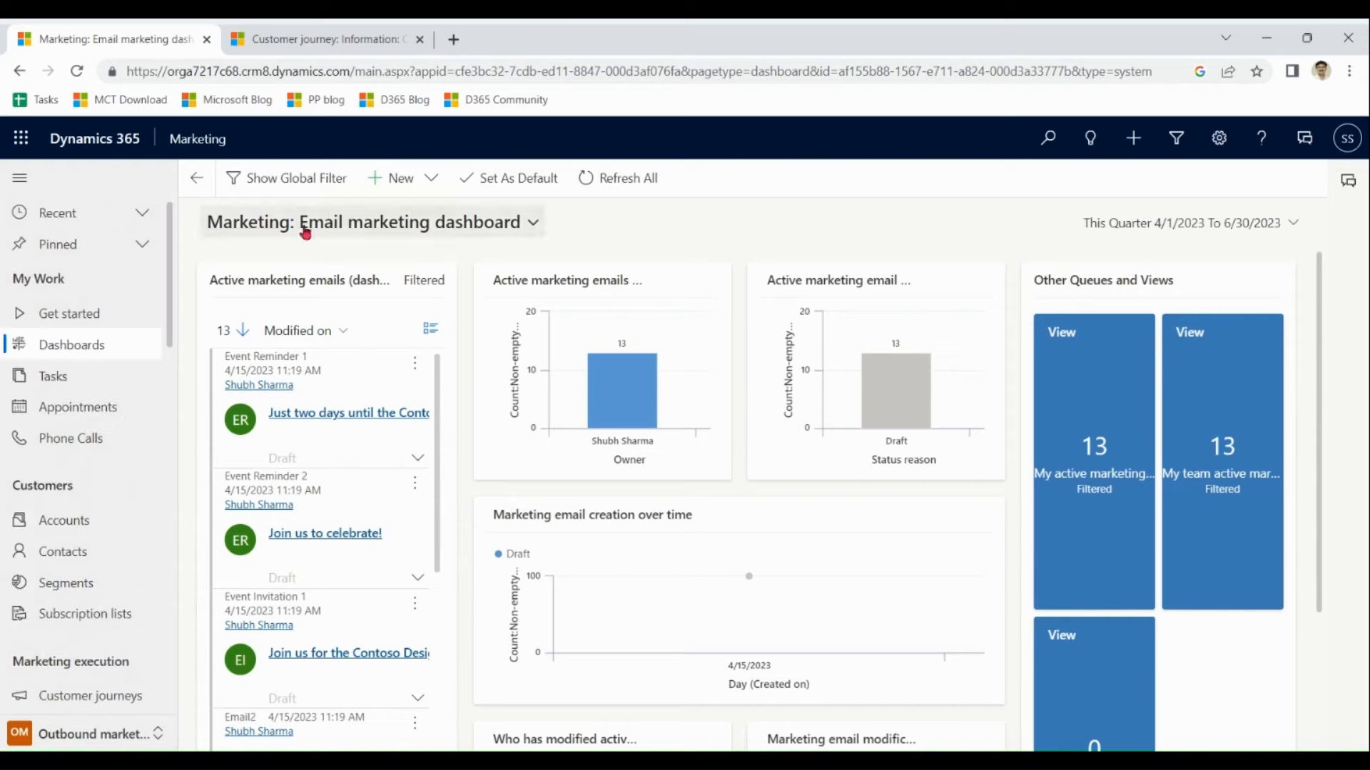
pyautogui.moveTo(659, 228)
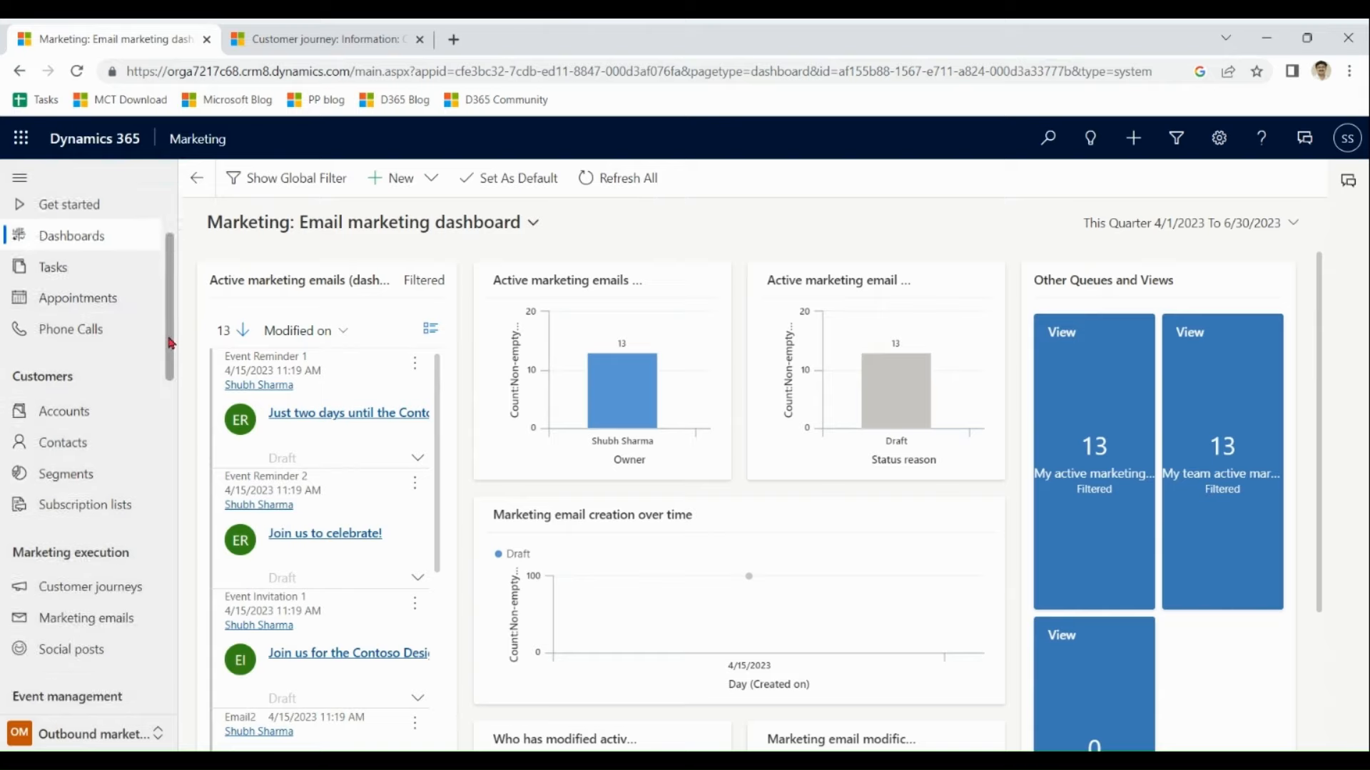
pyautogui.scroll(-3)
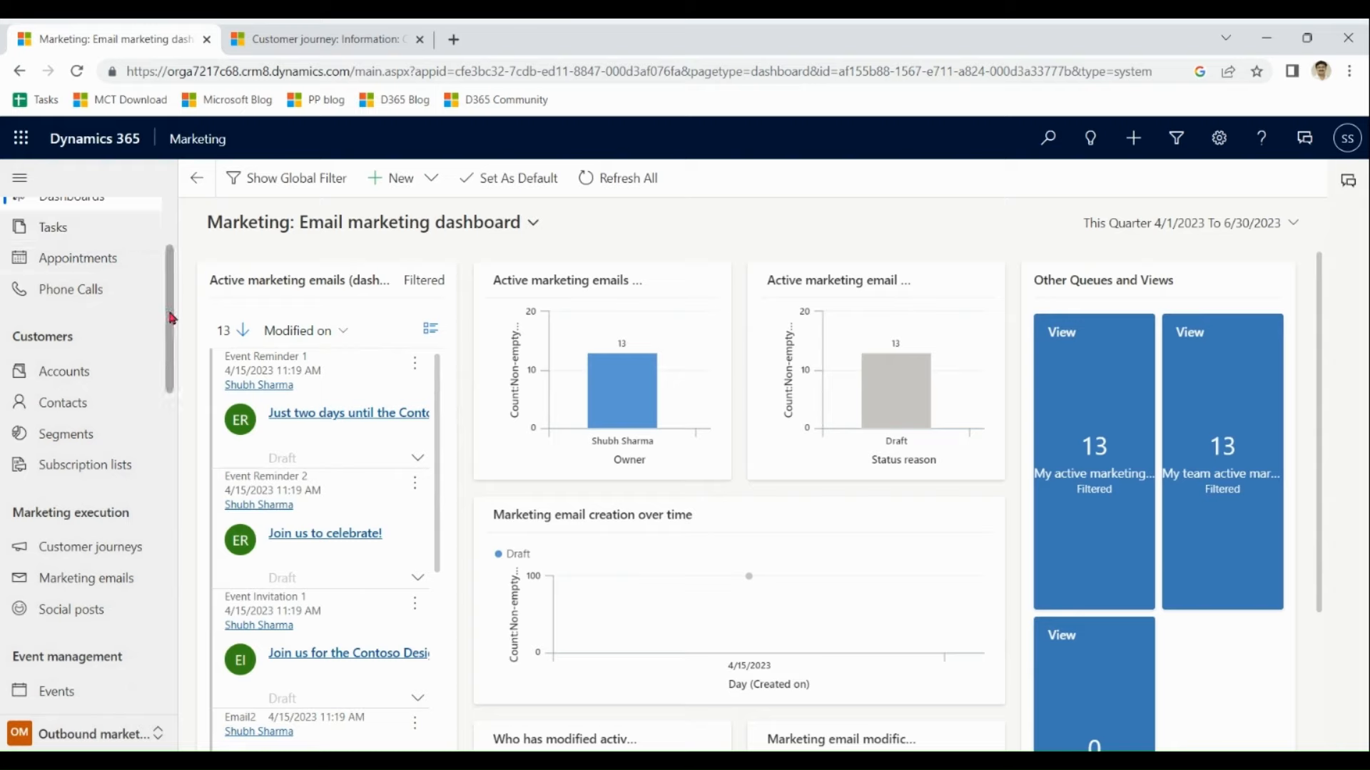
pyautogui.scroll(-3)
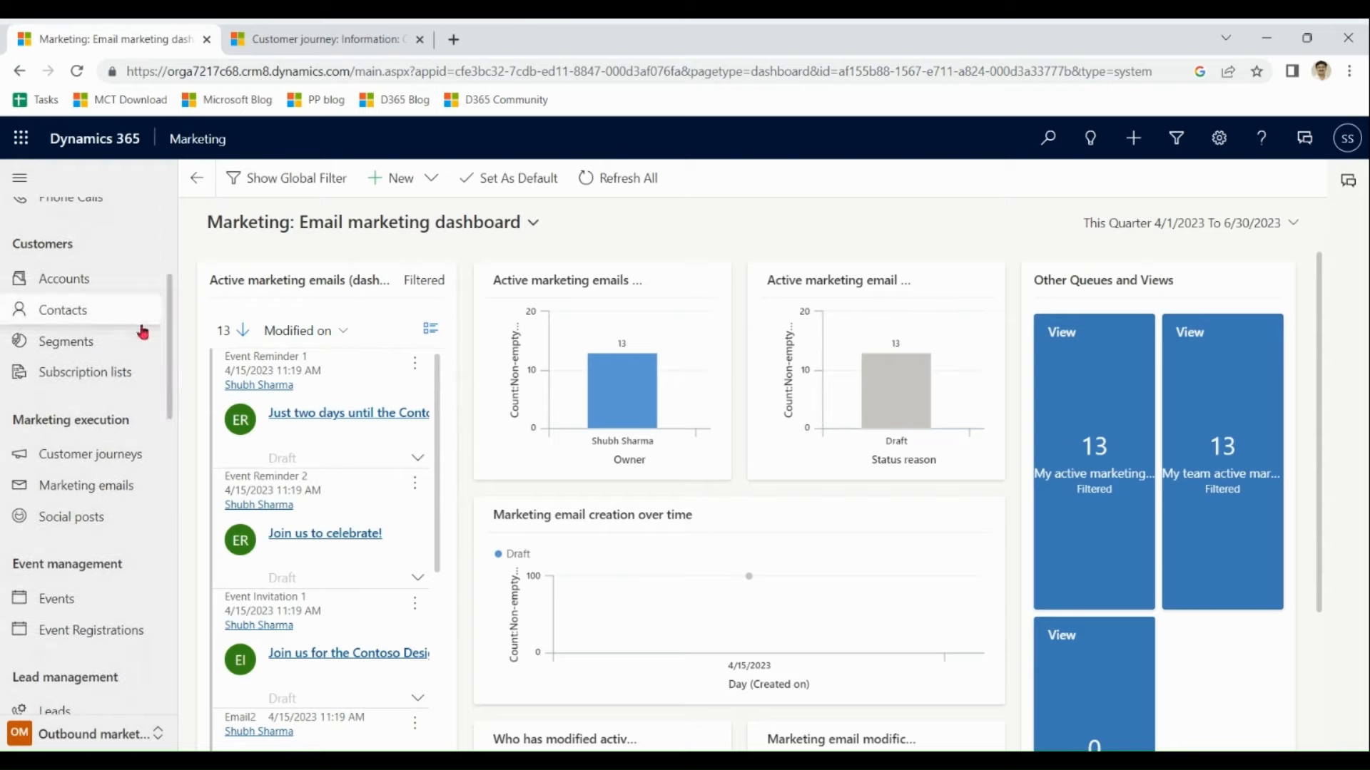
pyautogui.moveTo(116, 319)
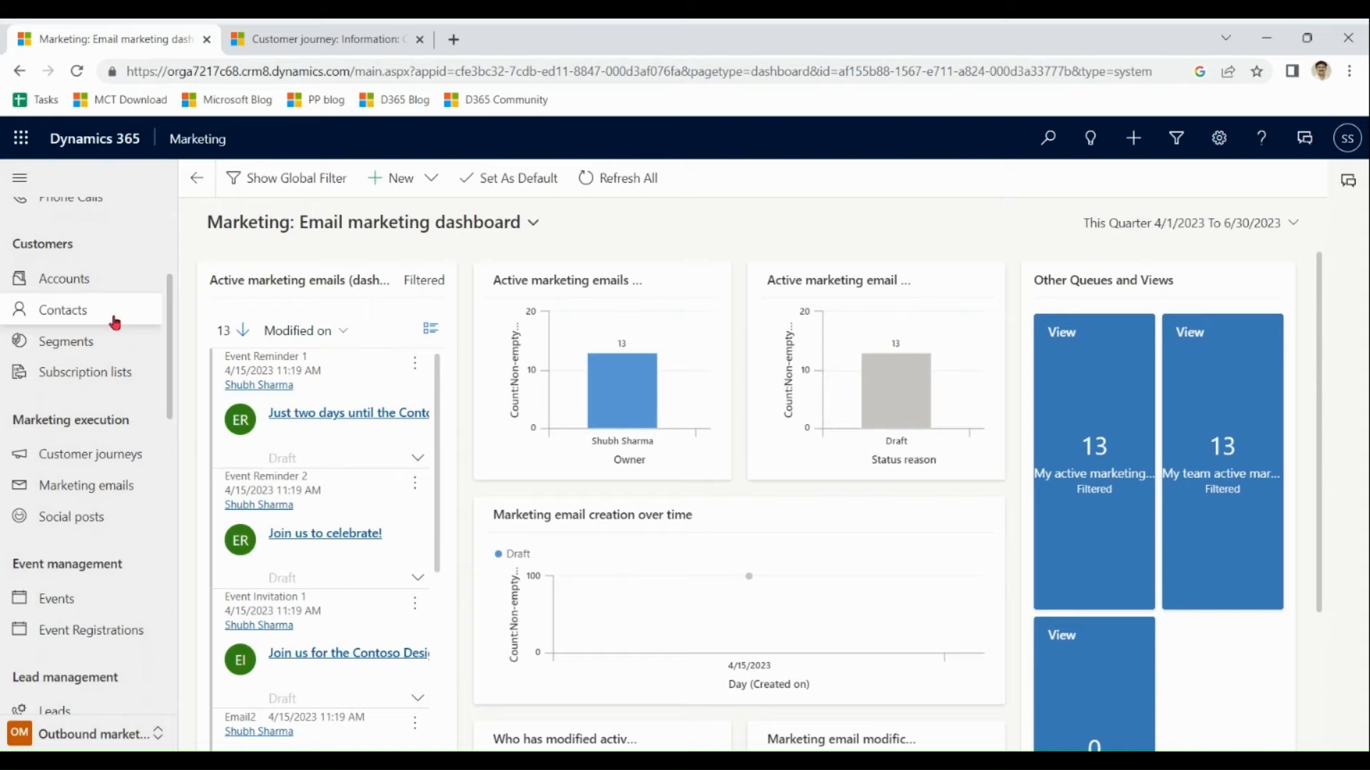
pyautogui.scroll(-3)
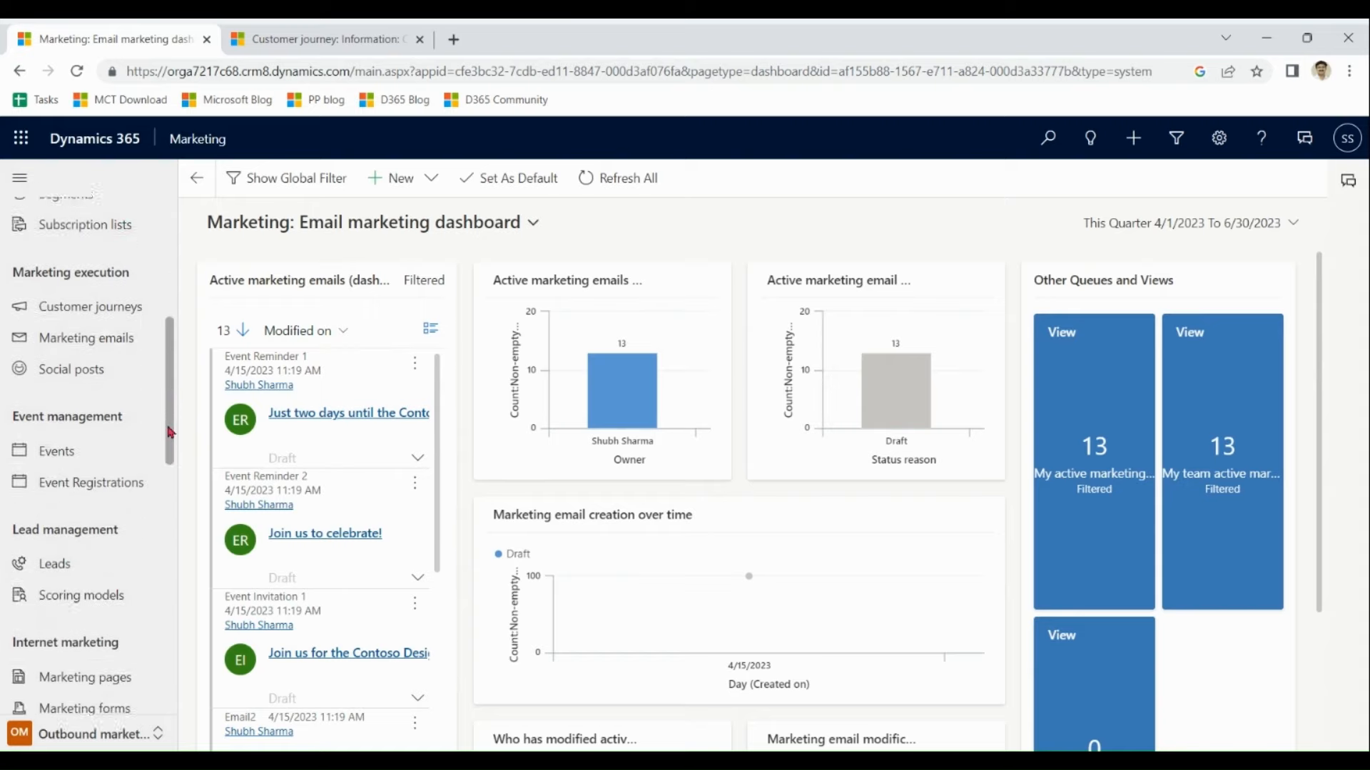
pyautogui.scroll(3)
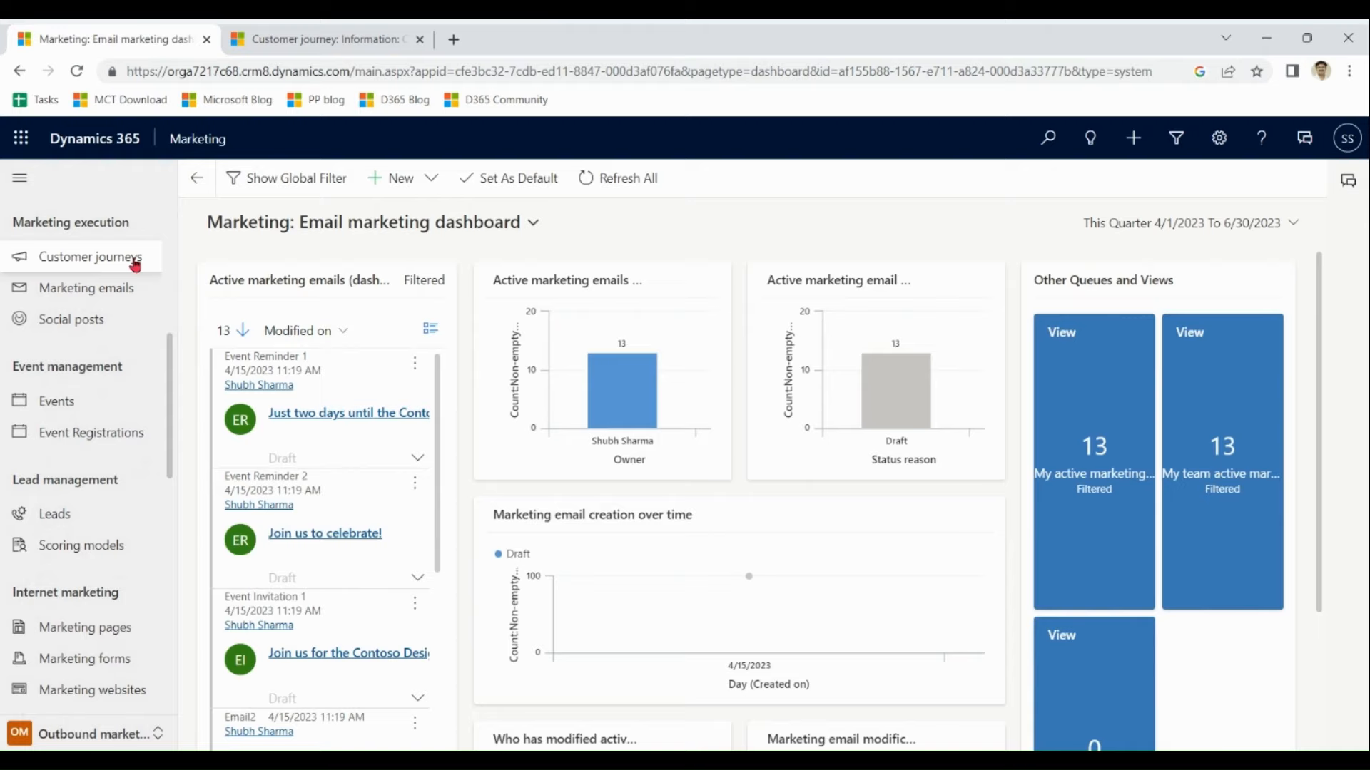
pyautogui.moveTo(293, 261)
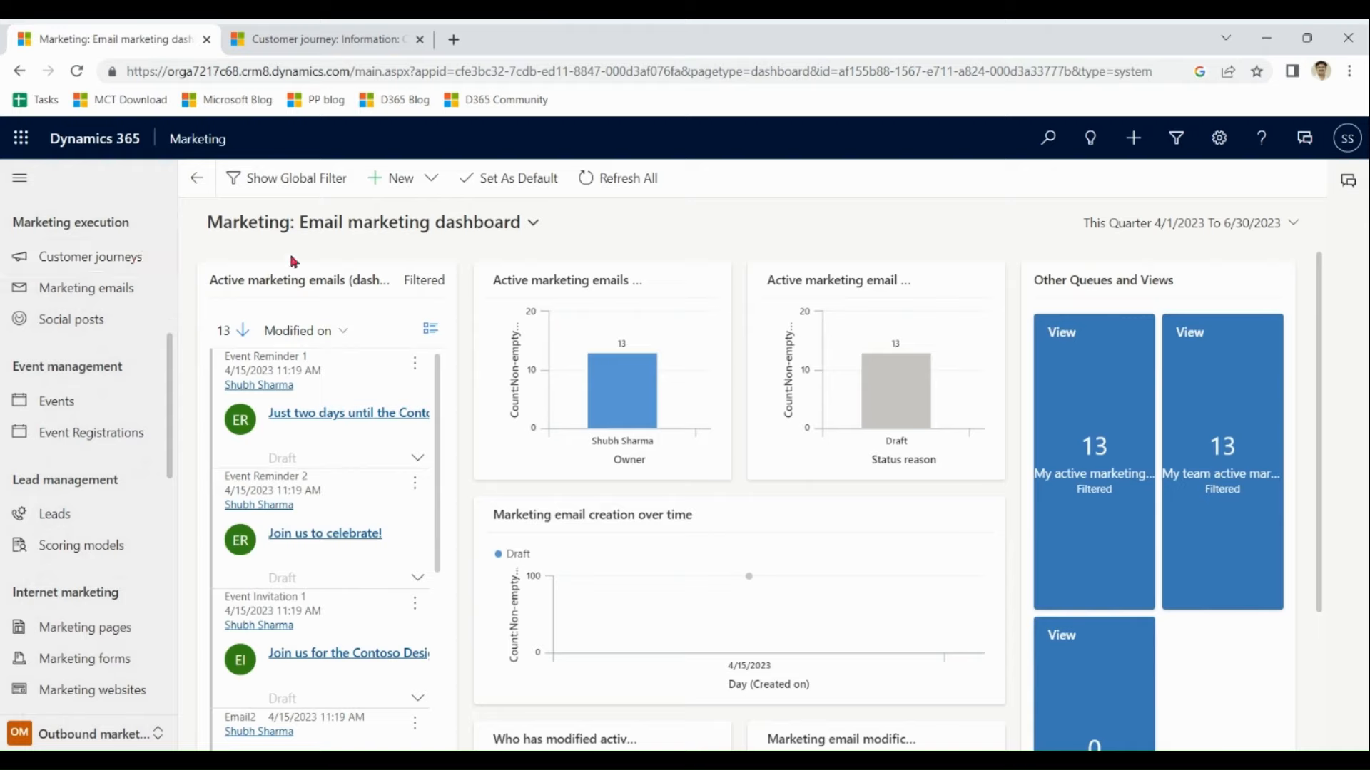
pyautogui.moveTo(613, 246)
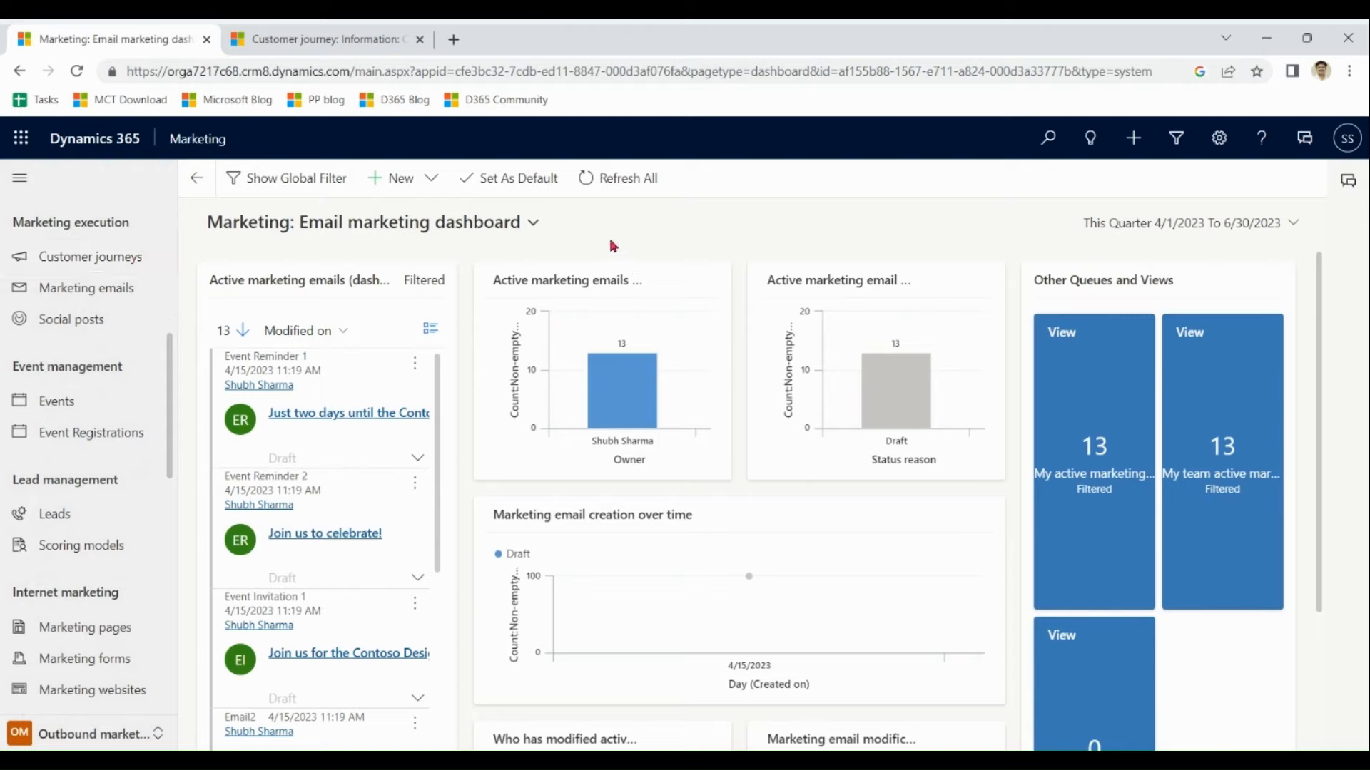
pyautogui.moveTo(336, 52)
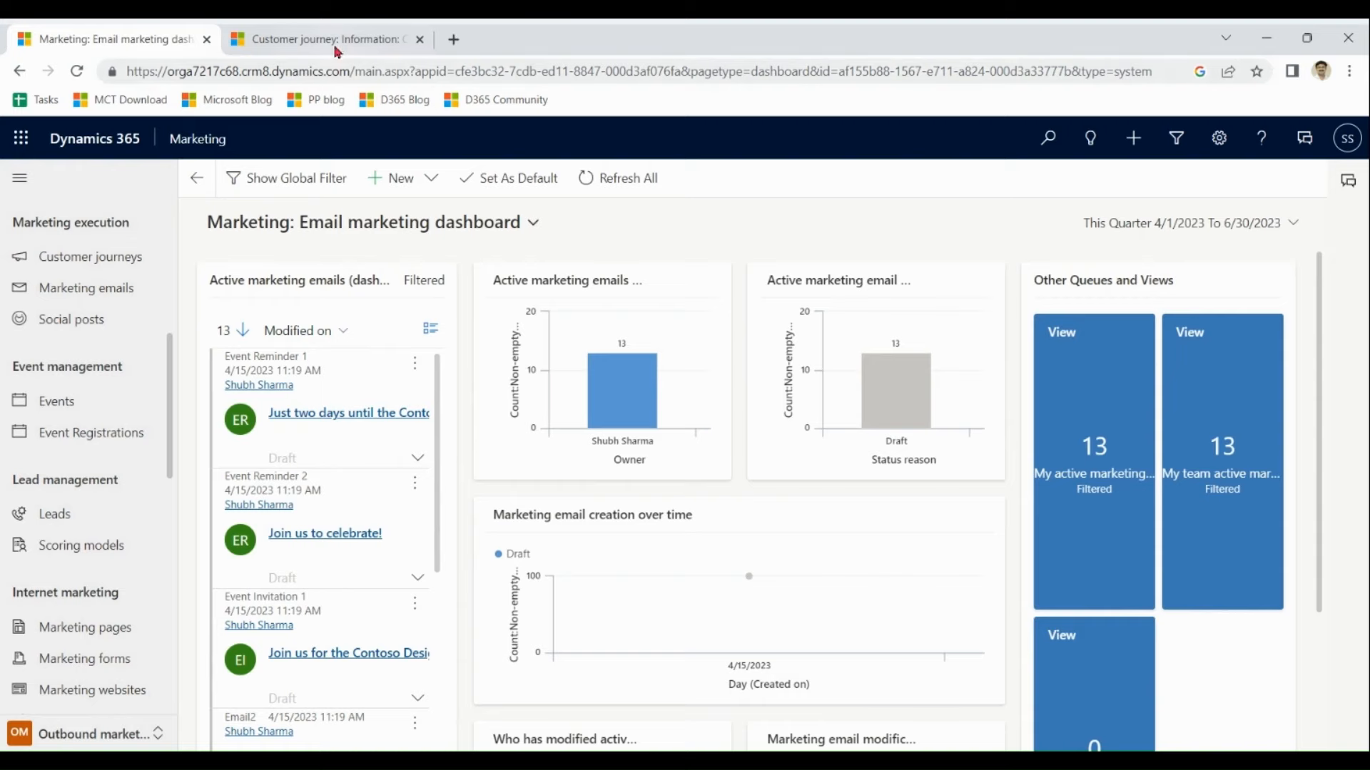
pyautogui.click(323, 39)
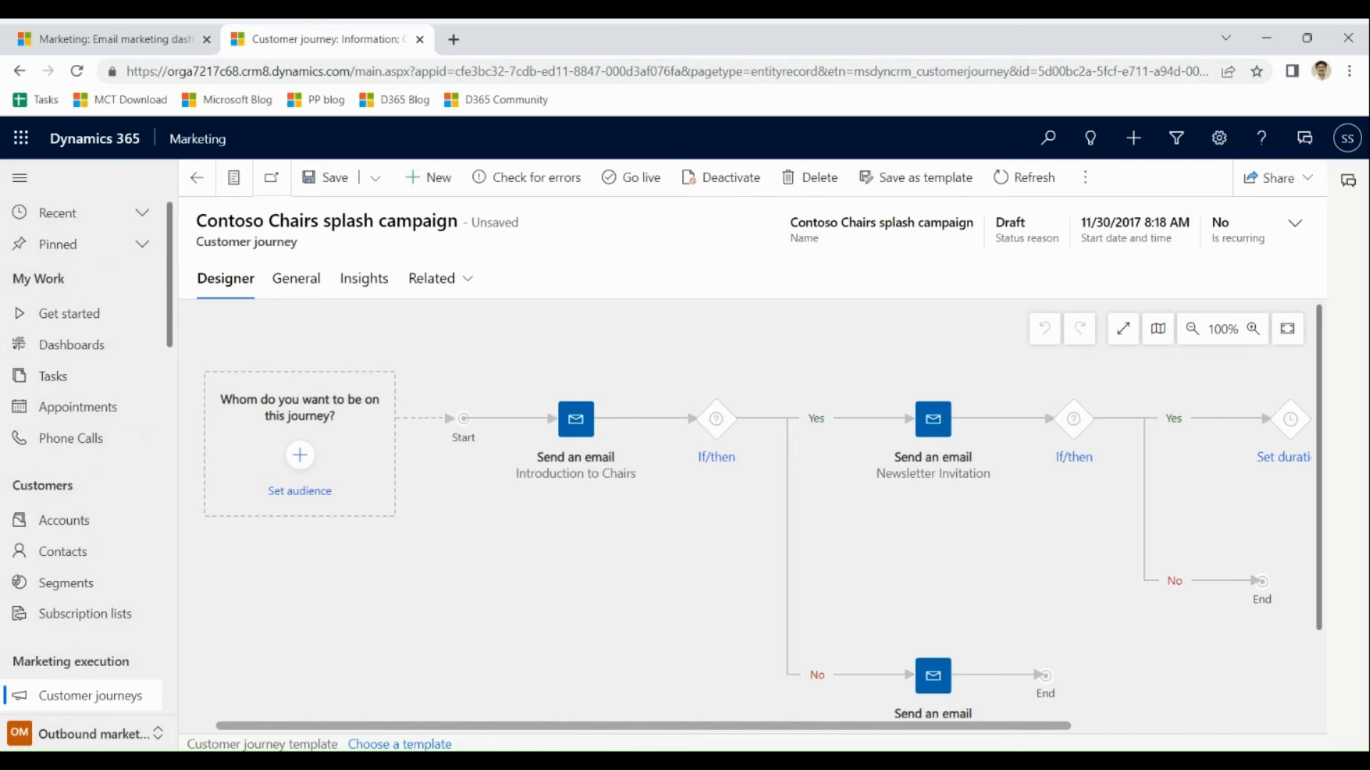
pyautogui.click(109, 39)
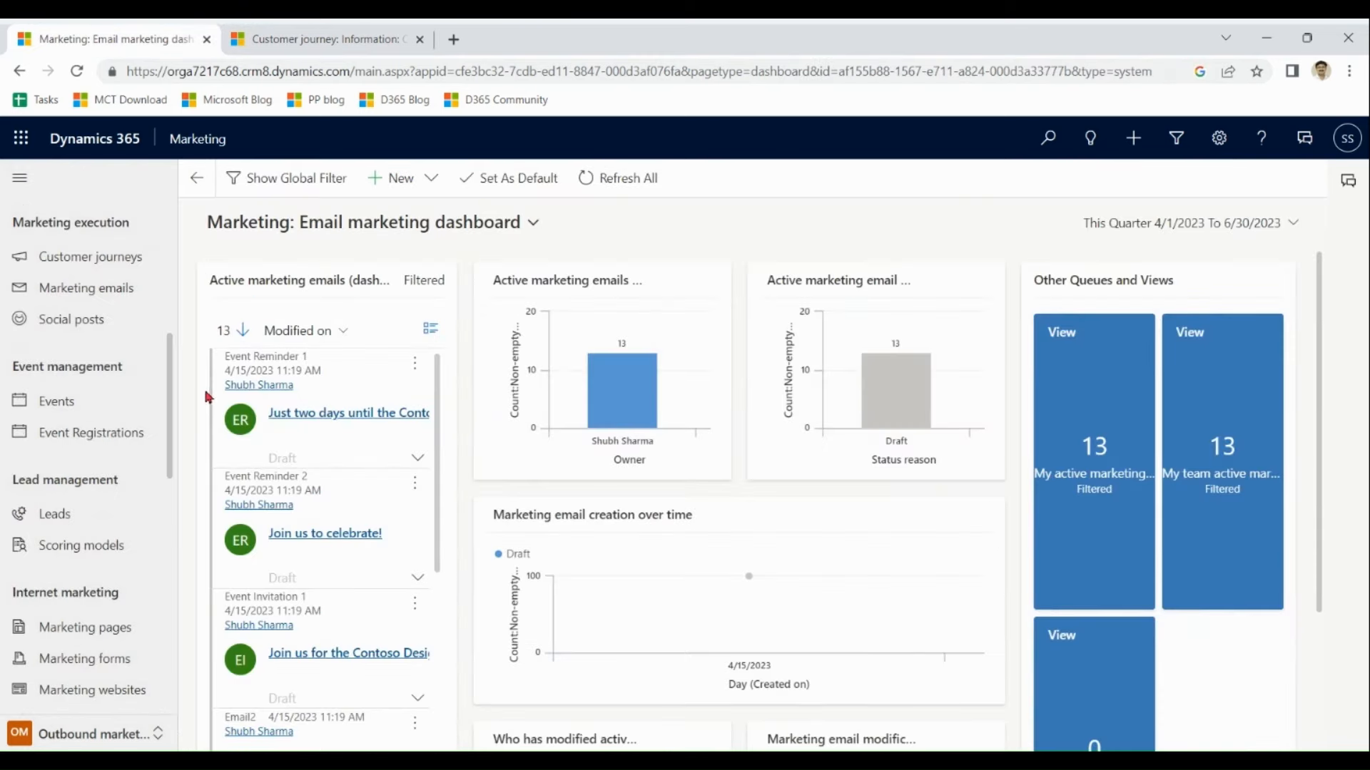
# Scroll the sitemap down to LinkedIn Lead Gen and open the Change area choices
pyautogui.scroll(-3)
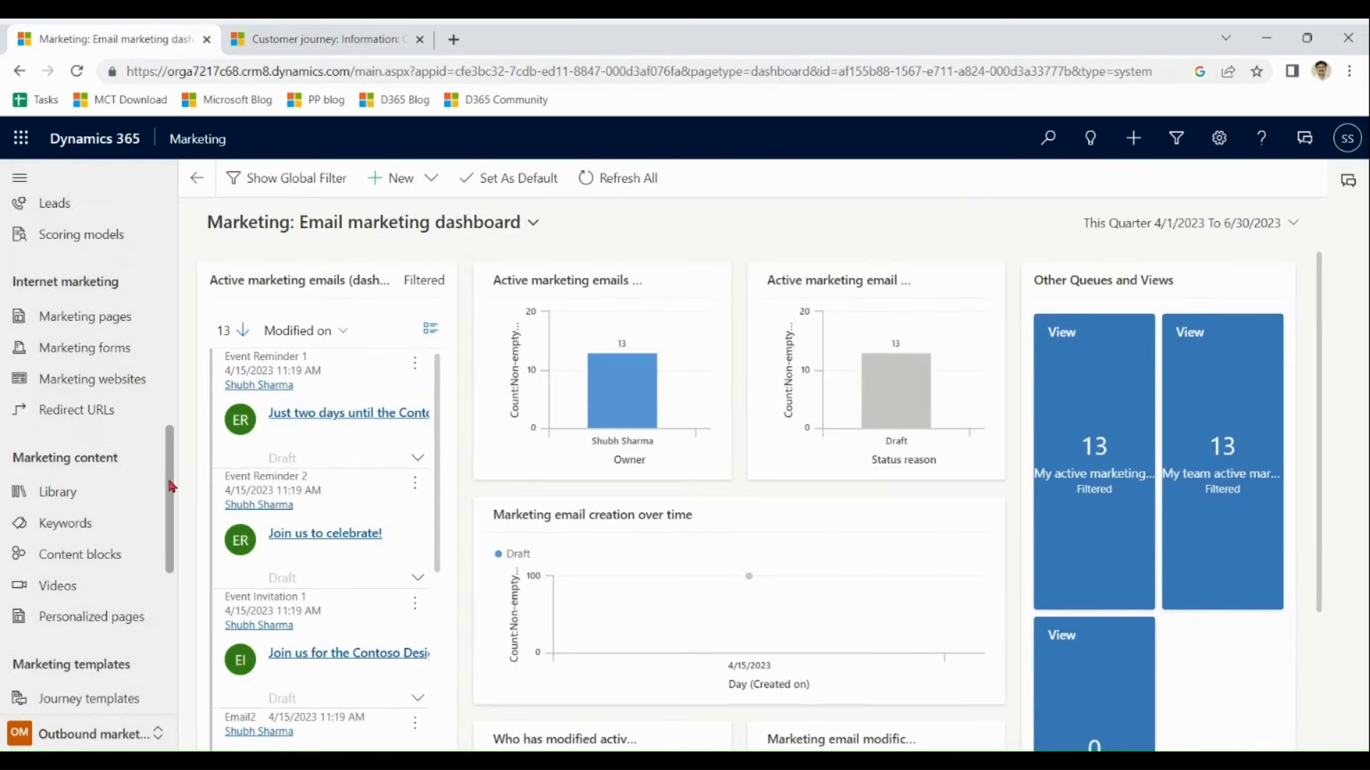
pyautogui.scroll(3)
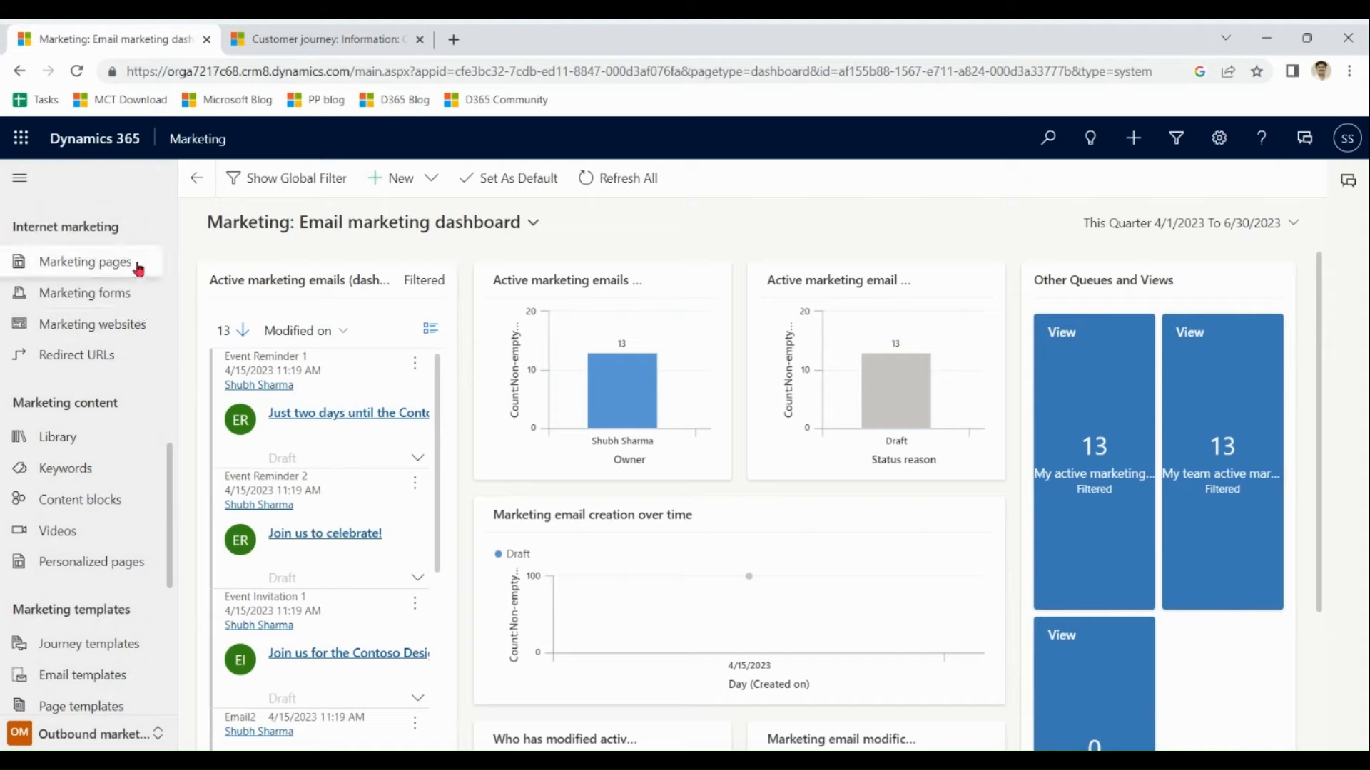
pyautogui.moveTo(113, 292)
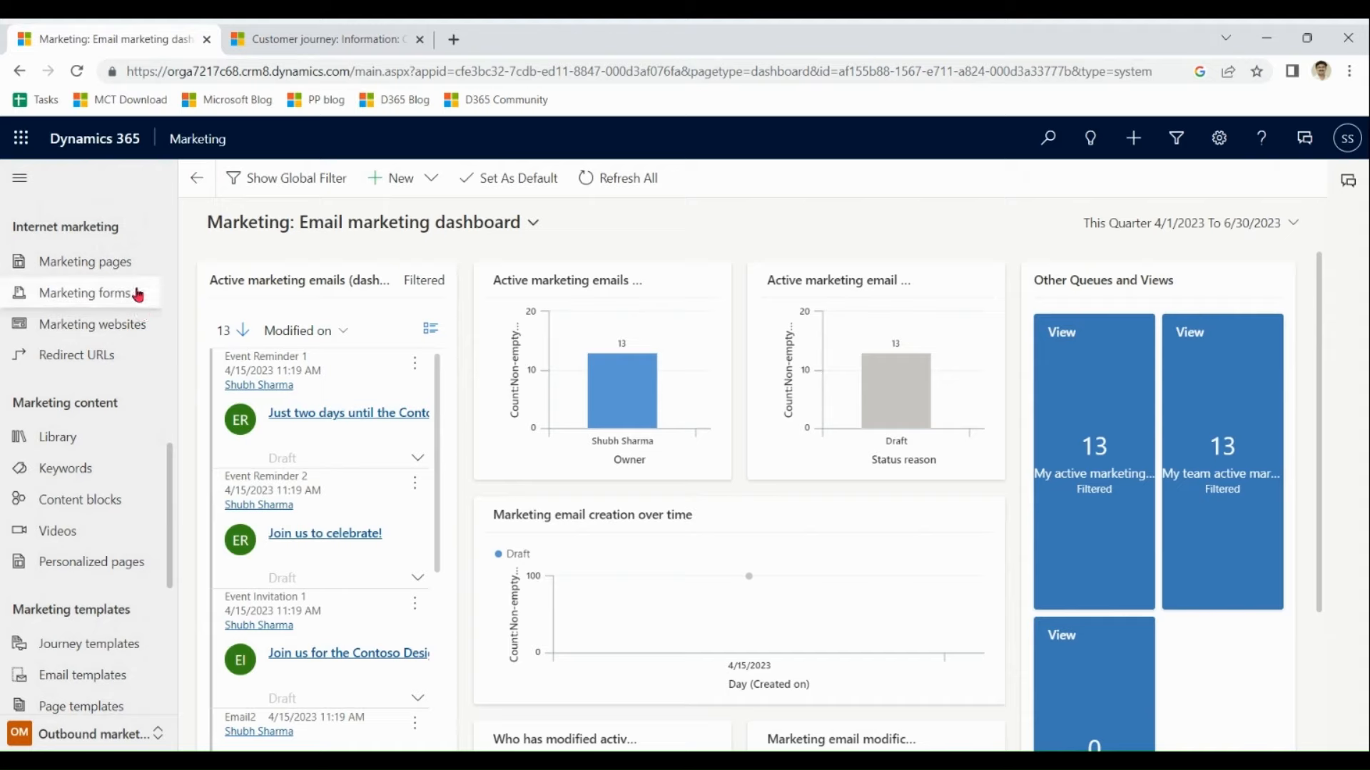
pyautogui.moveTo(192, 480)
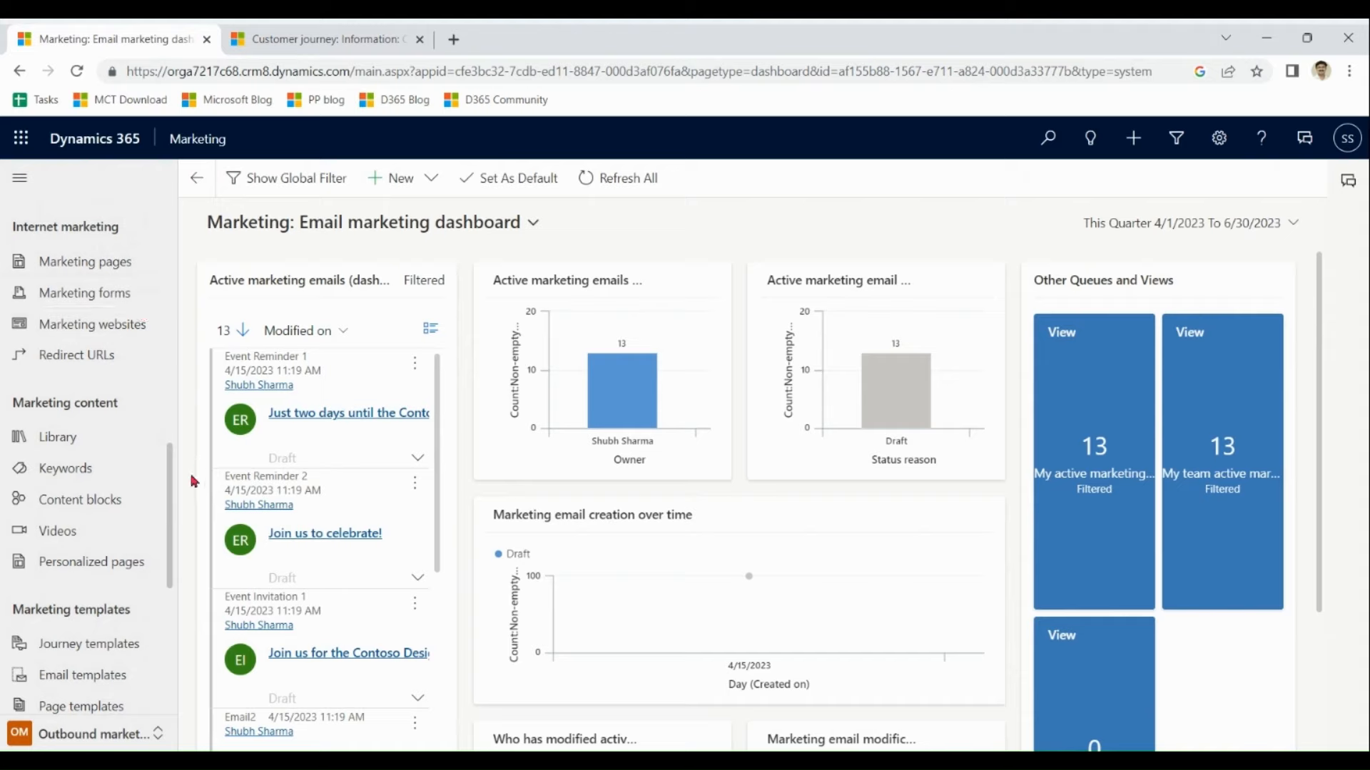
pyautogui.scroll(-3)
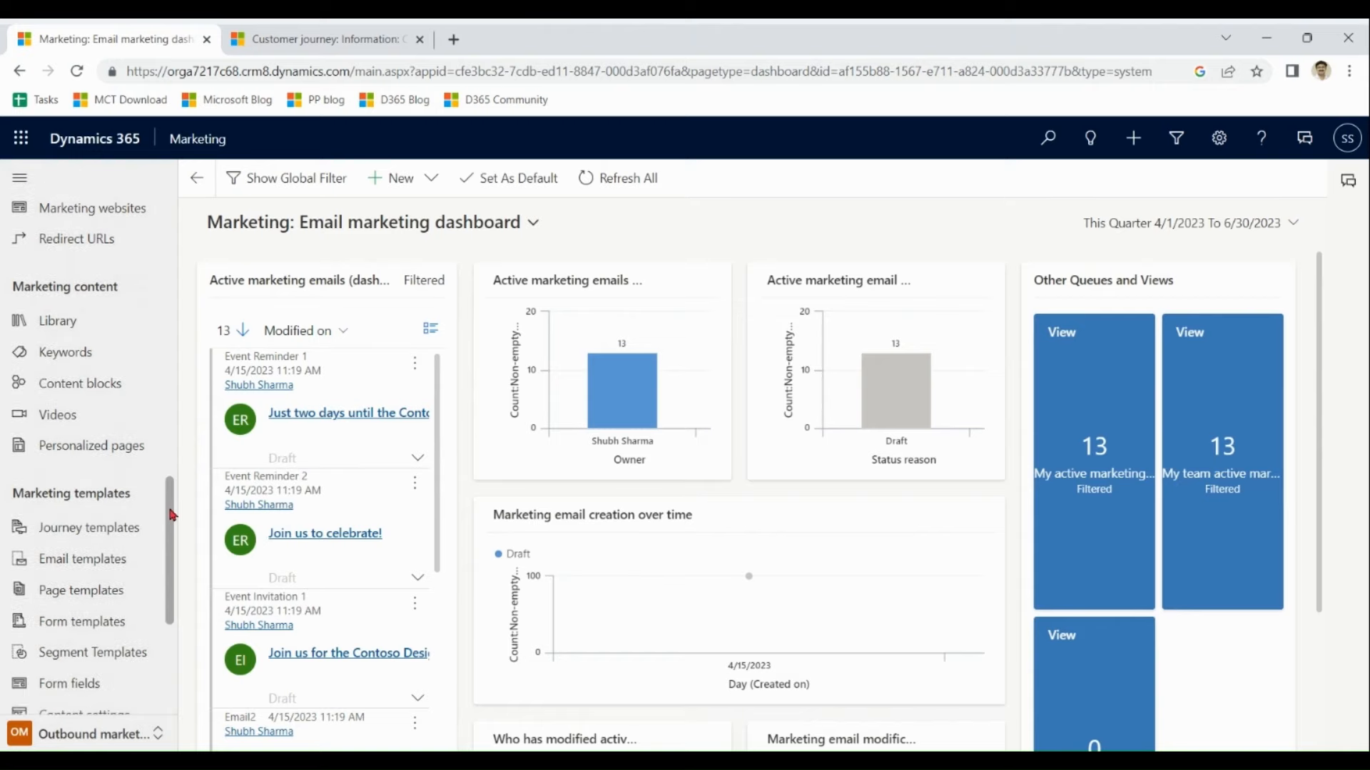
pyautogui.scroll(-3)
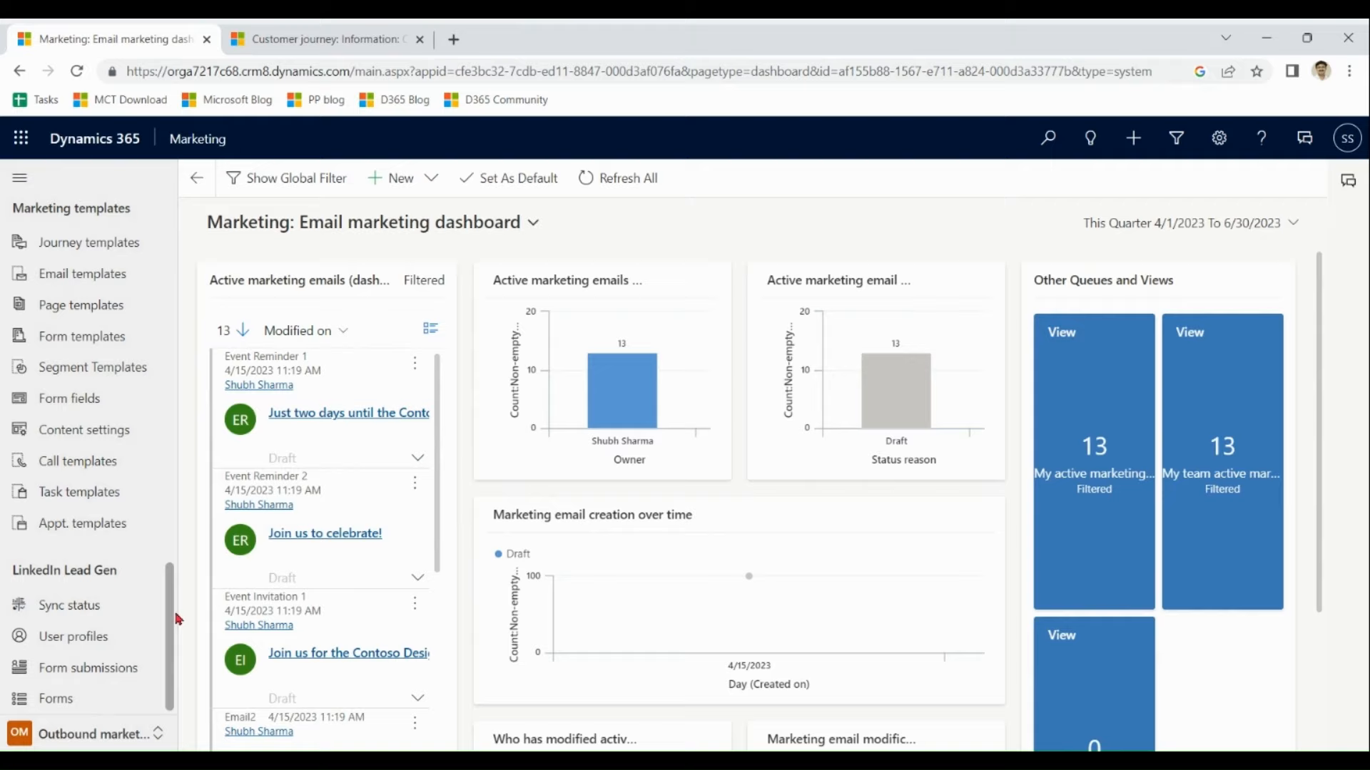
pyautogui.click(95, 734)
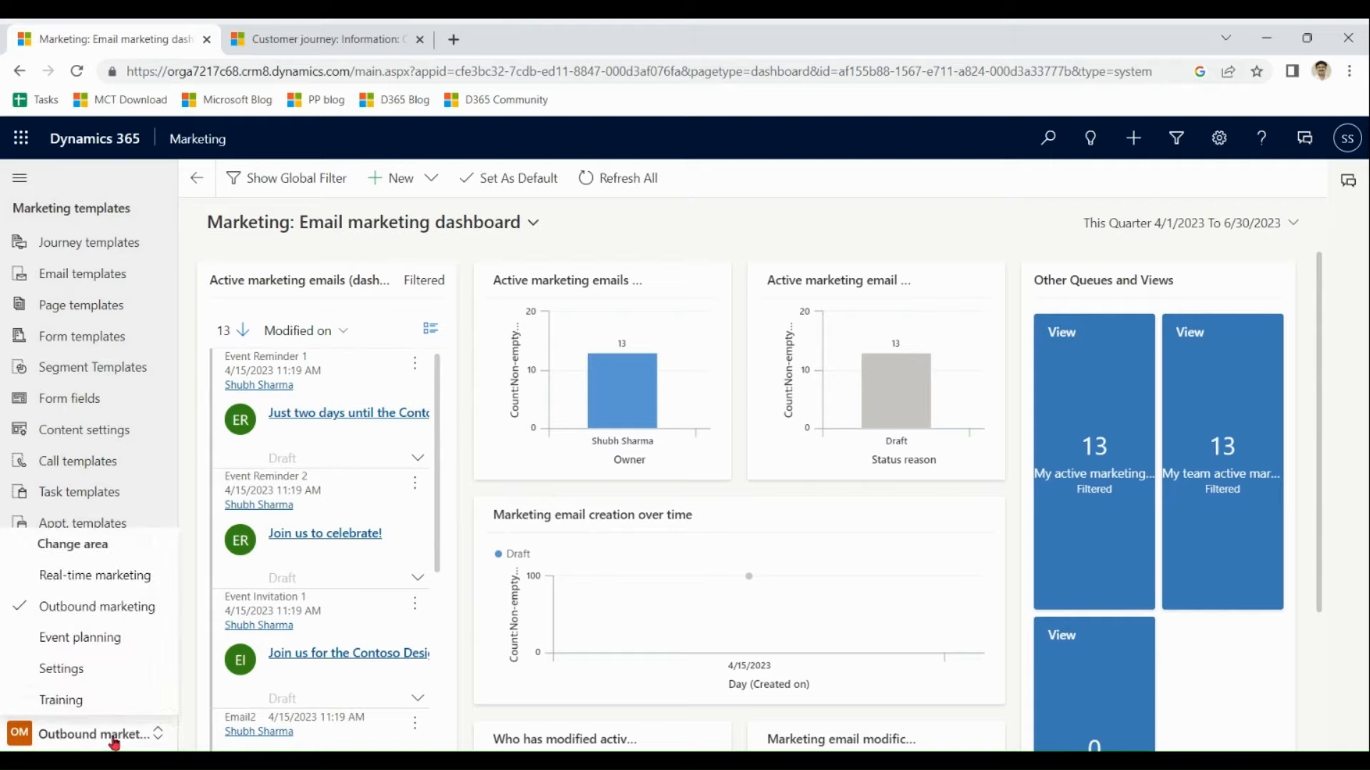
# Switch to Real-time marketing, view its welcome page, and reopen the area choices
pyautogui.click(94, 575)
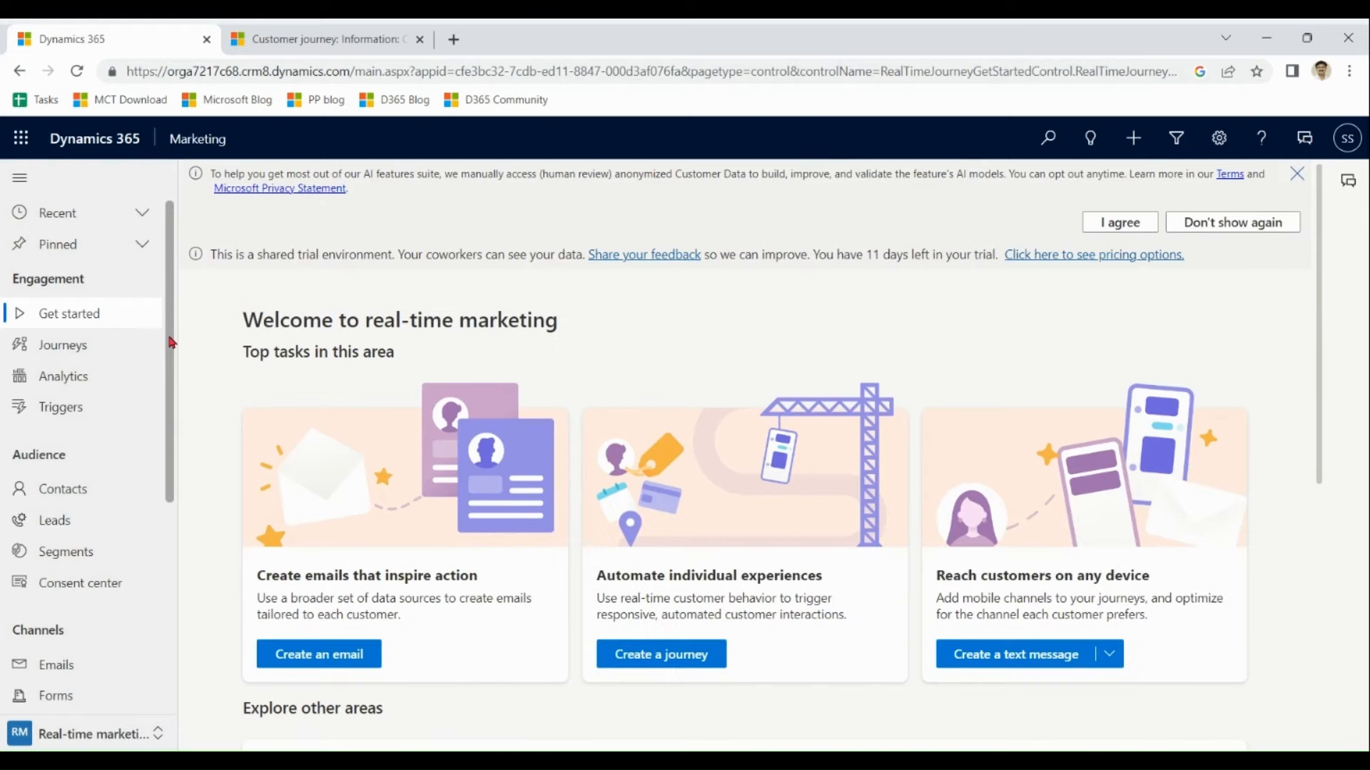
pyautogui.scroll(-3)
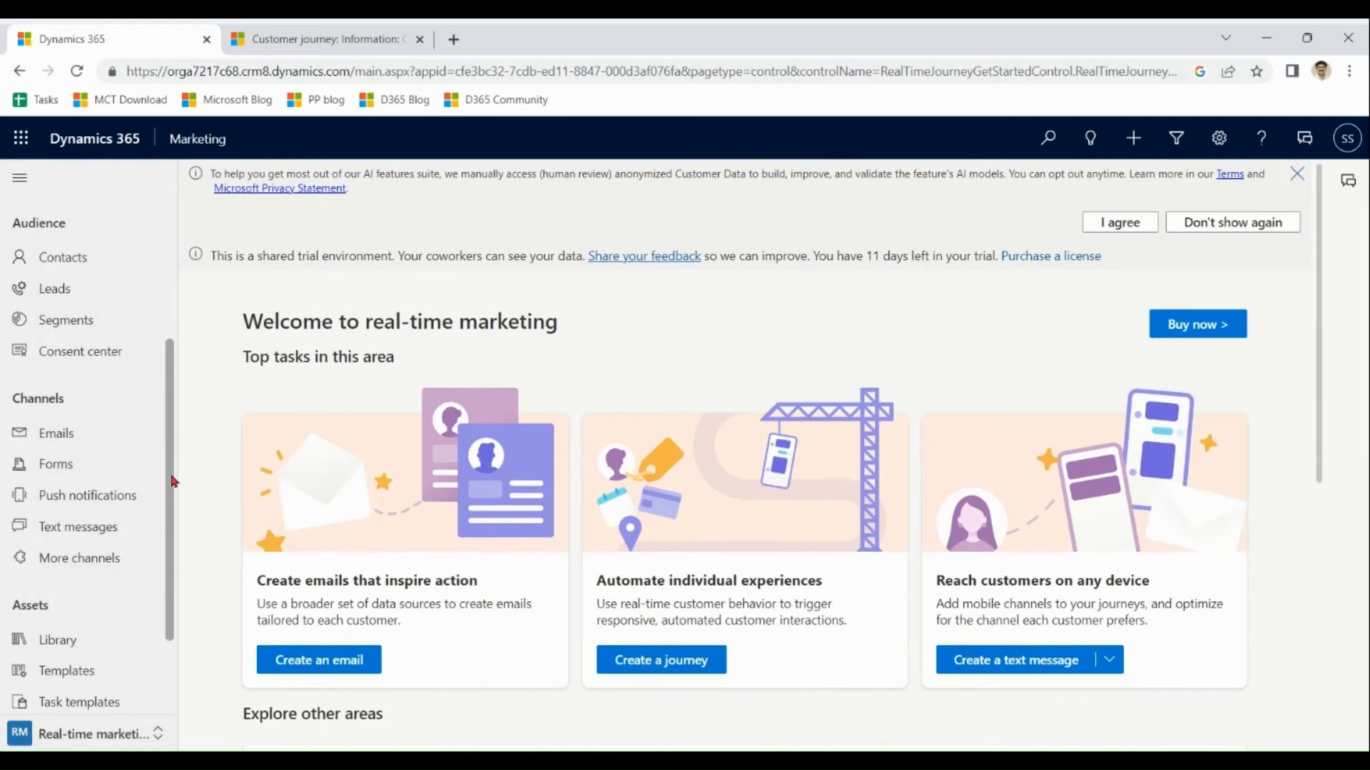
pyautogui.scroll(-3)
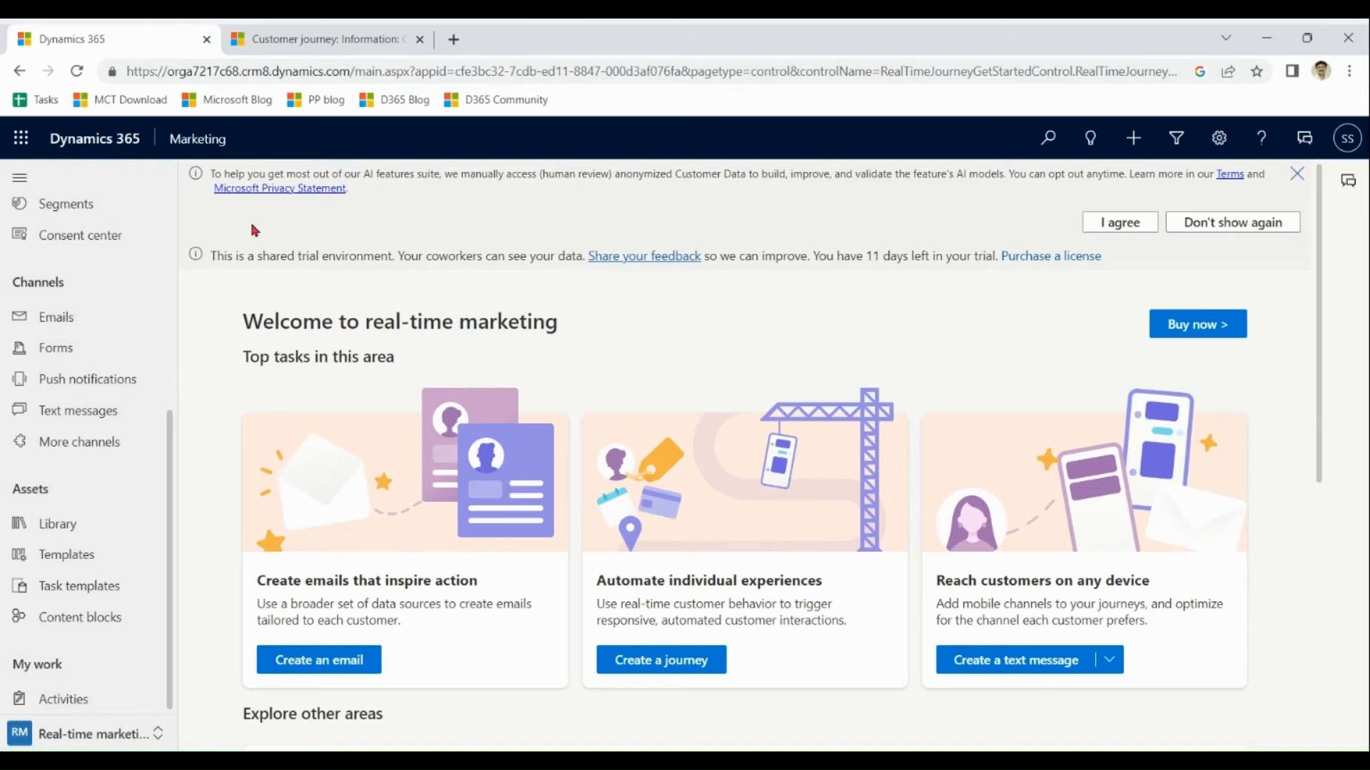
pyautogui.moveTo(78, 441)
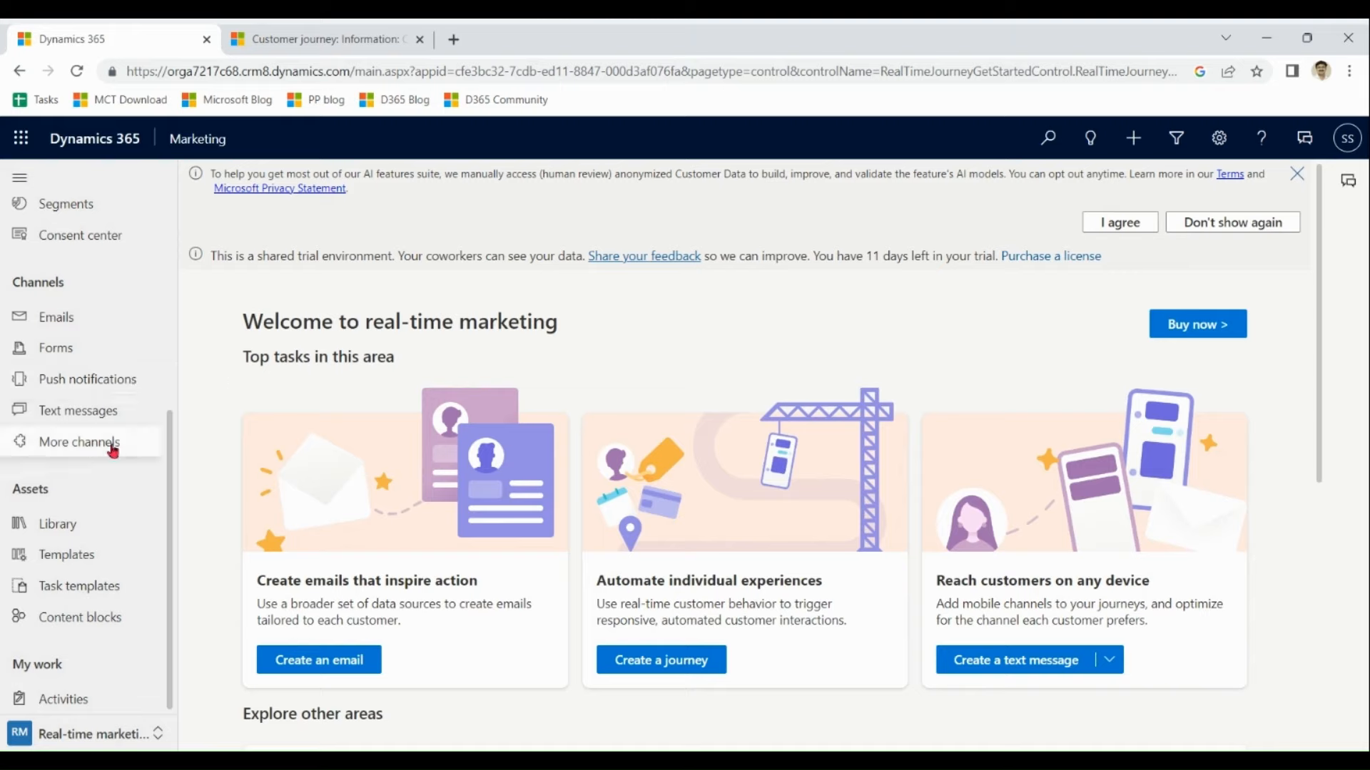
pyautogui.moveTo(460, 256)
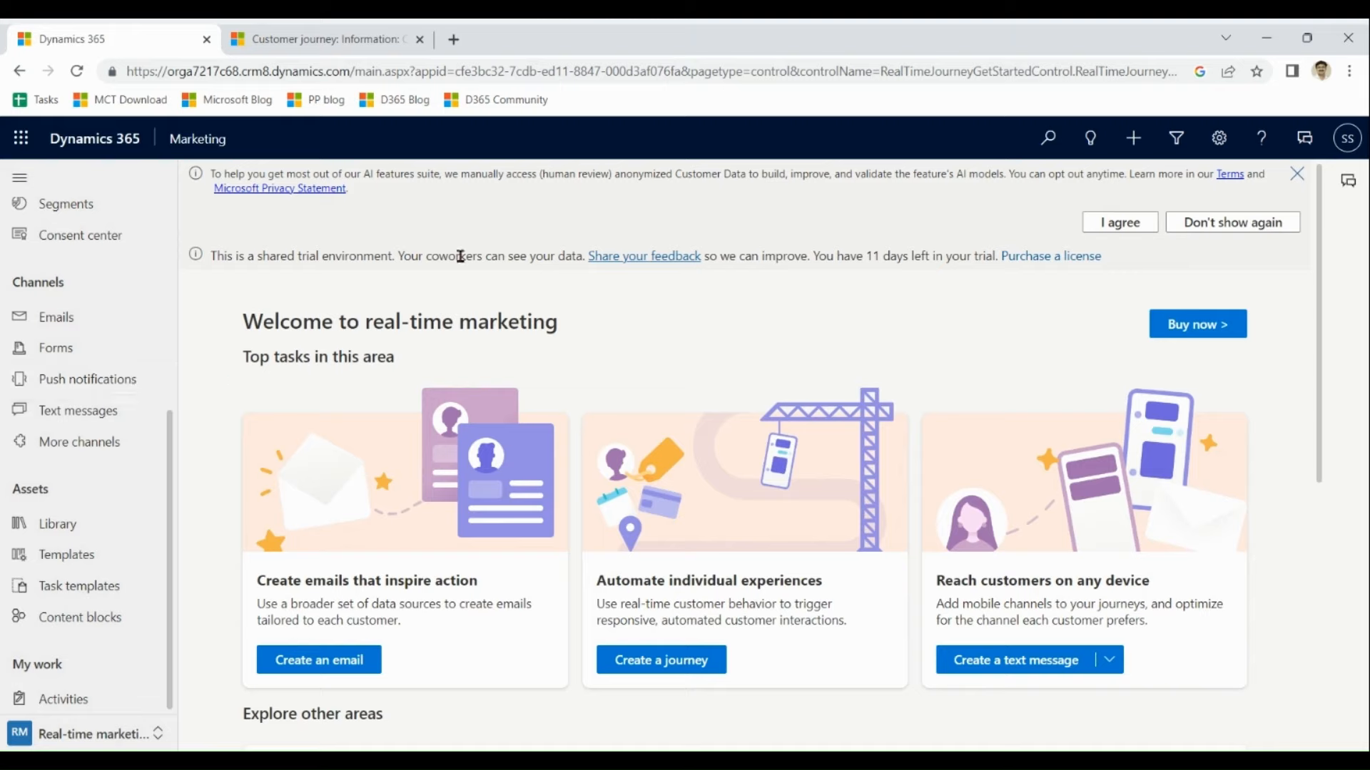
pyautogui.click(94, 734)
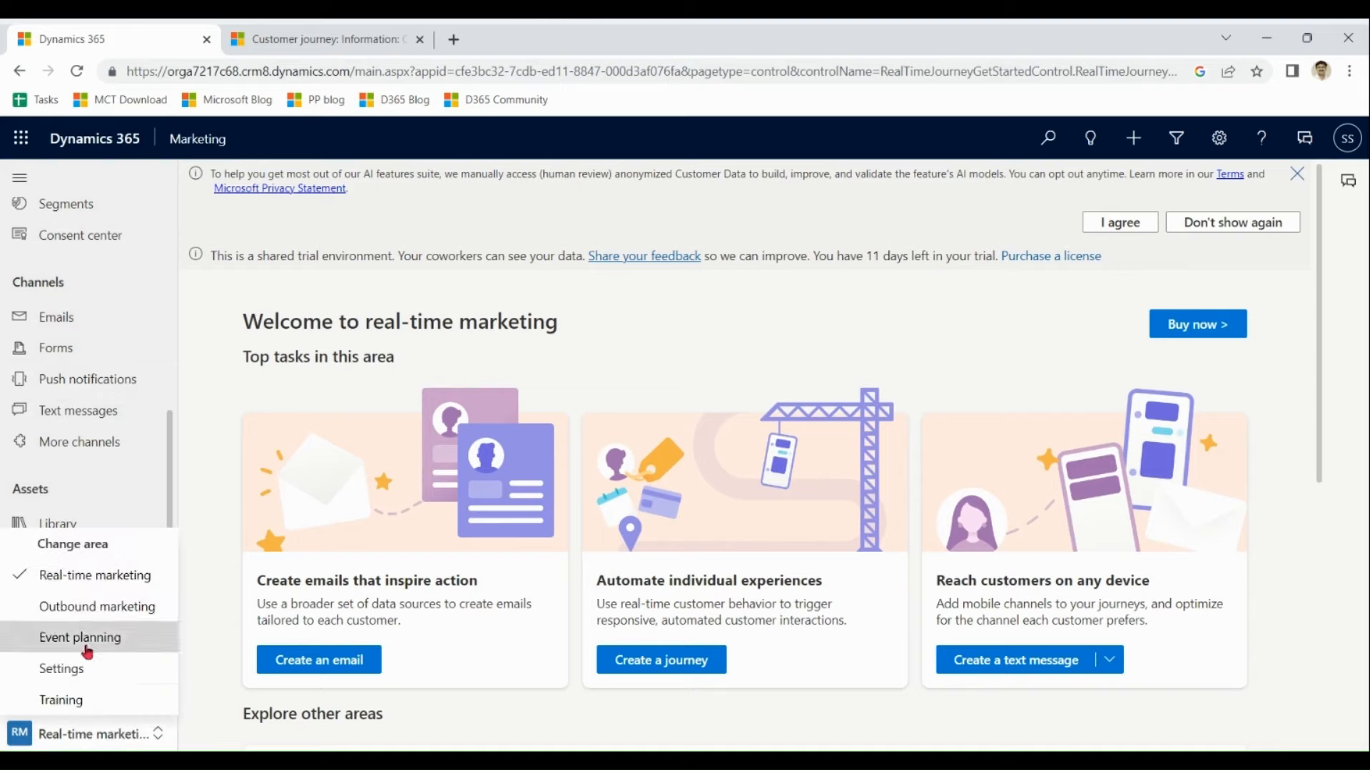
pyautogui.click(79, 637)
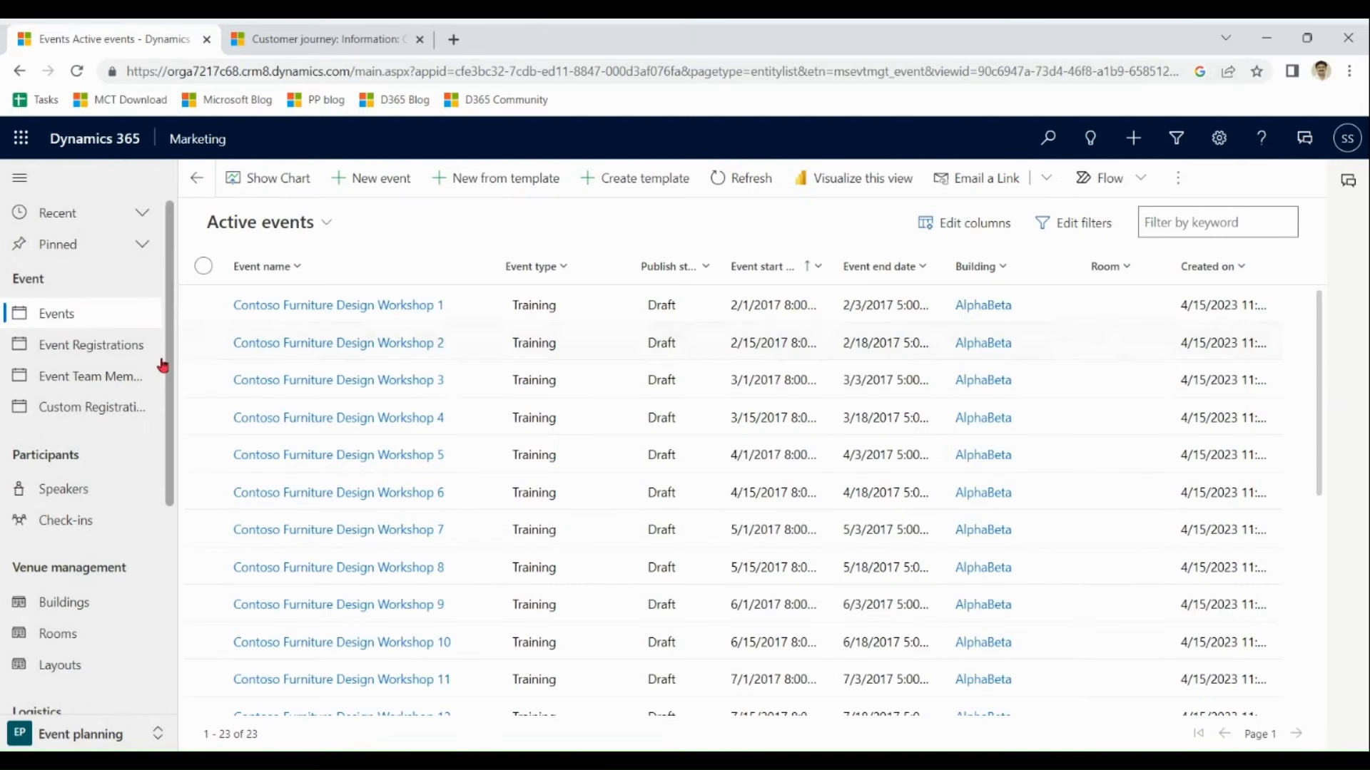
pyautogui.moveTo(172, 330)
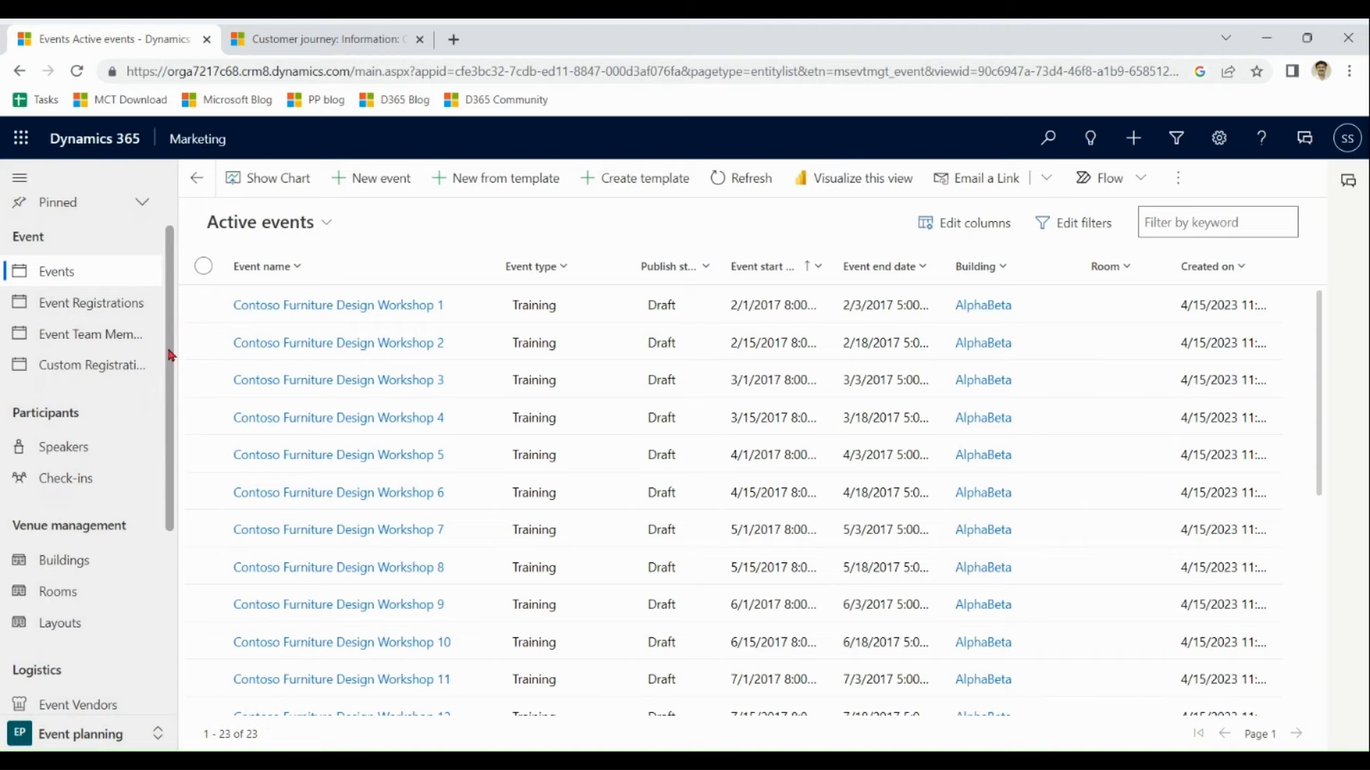
pyautogui.scroll(-3)
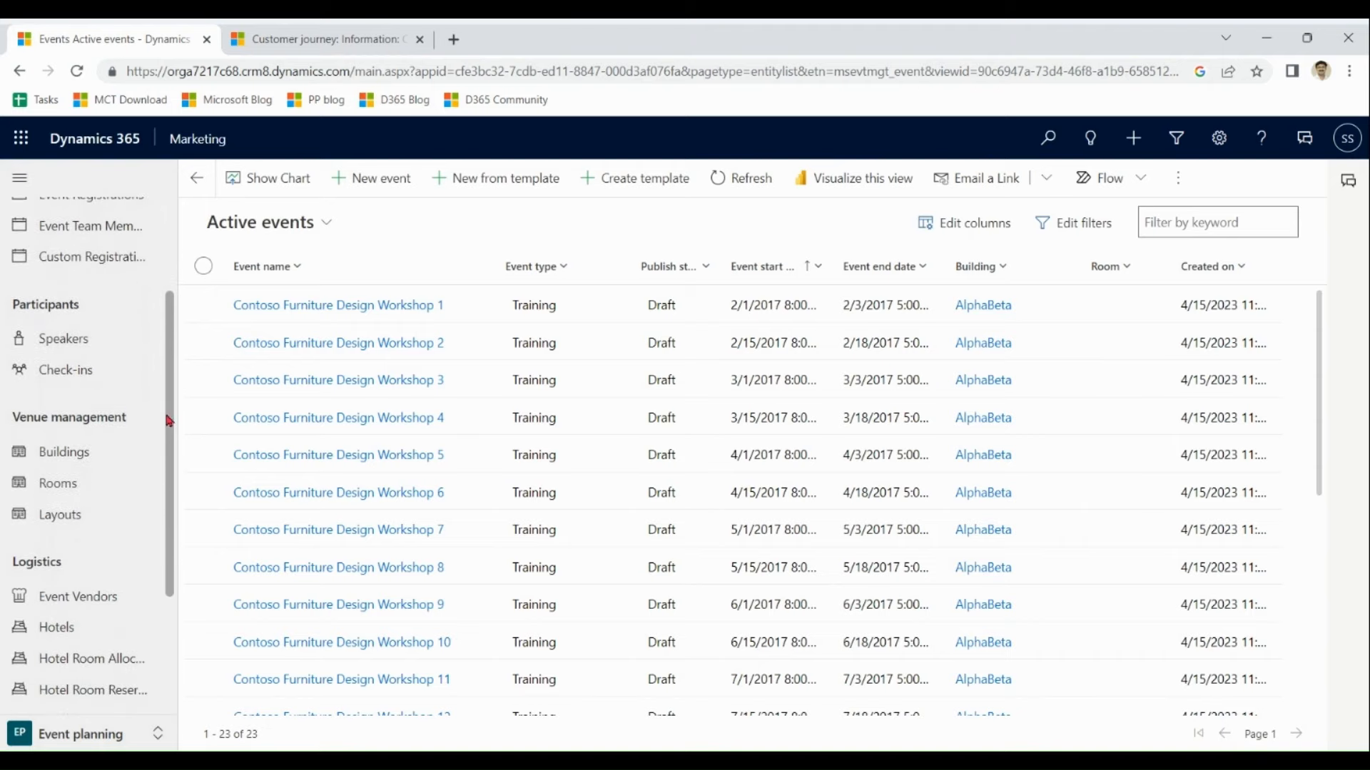
pyautogui.scroll(-3)
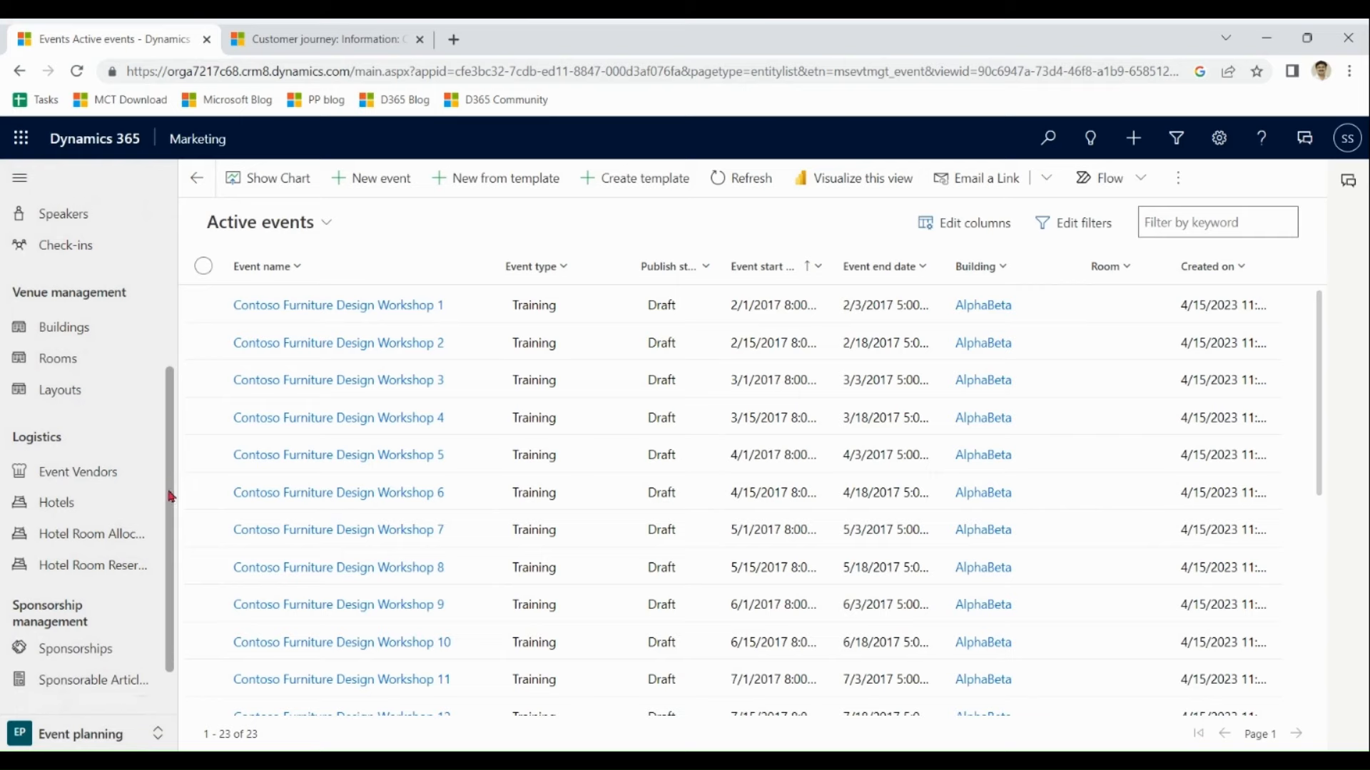
pyautogui.moveTo(174, 423)
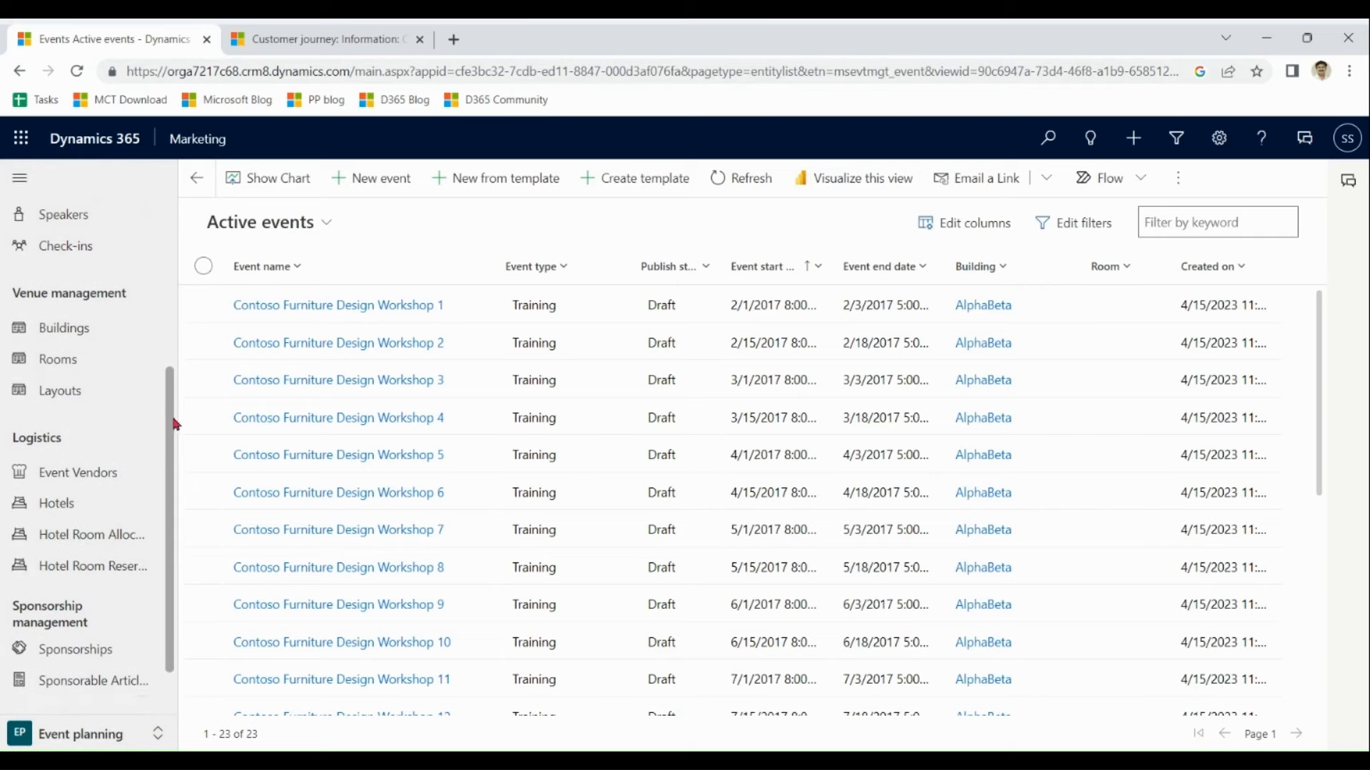
pyautogui.scroll(-3)
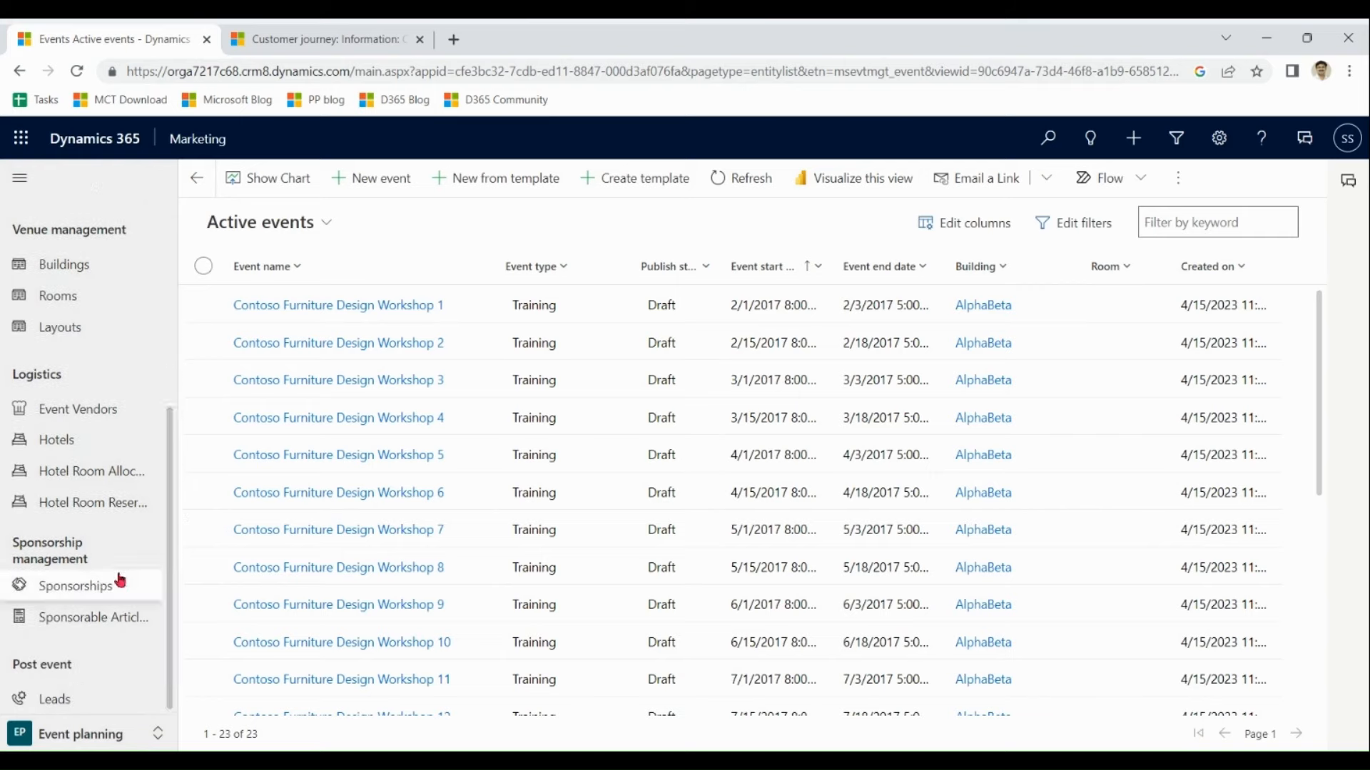
pyautogui.scroll(3)
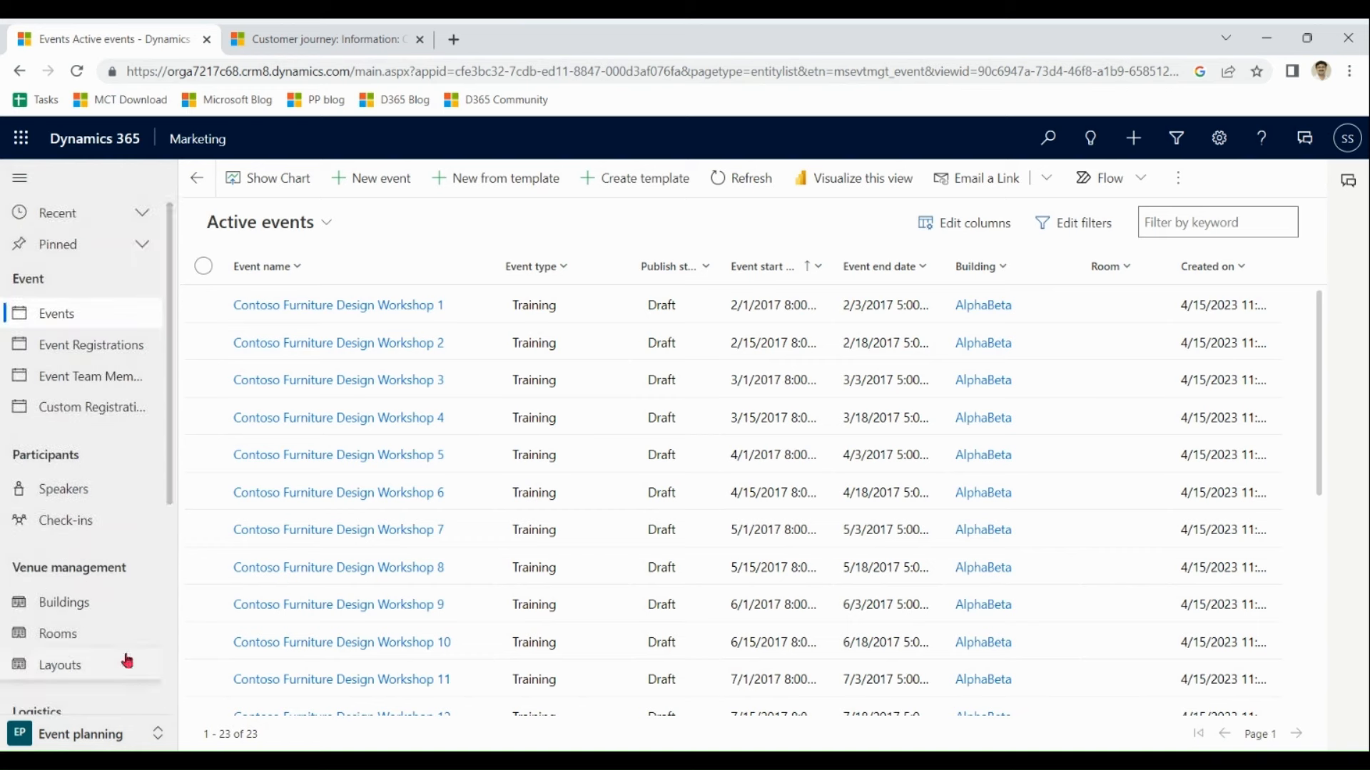
pyautogui.click(80, 734)
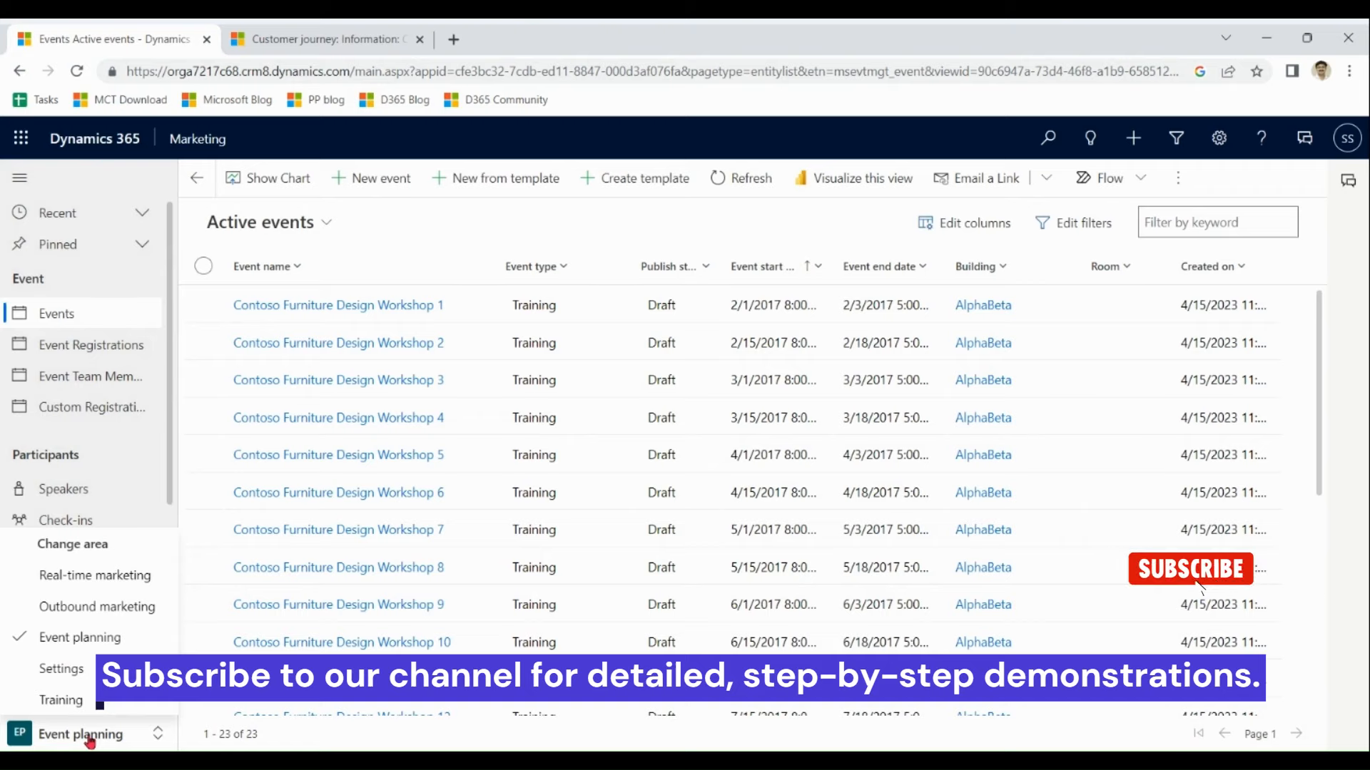
pyautogui.click(1190, 569)
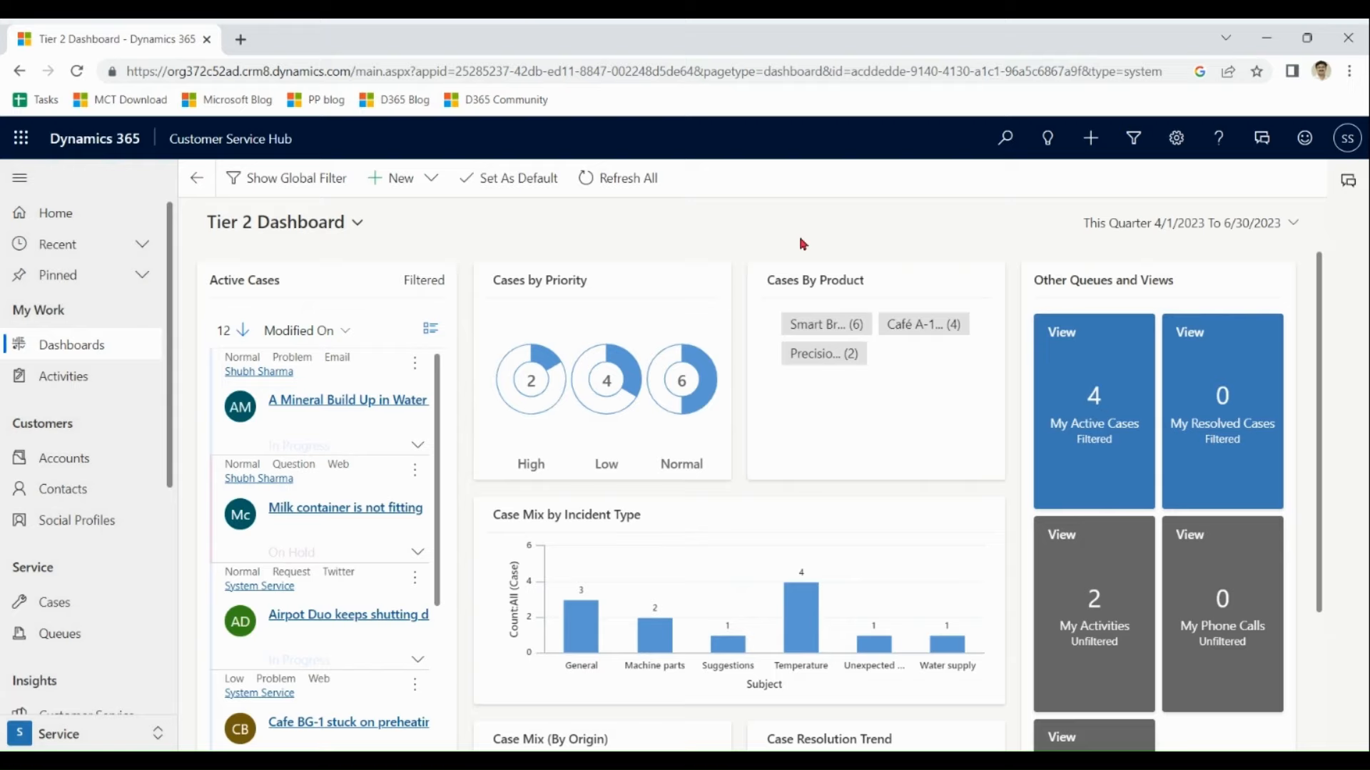
pyautogui.moveTo(882, 243)
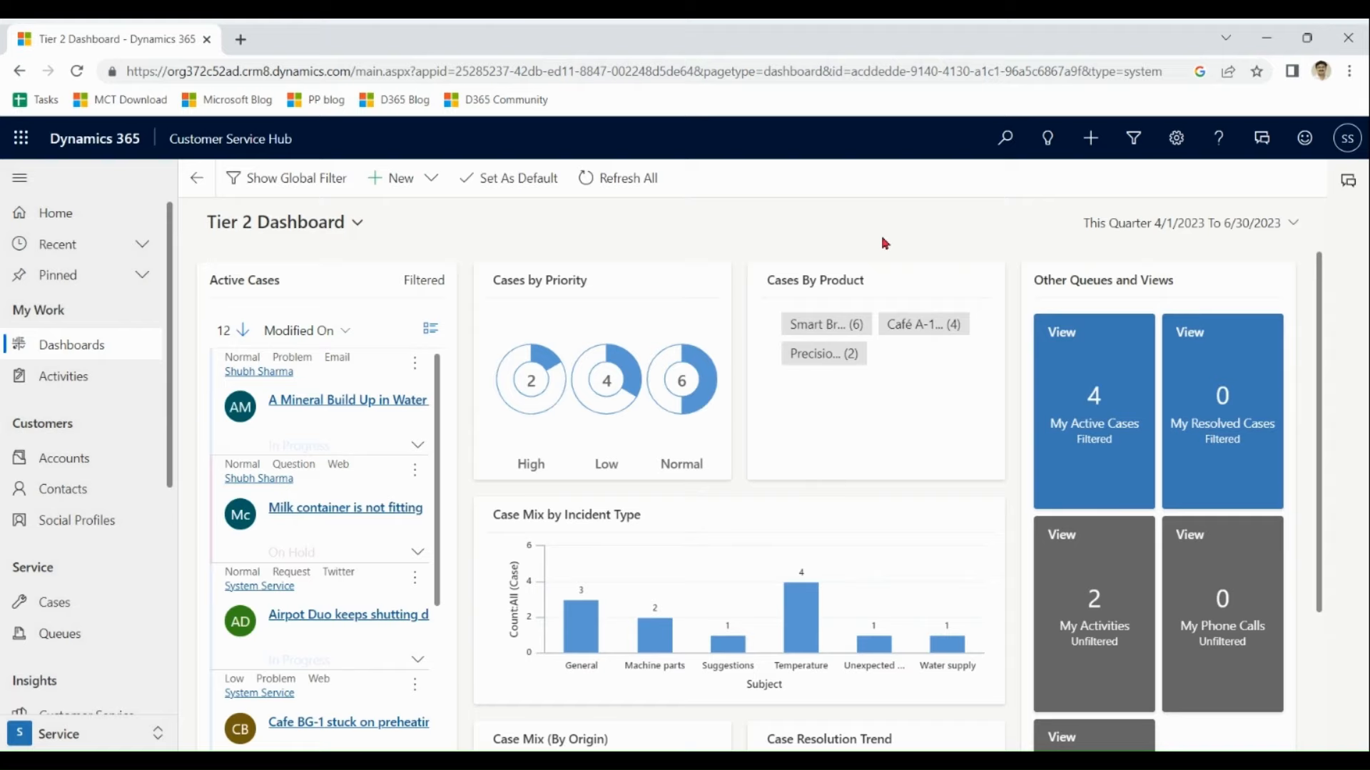
pyautogui.moveTo(1312, 300)
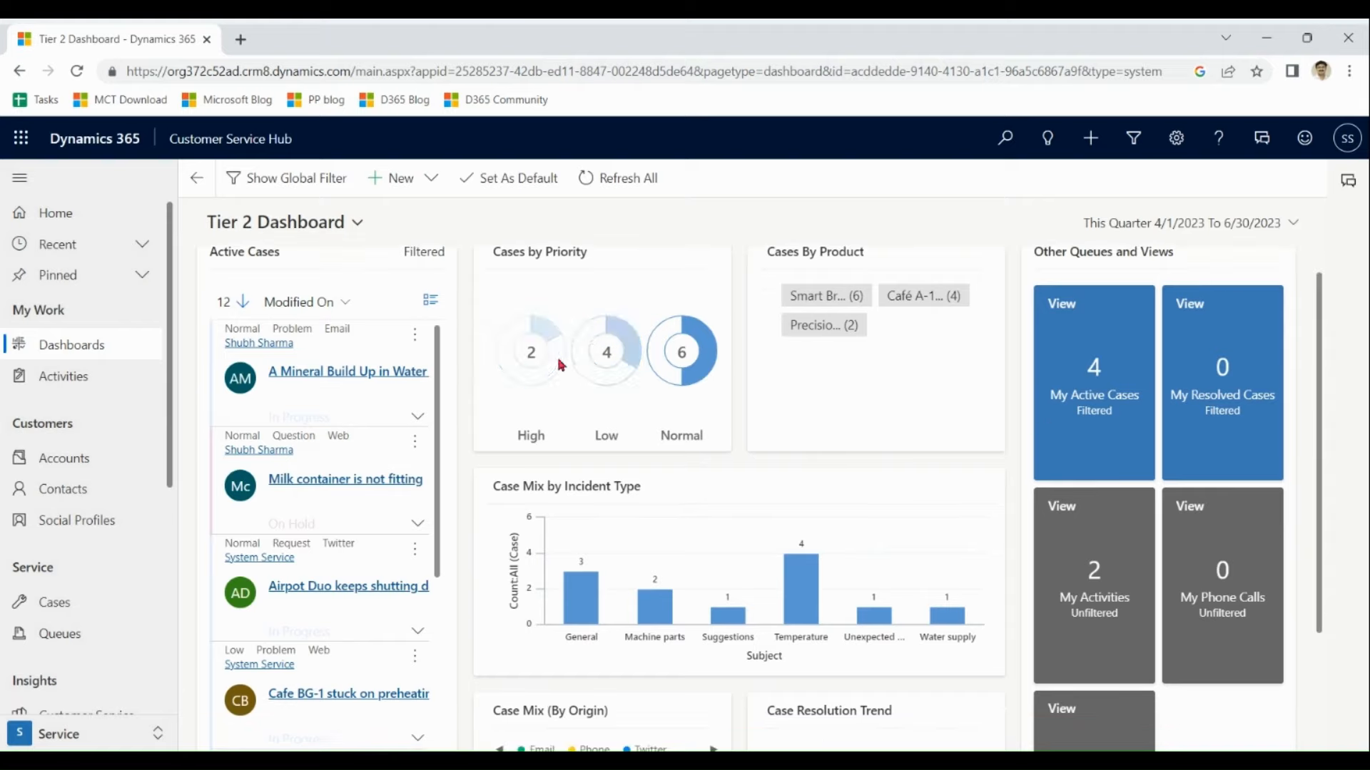
# Scroll the Tier 2 Dashboard and site map to reveal Insights, Knowledge and Customer Assets
pyautogui.scroll(-3)
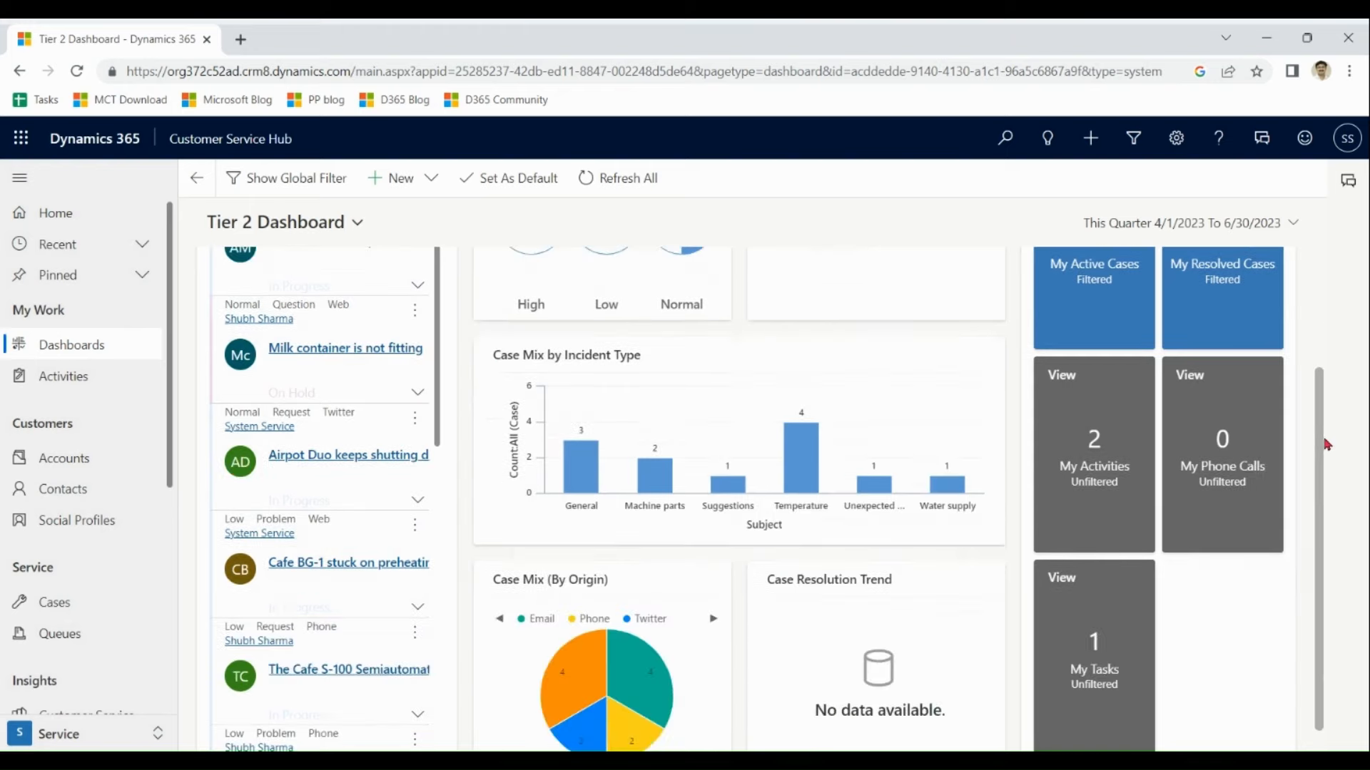
pyautogui.scroll(3)
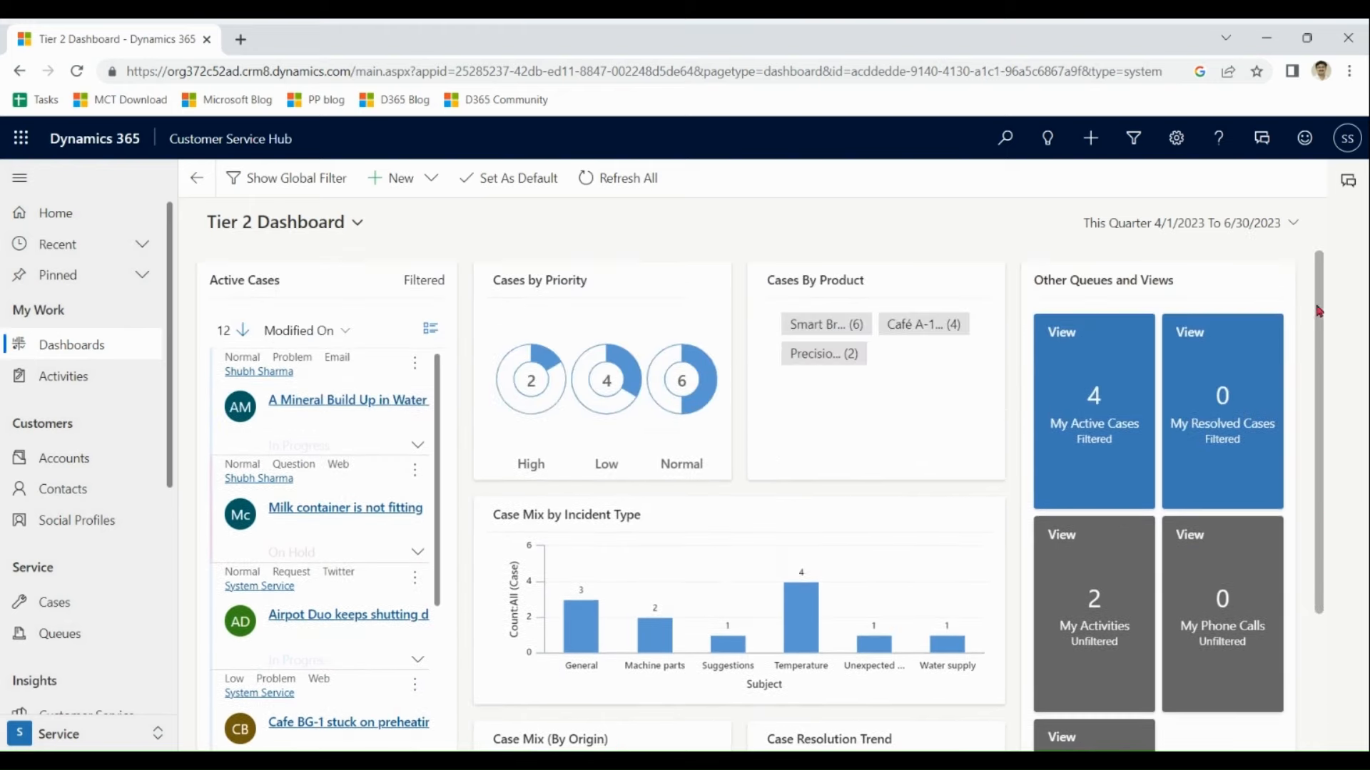
pyautogui.moveTo(912, 241)
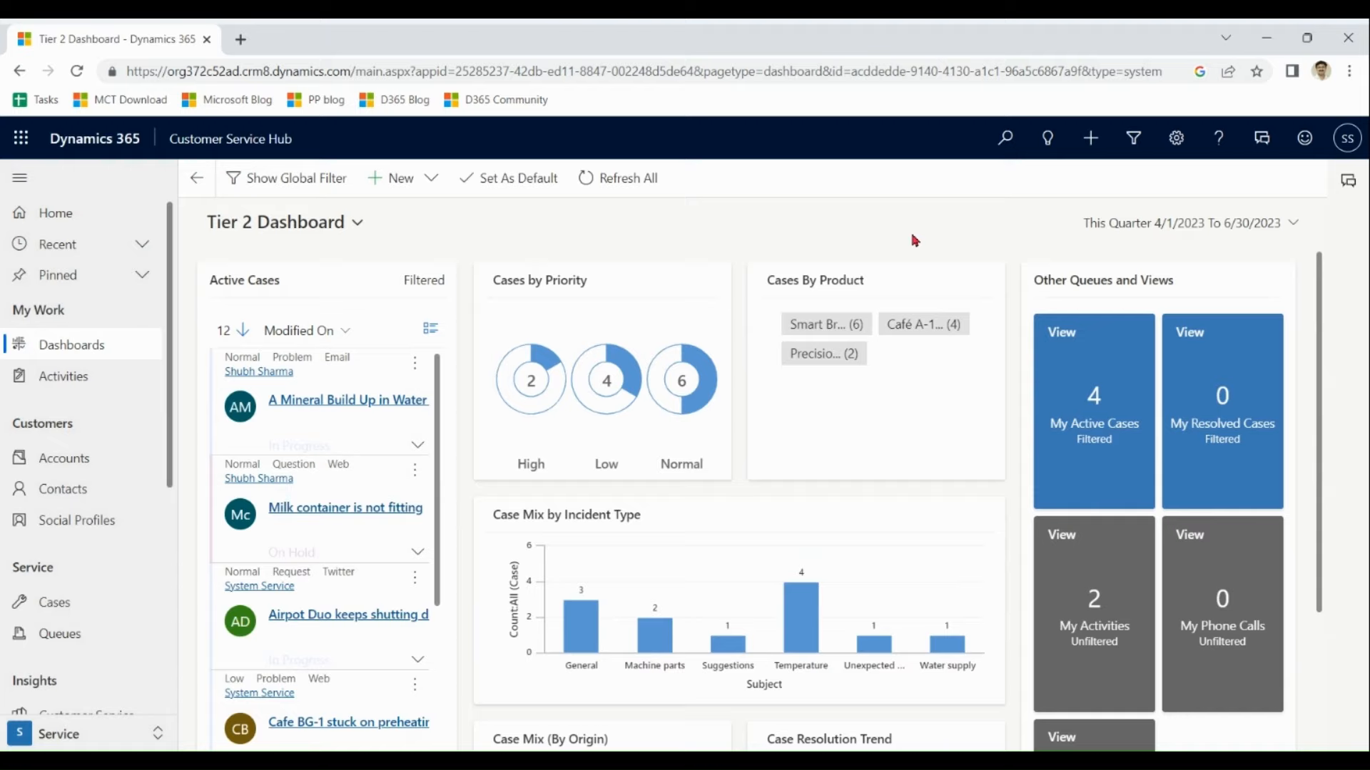
pyautogui.moveTo(175, 363)
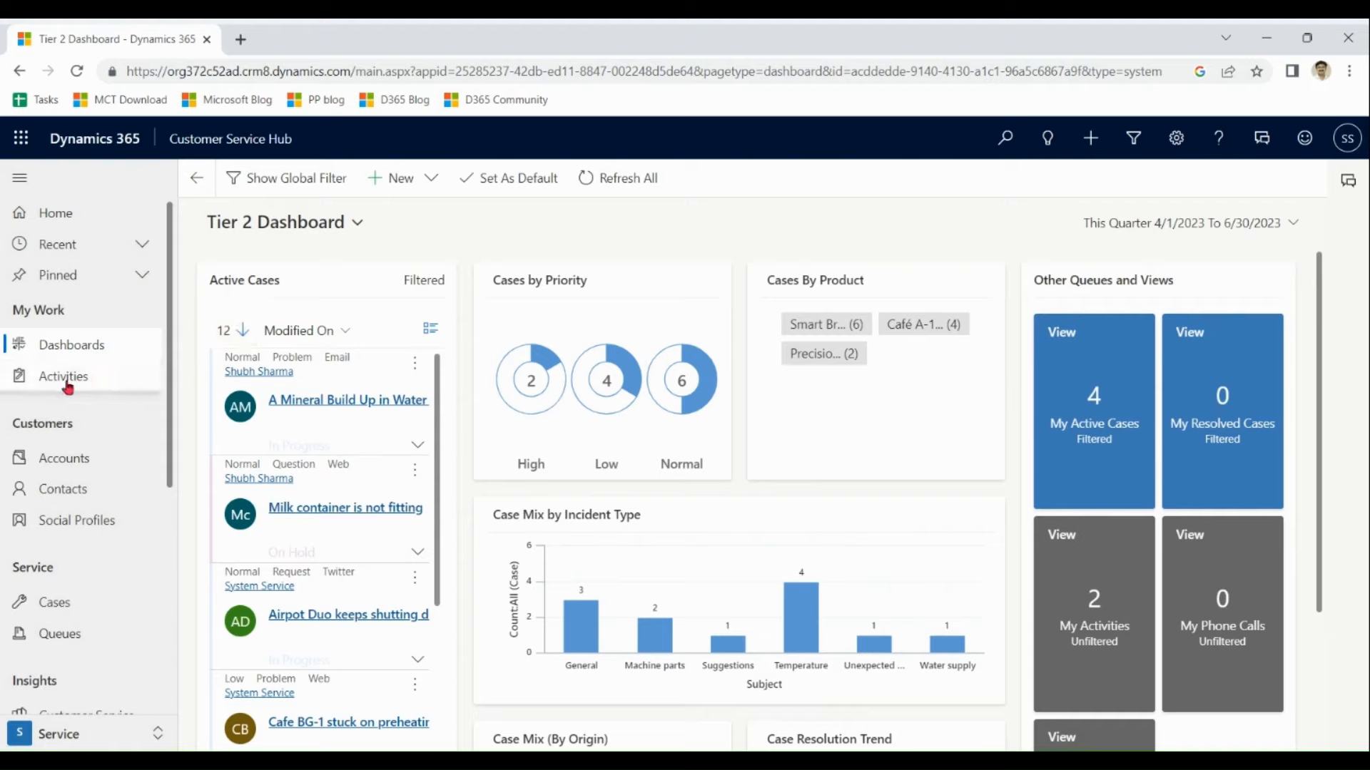
pyautogui.scroll(-3)
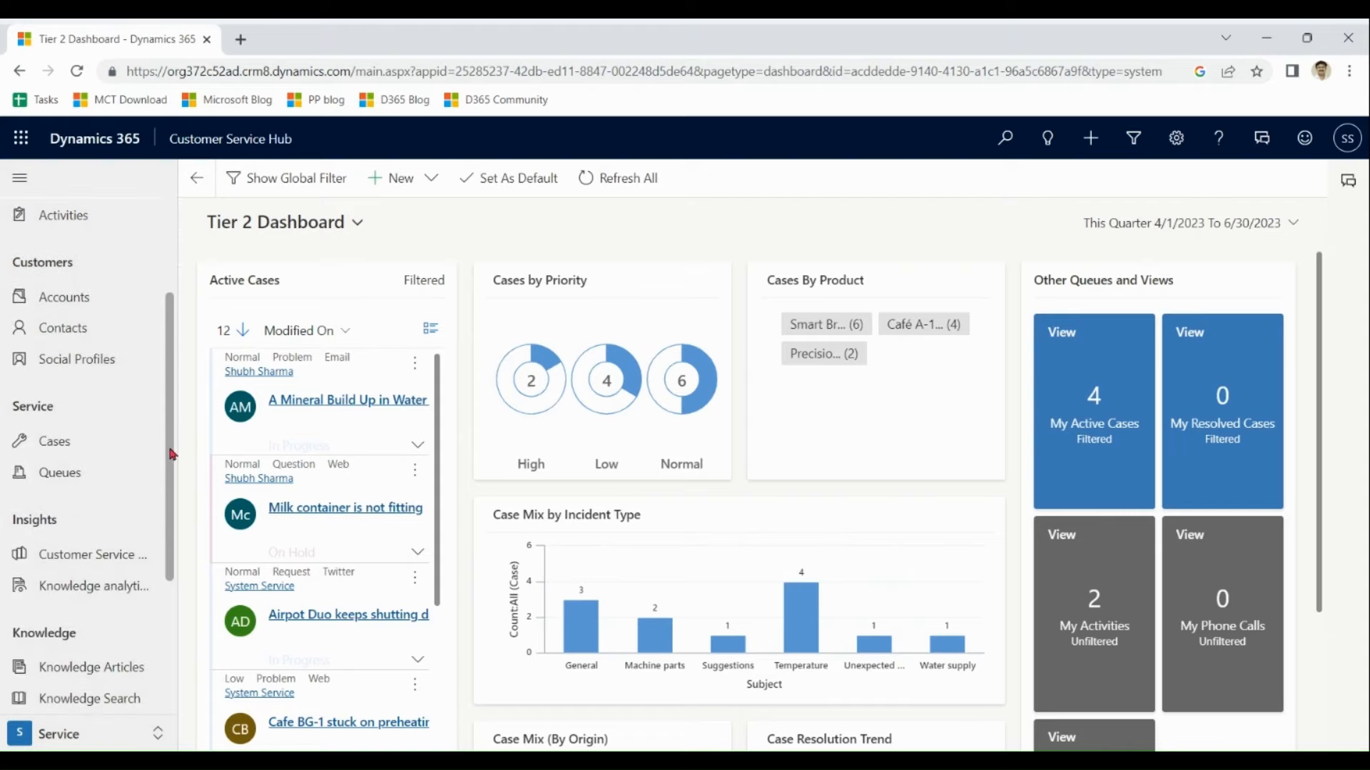
pyautogui.moveTo(148, 352)
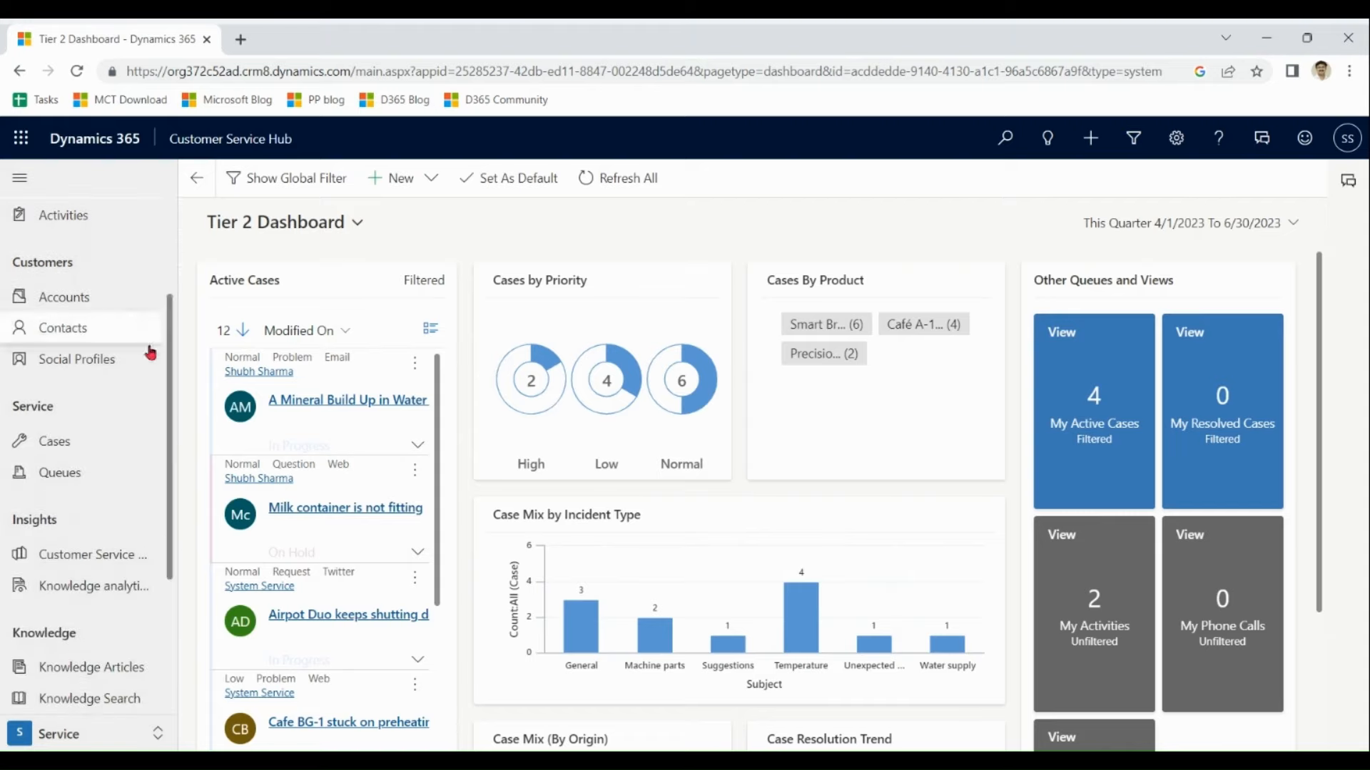
pyautogui.moveTo(113, 366)
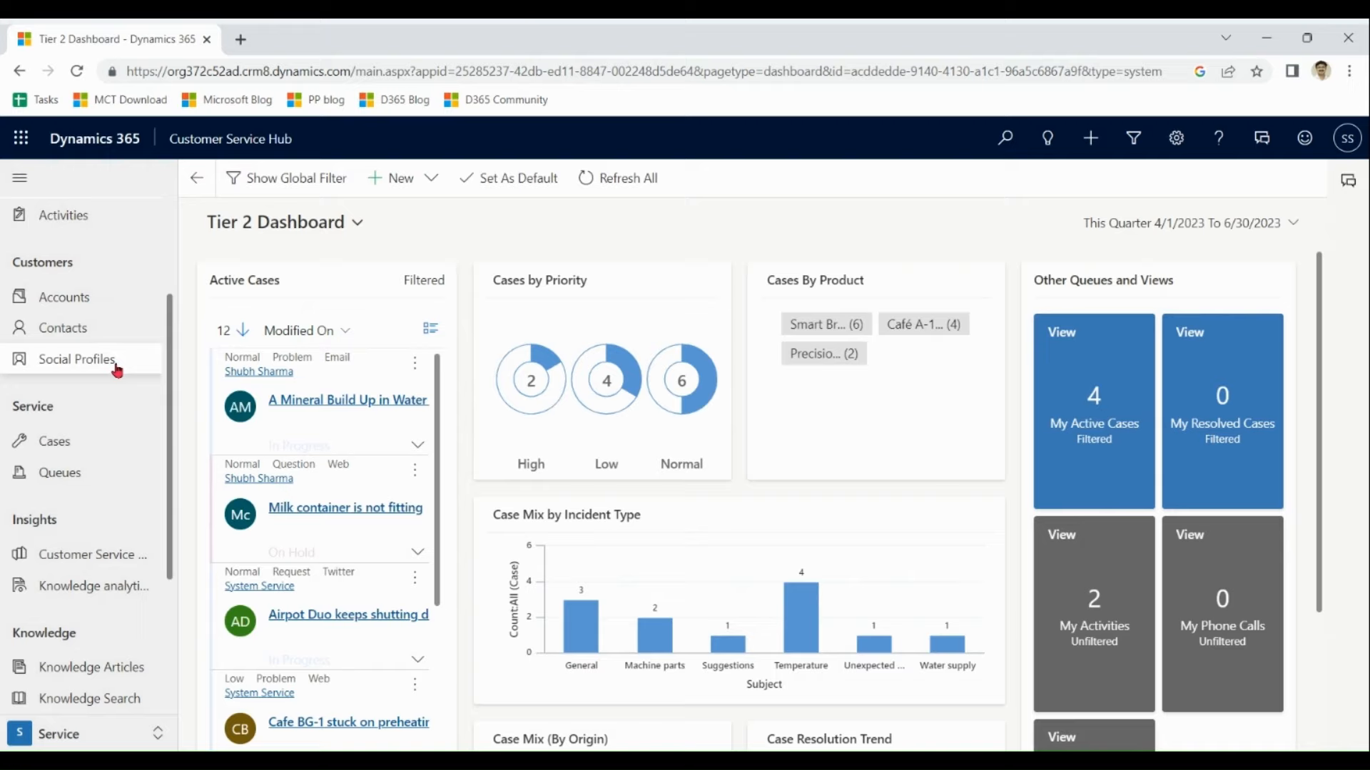
pyautogui.moveTo(166, 390)
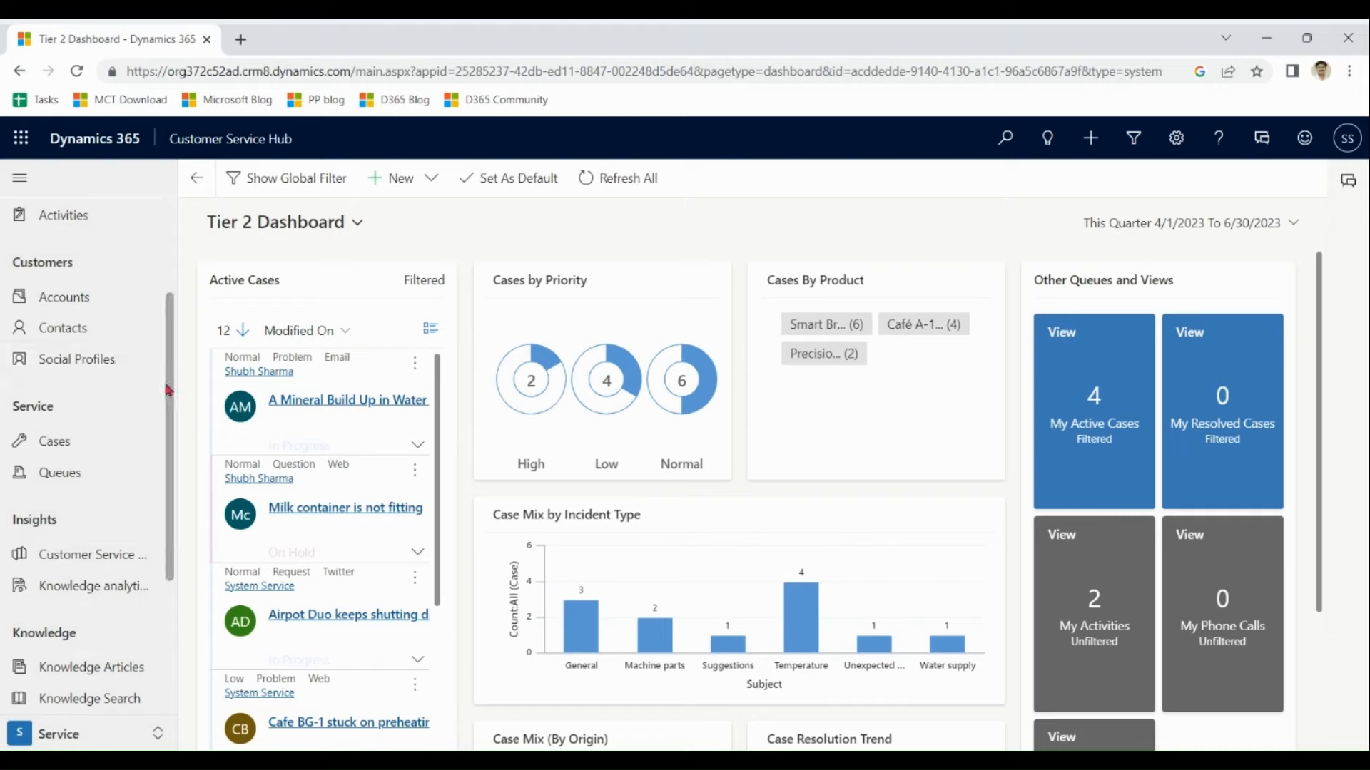
pyautogui.scroll(-3)
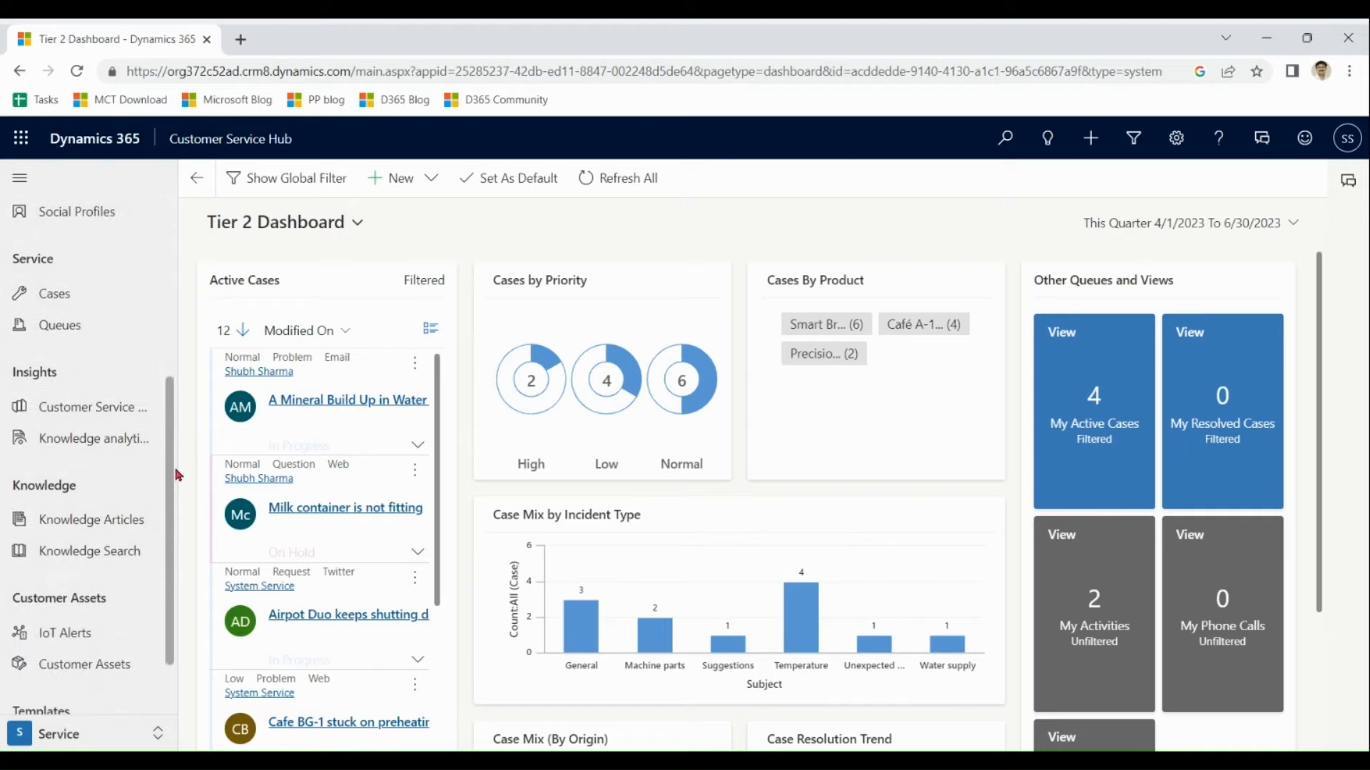
pyautogui.moveTo(415, 232)
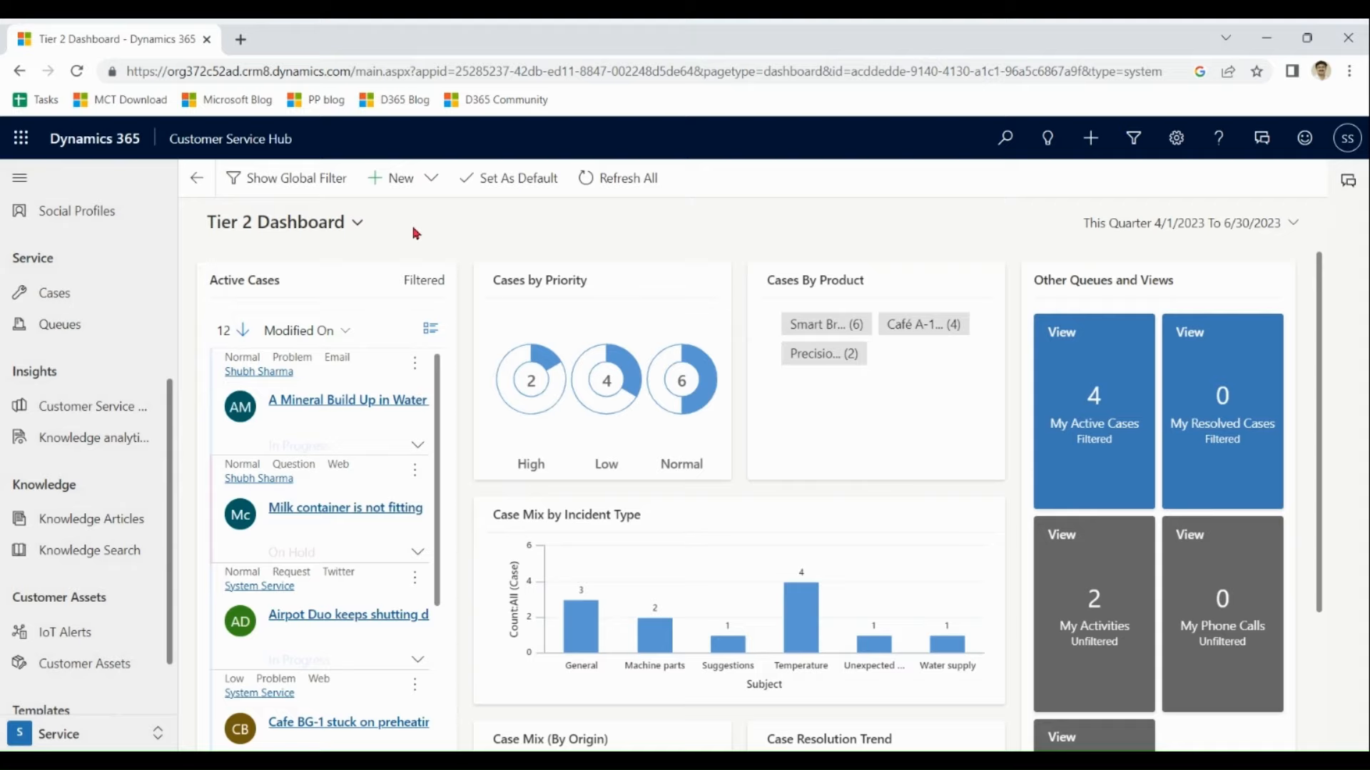
# Open the 'A Mineral Build Up in Water Supply' case from My Active Cases and review it
pyautogui.click(1093, 409)
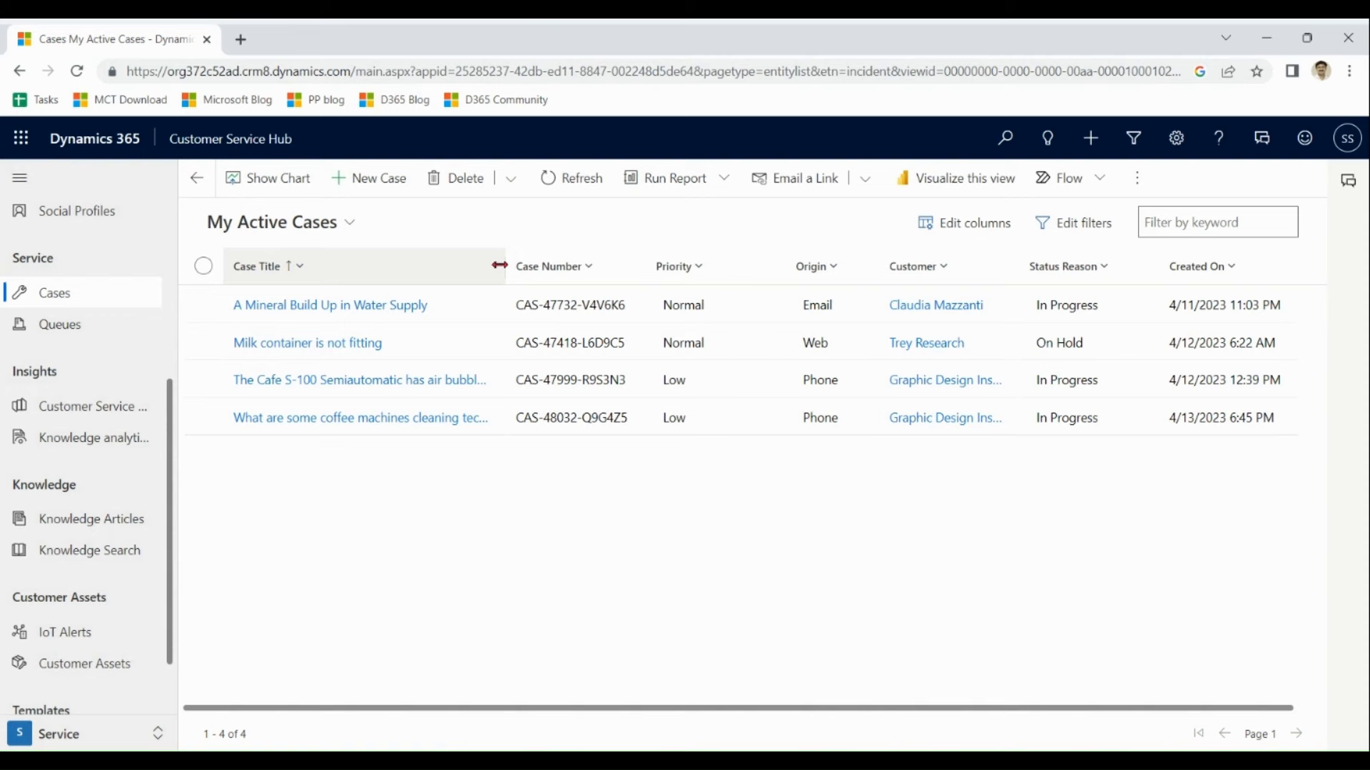
pyautogui.click(330, 305)
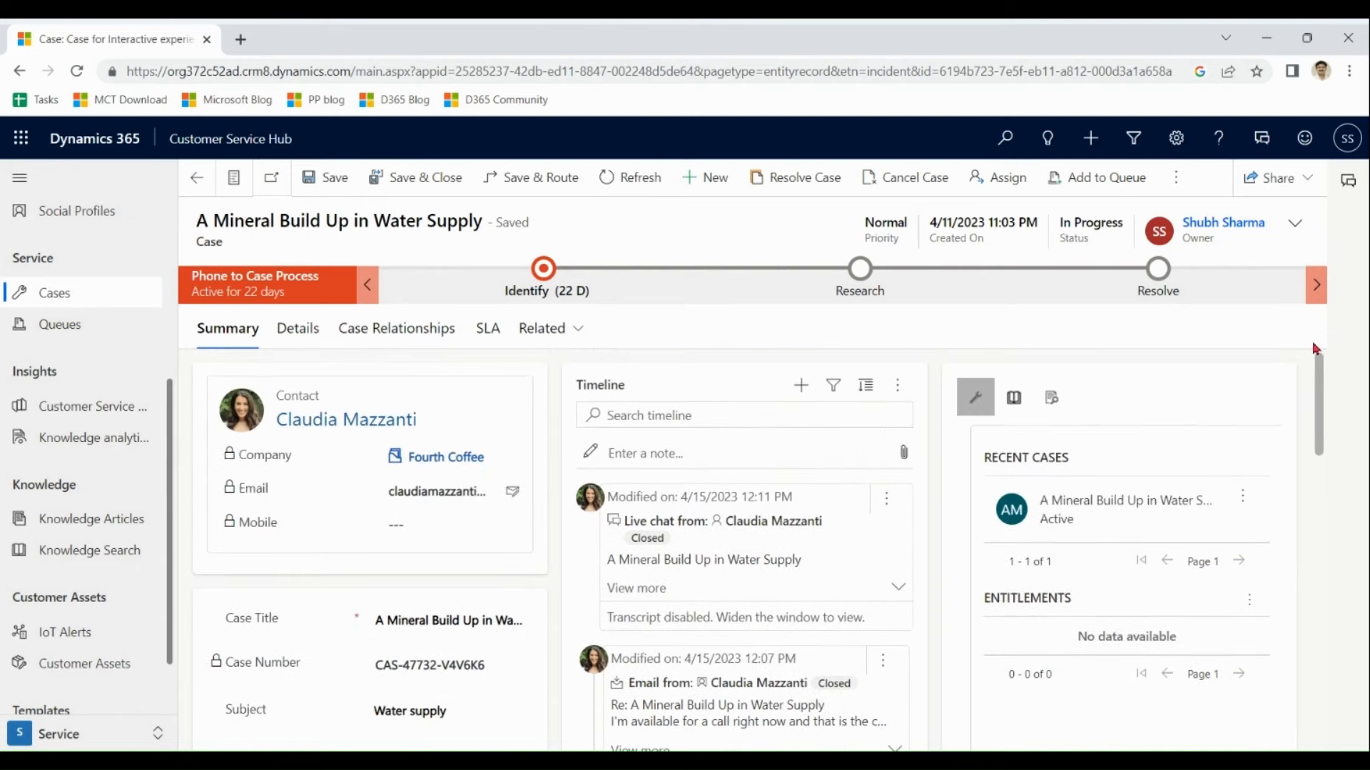
pyautogui.moveTo(1163, 338)
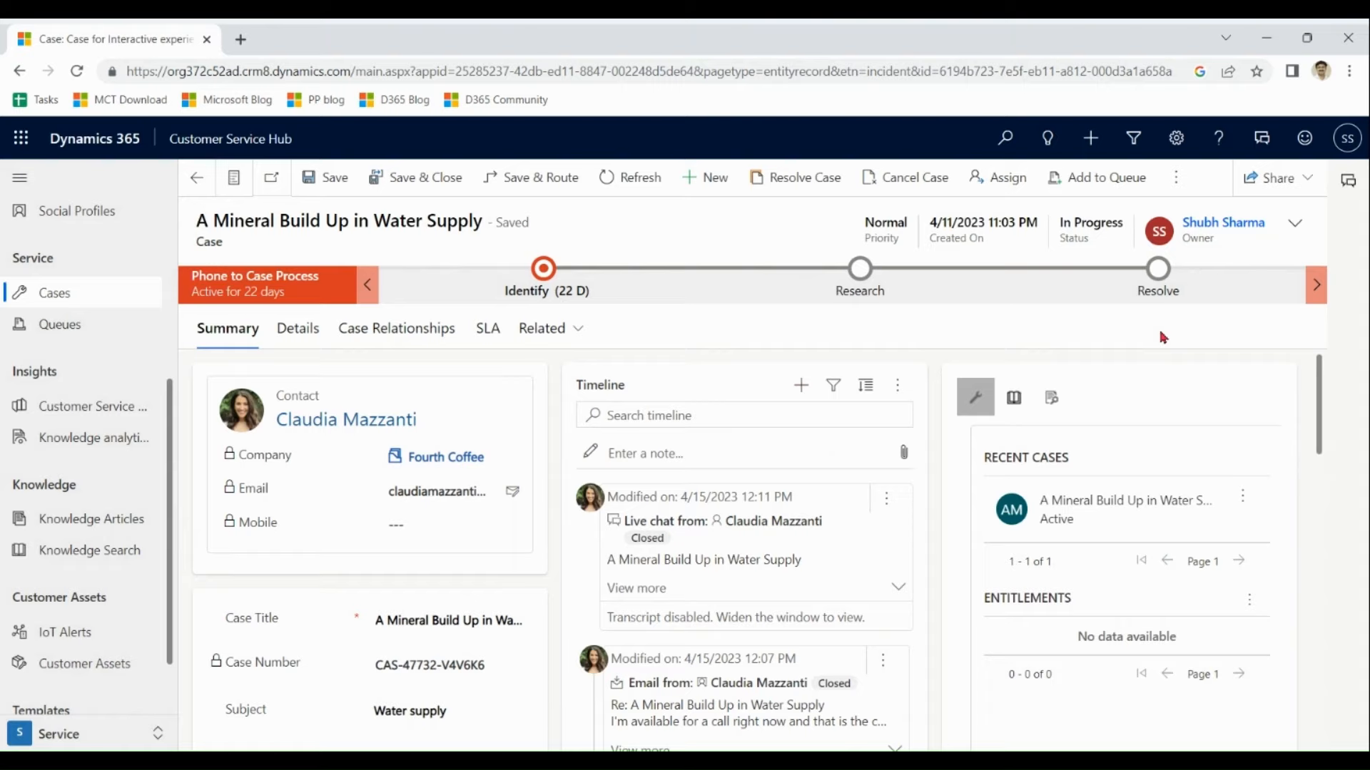
pyautogui.scroll(-3)
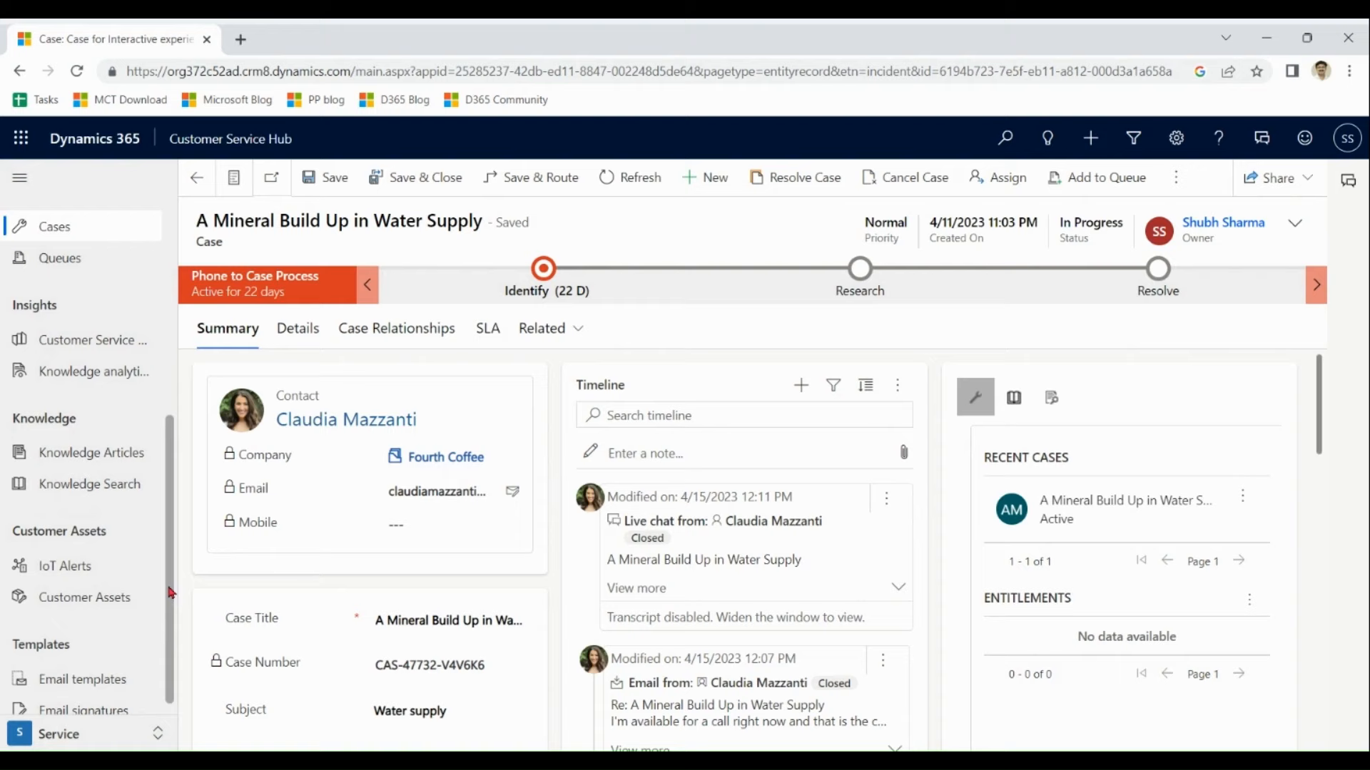
pyautogui.scroll(3)
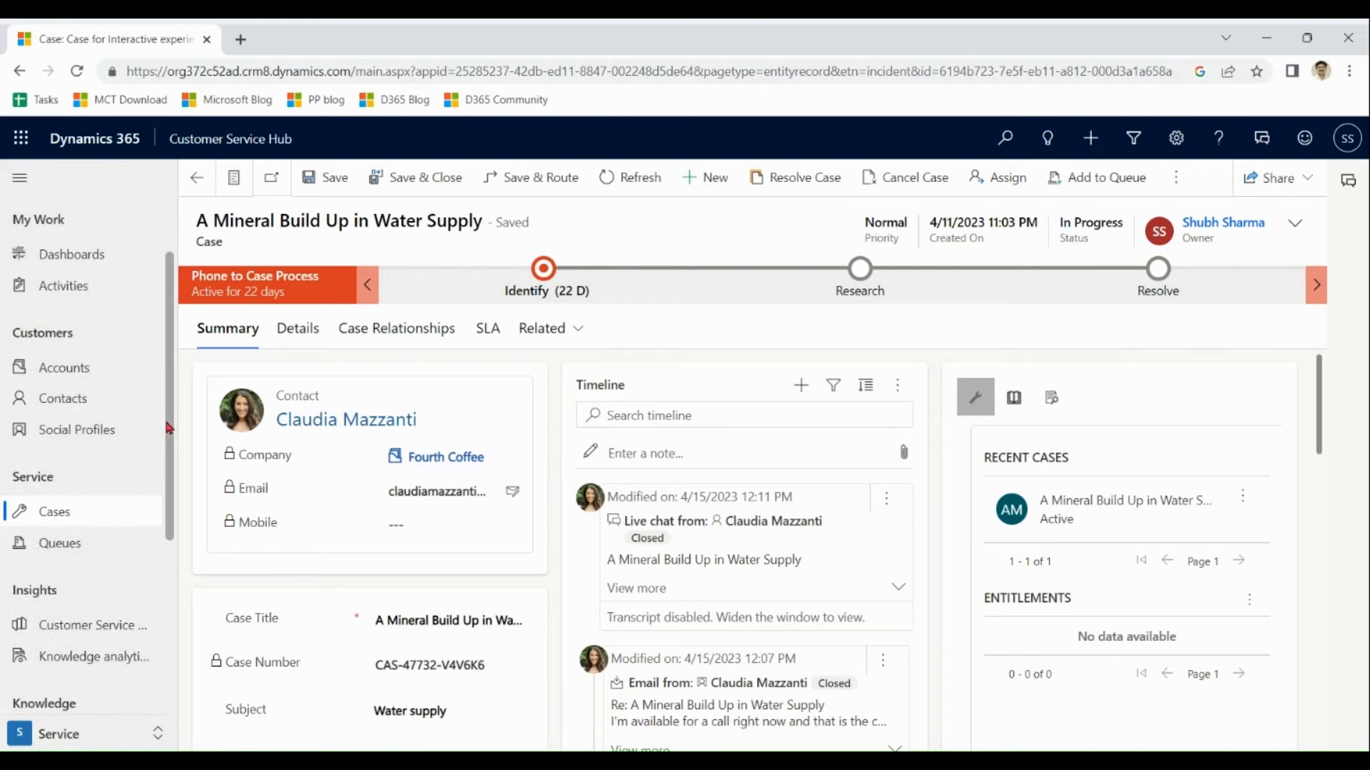
pyautogui.scroll(-3)
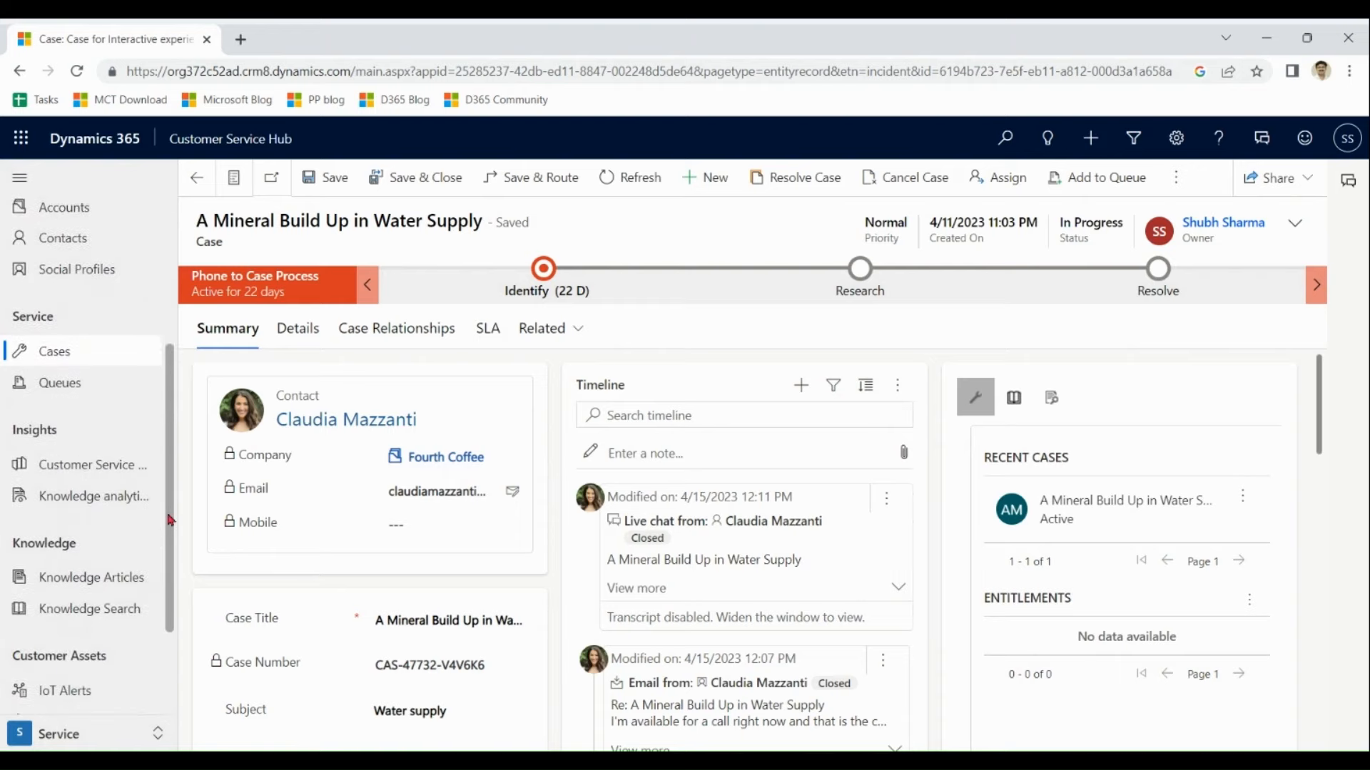
pyautogui.scroll(-3)
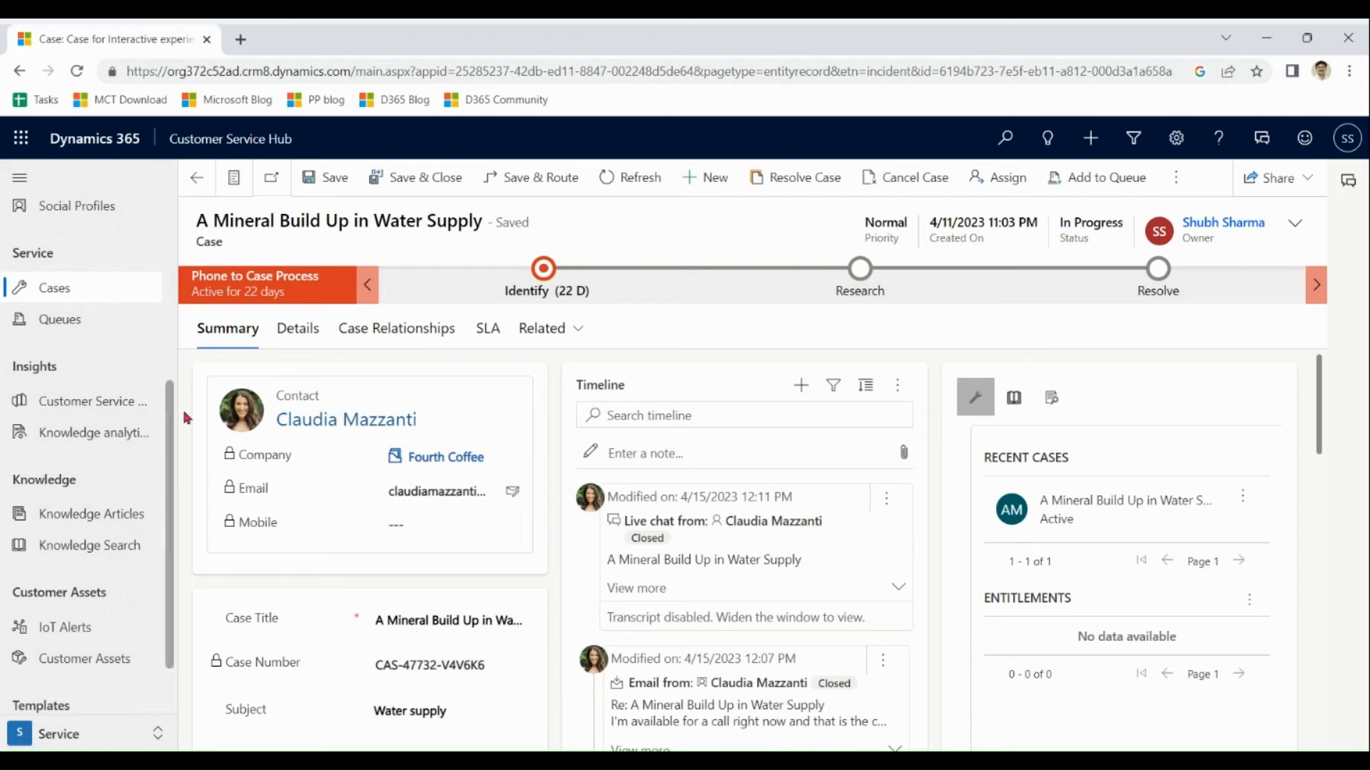
pyautogui.scroll(-3)
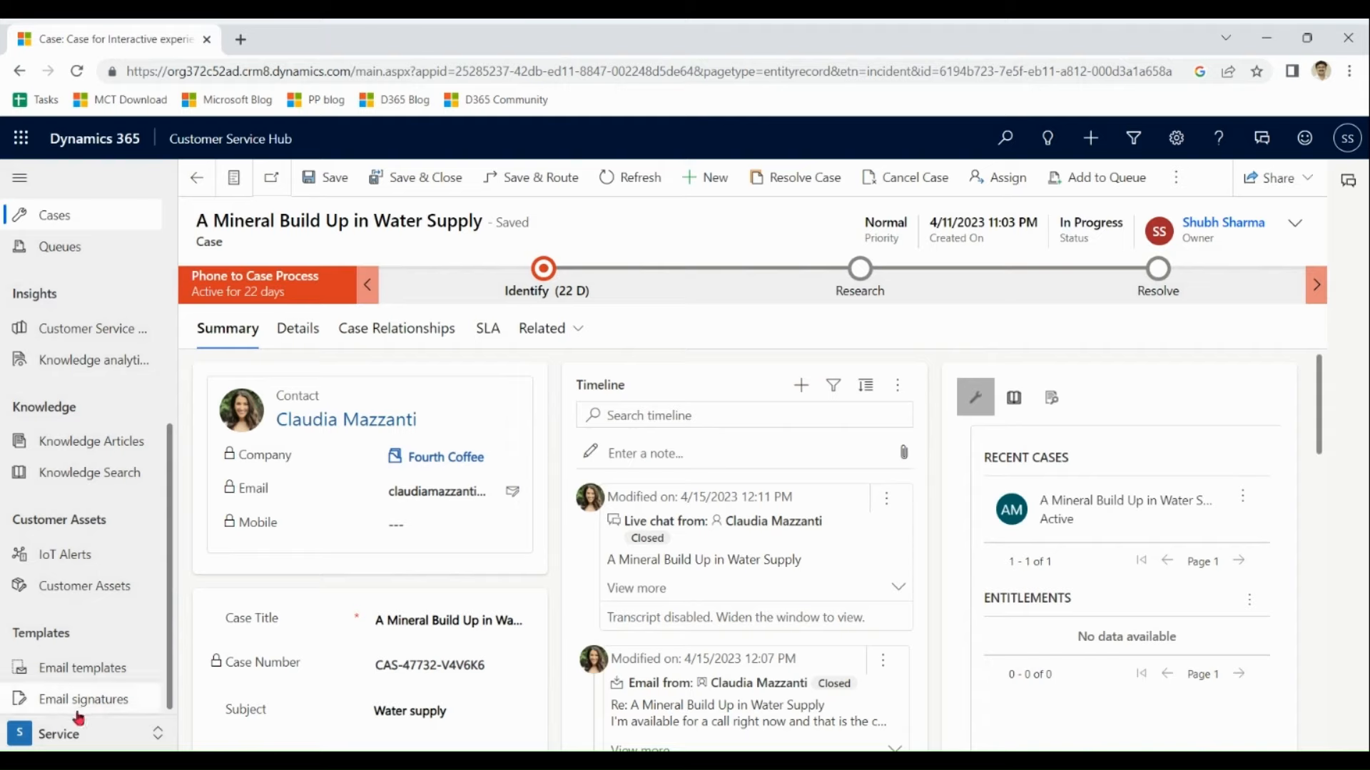
pyautogui.moveTo(441, 365)
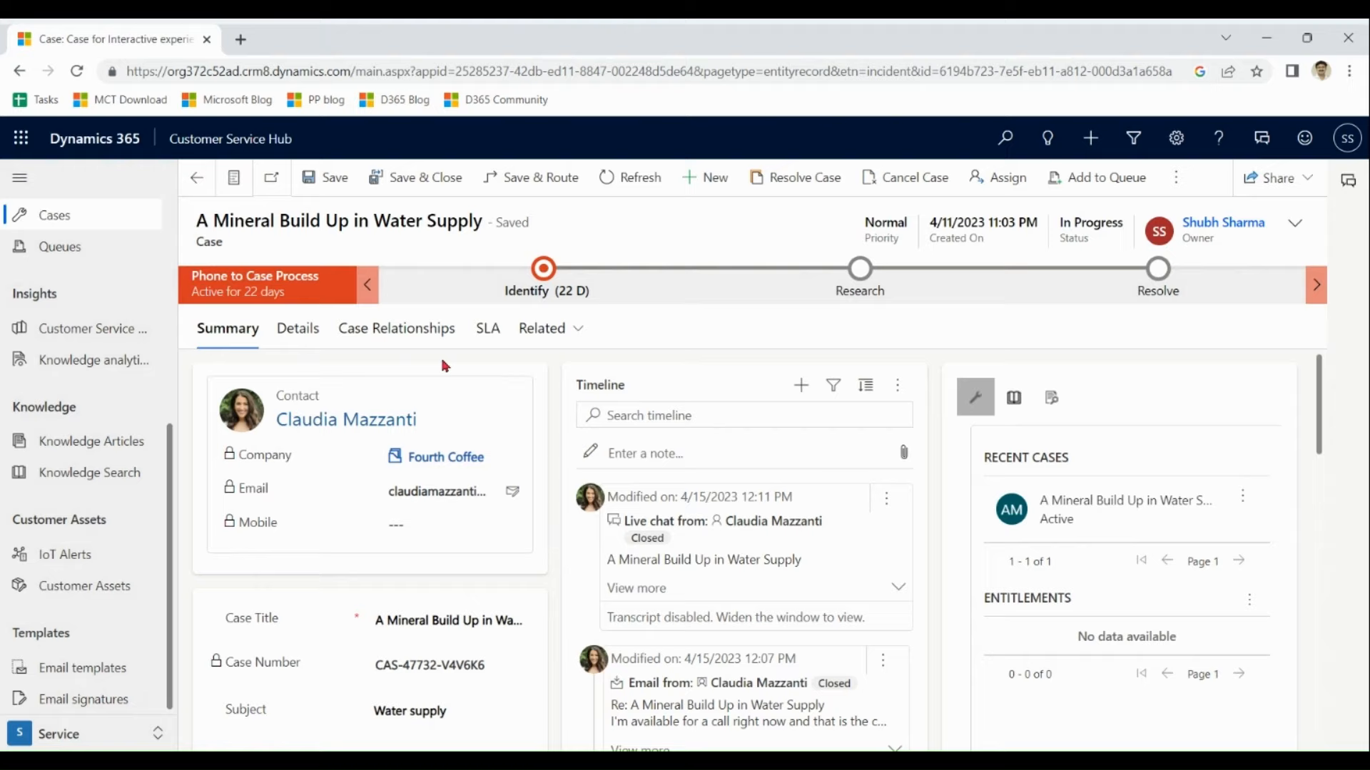
pyautogui.moveTo(126, 653)
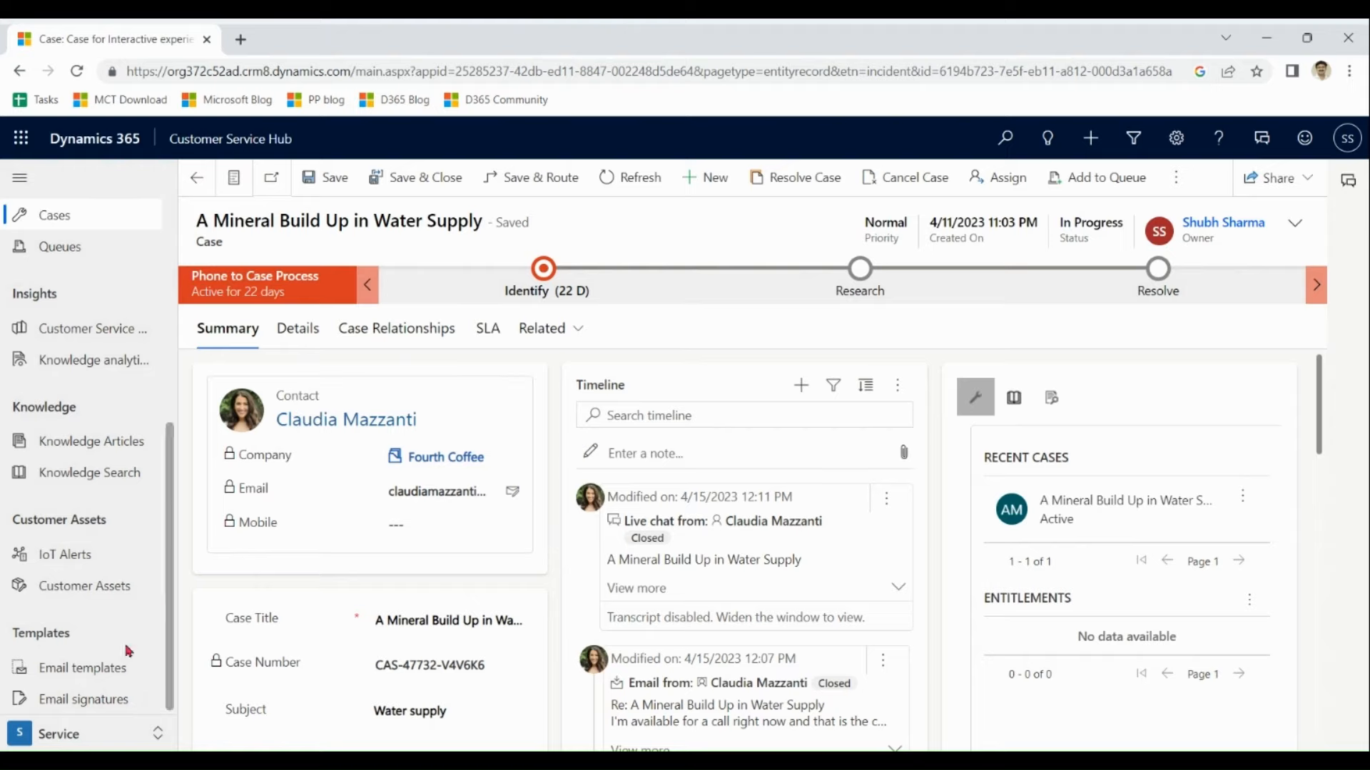
pyautogui.click(59, 734)
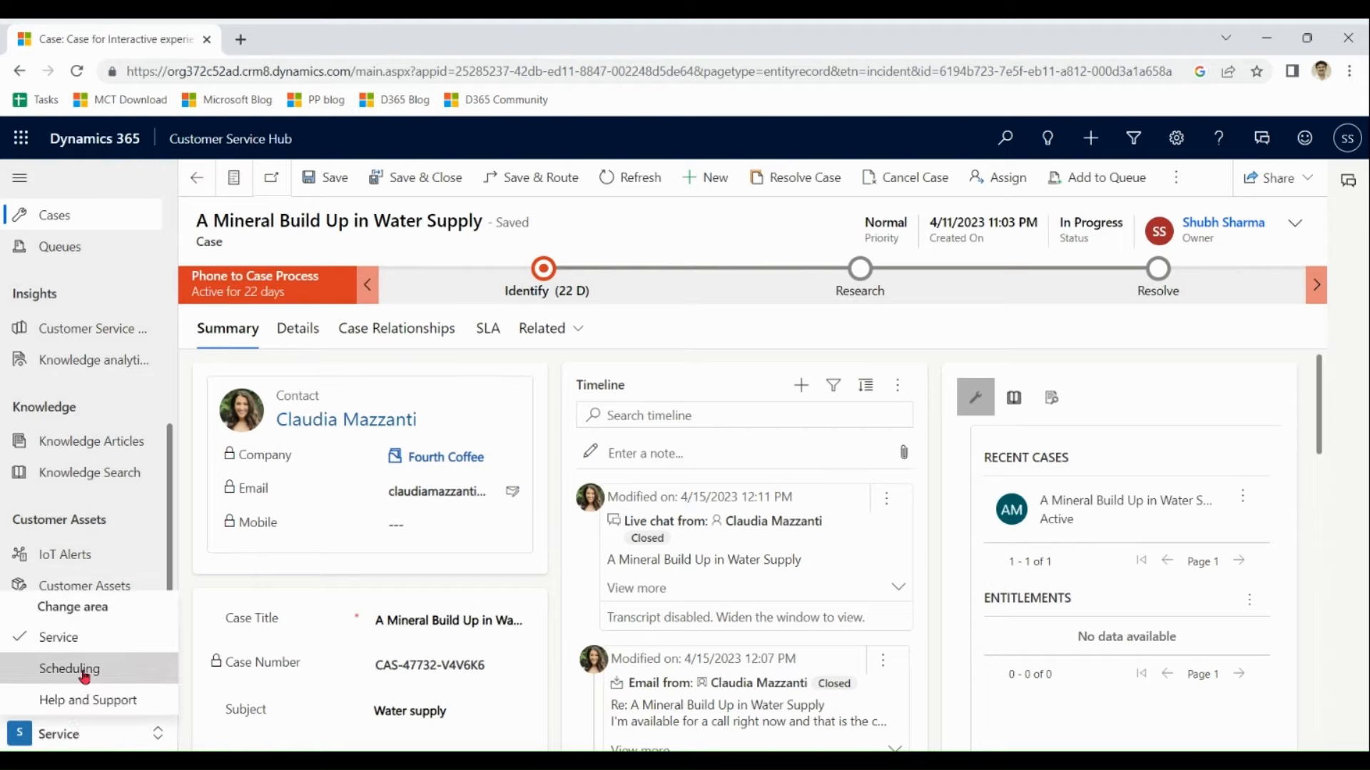
# Switch to the Scheduling area's Active Bookable Resources, then reopen the area list
pyautogui.click(70, 668)
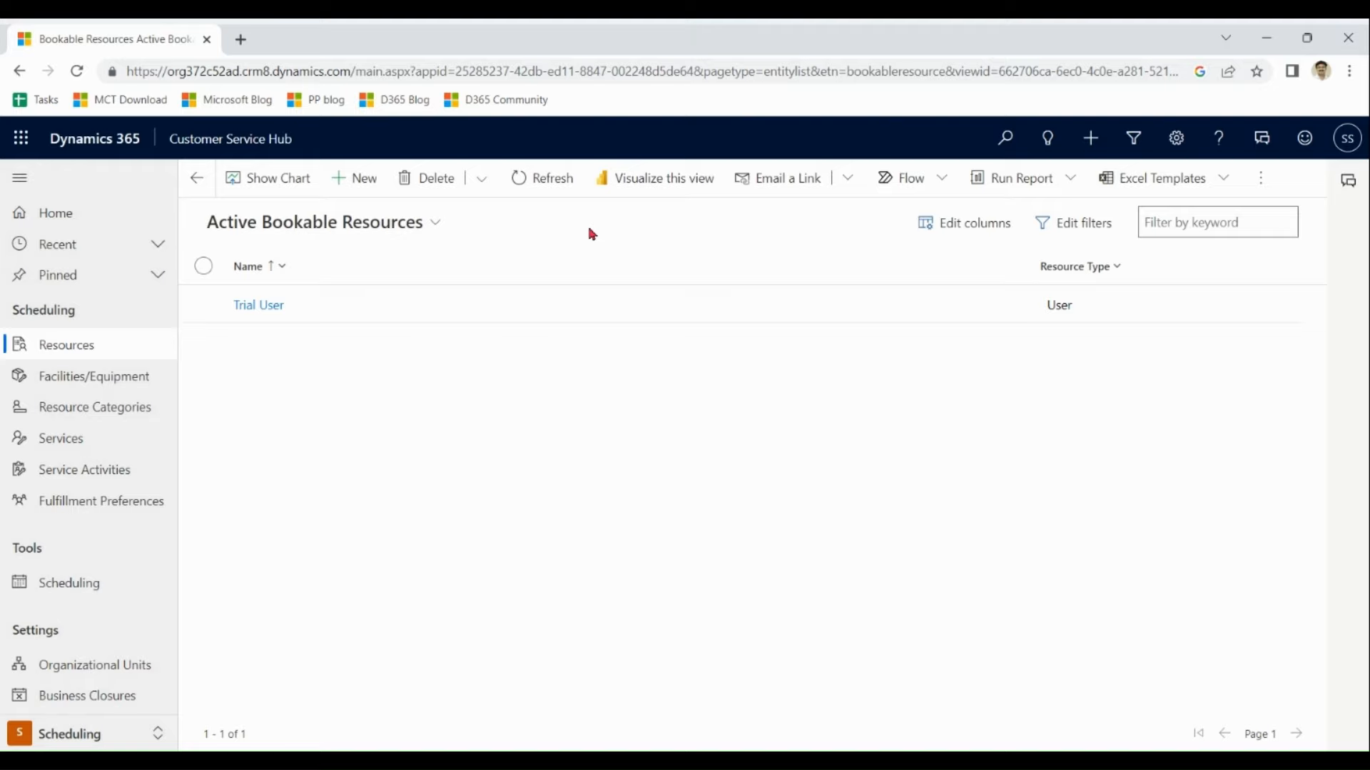
pyautogui.moveTo(61, 439)
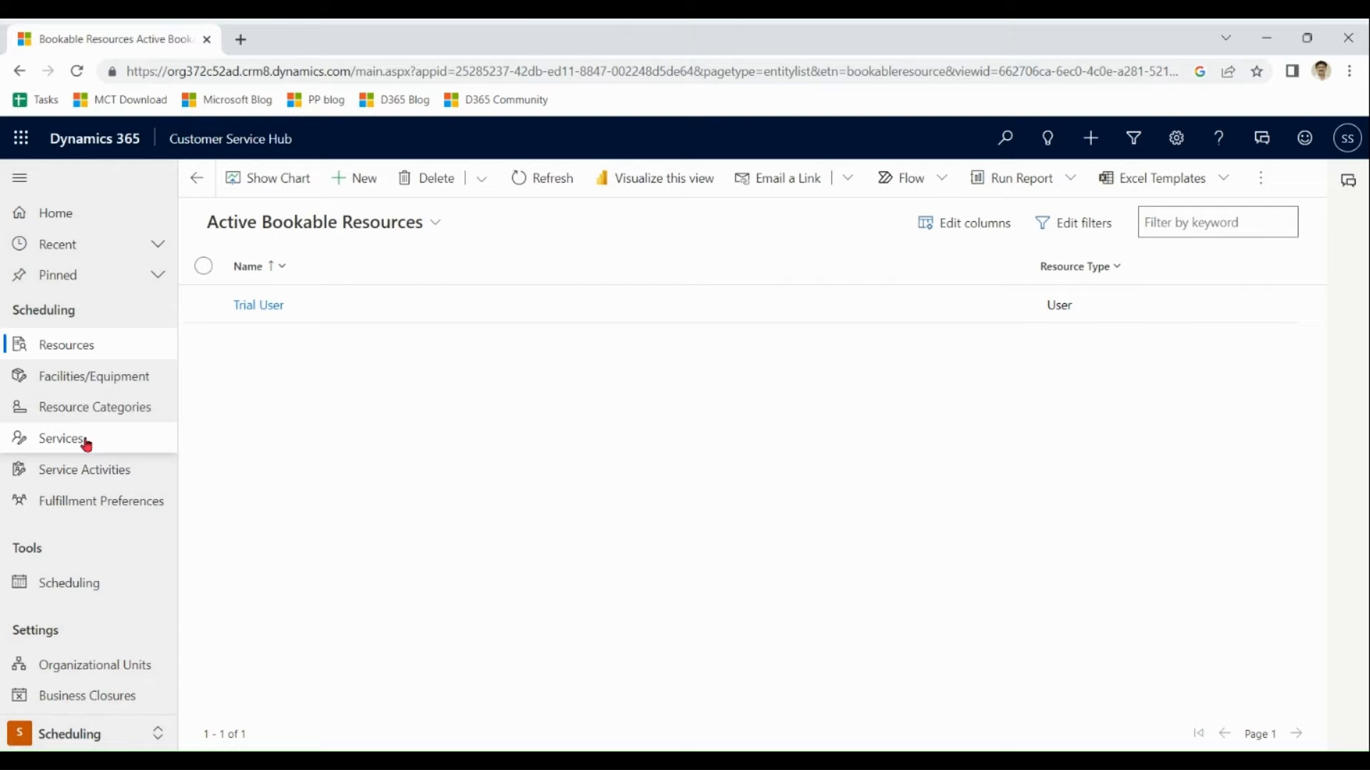
pyautogui.moveTo(548, 245)
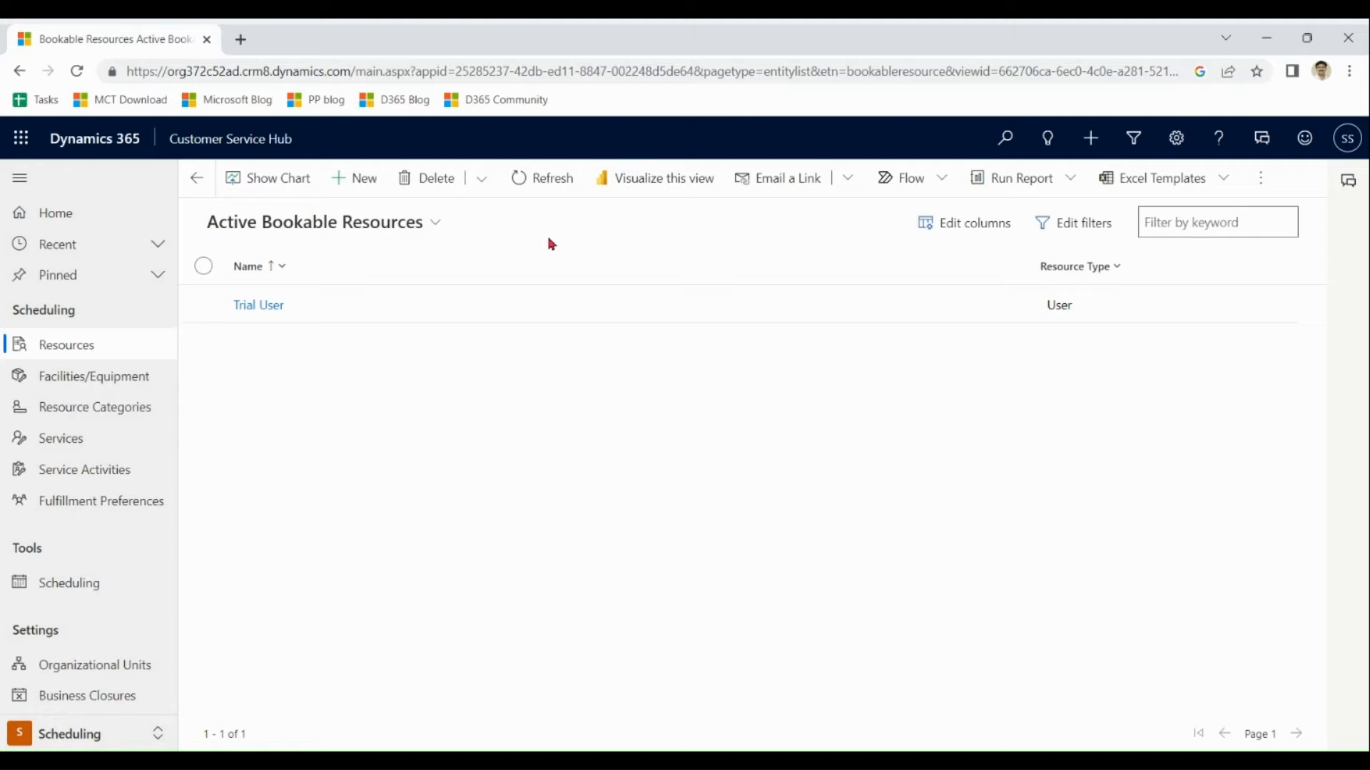
pyautogui.moveTo(167, 465)
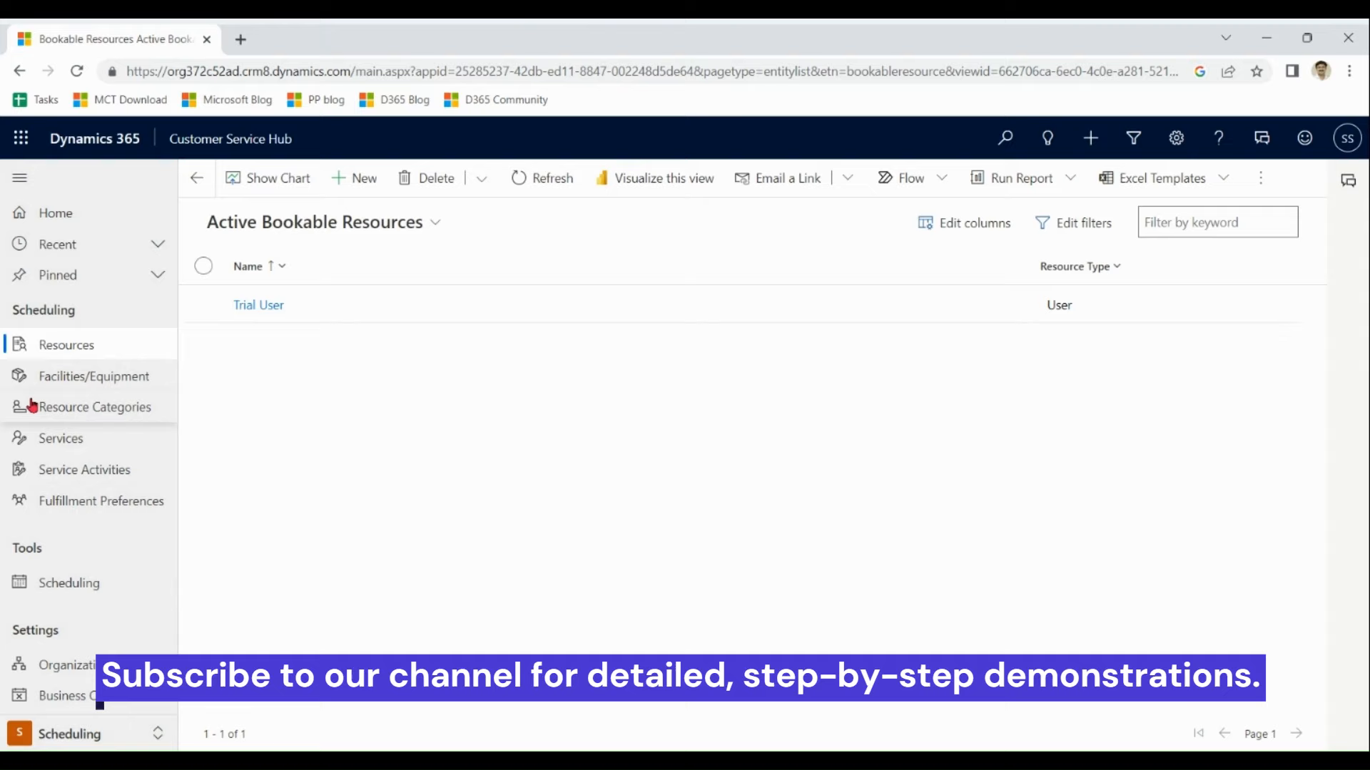
pyautogui.moveTo(345, 524)
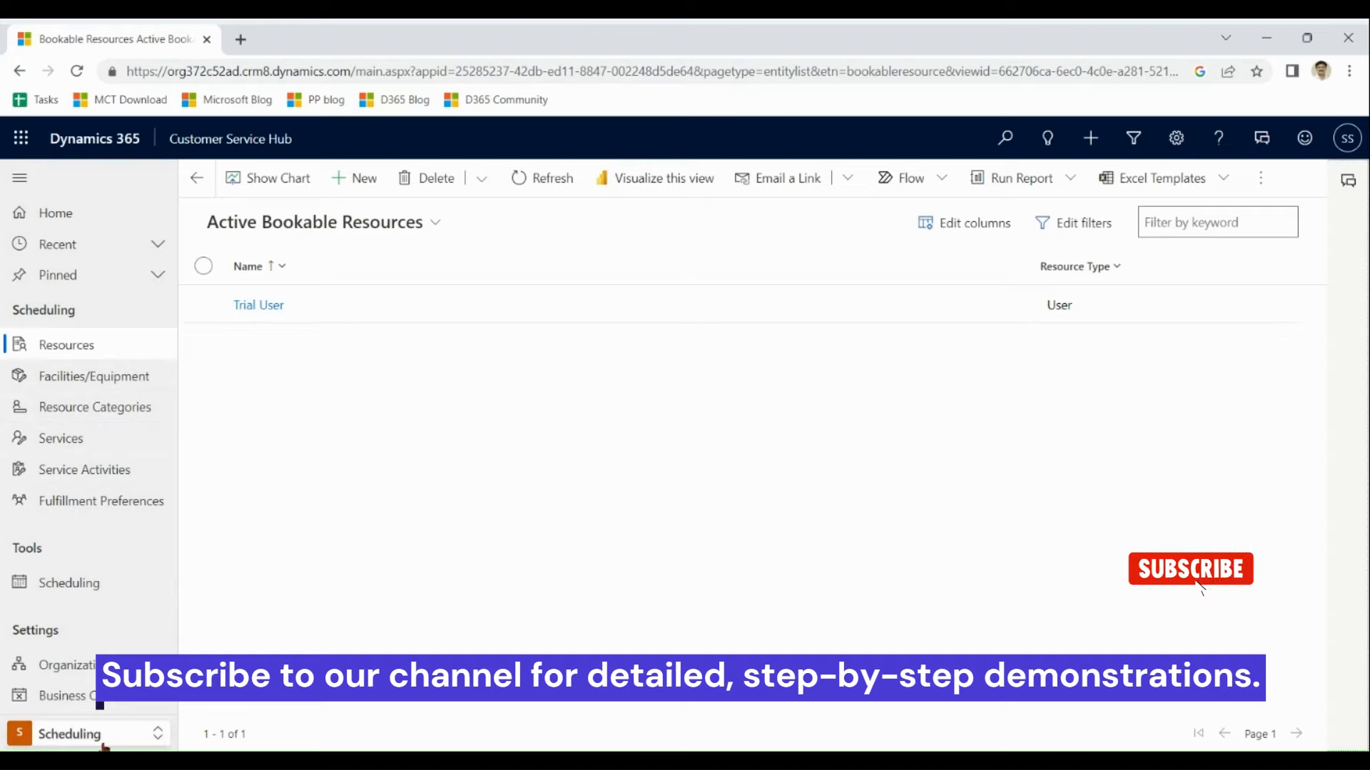
pyautogui.click(70, 734)
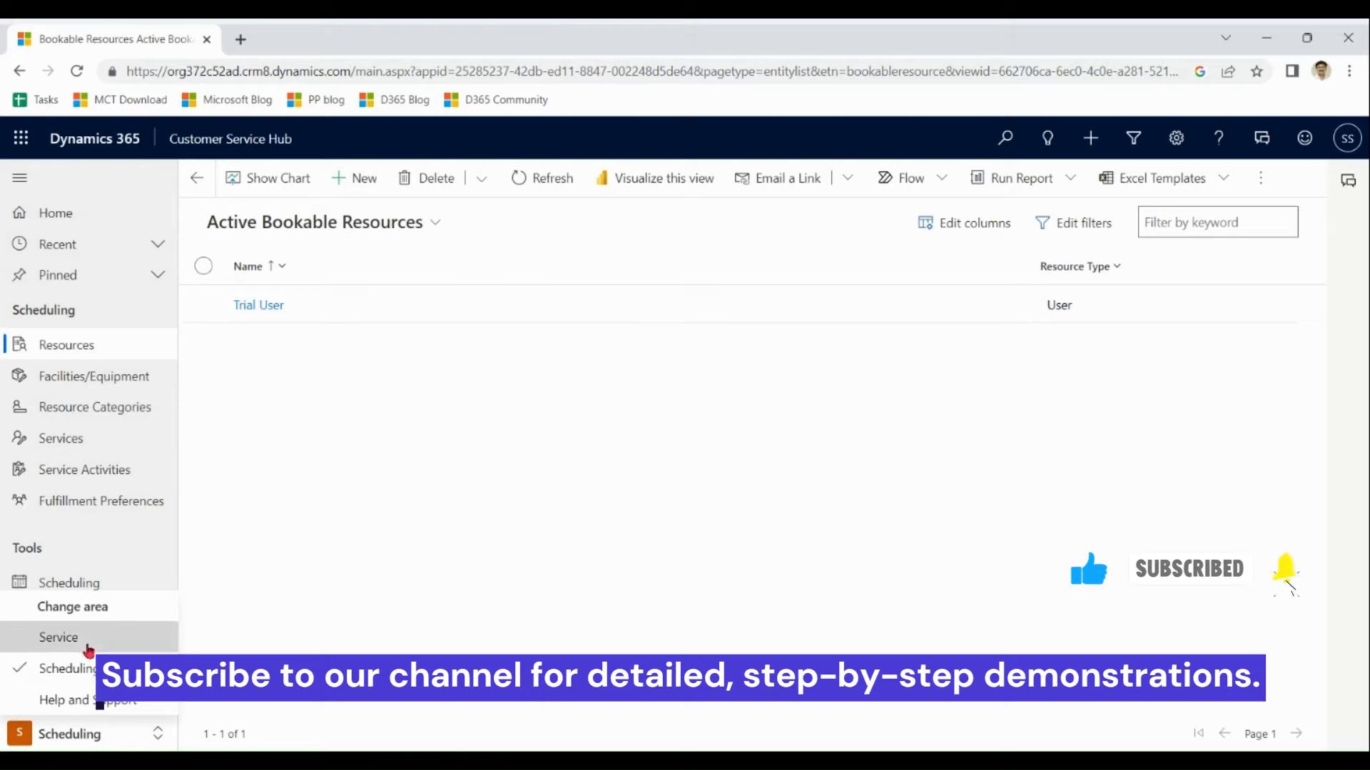
# Return to the Service area and show the map pane beside the Schedule Board
pyautogui.click(59, 637)
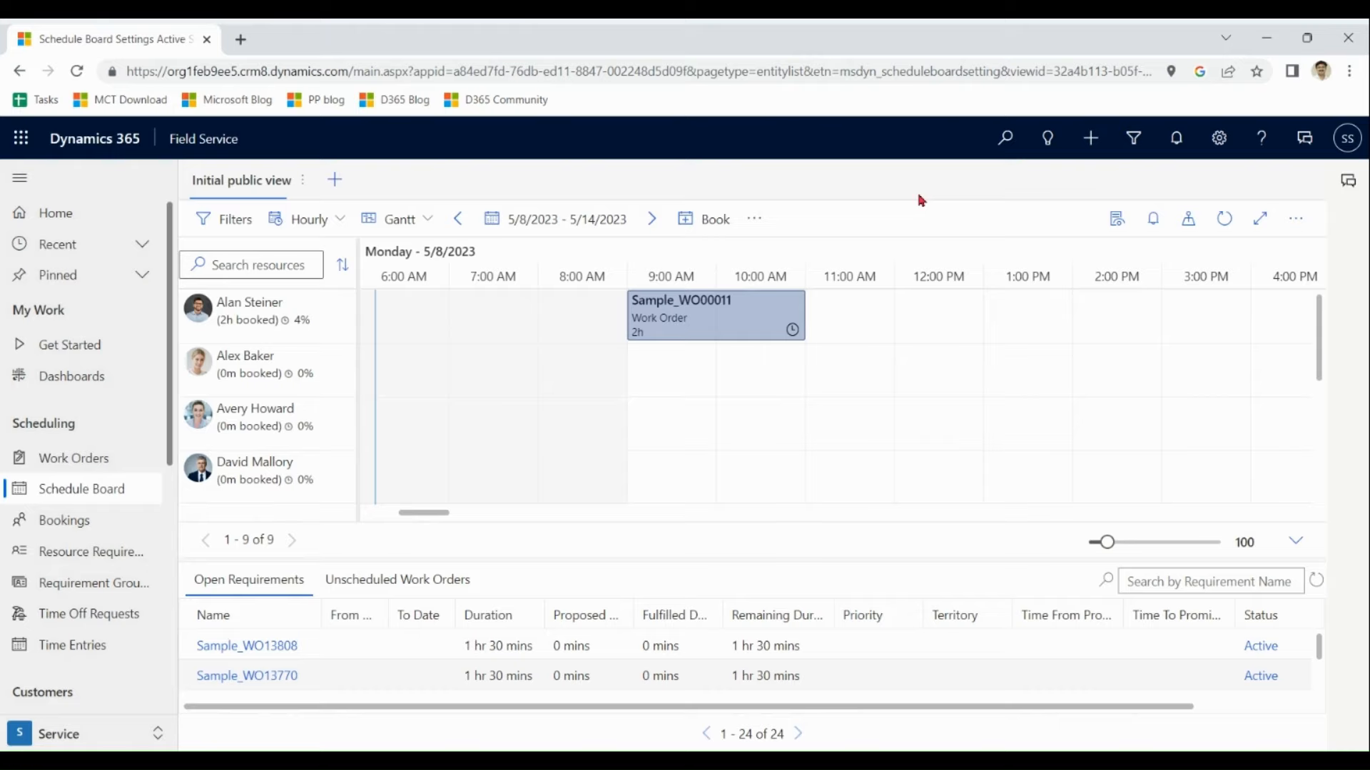
pyautogui.moveTo(1127, 258)
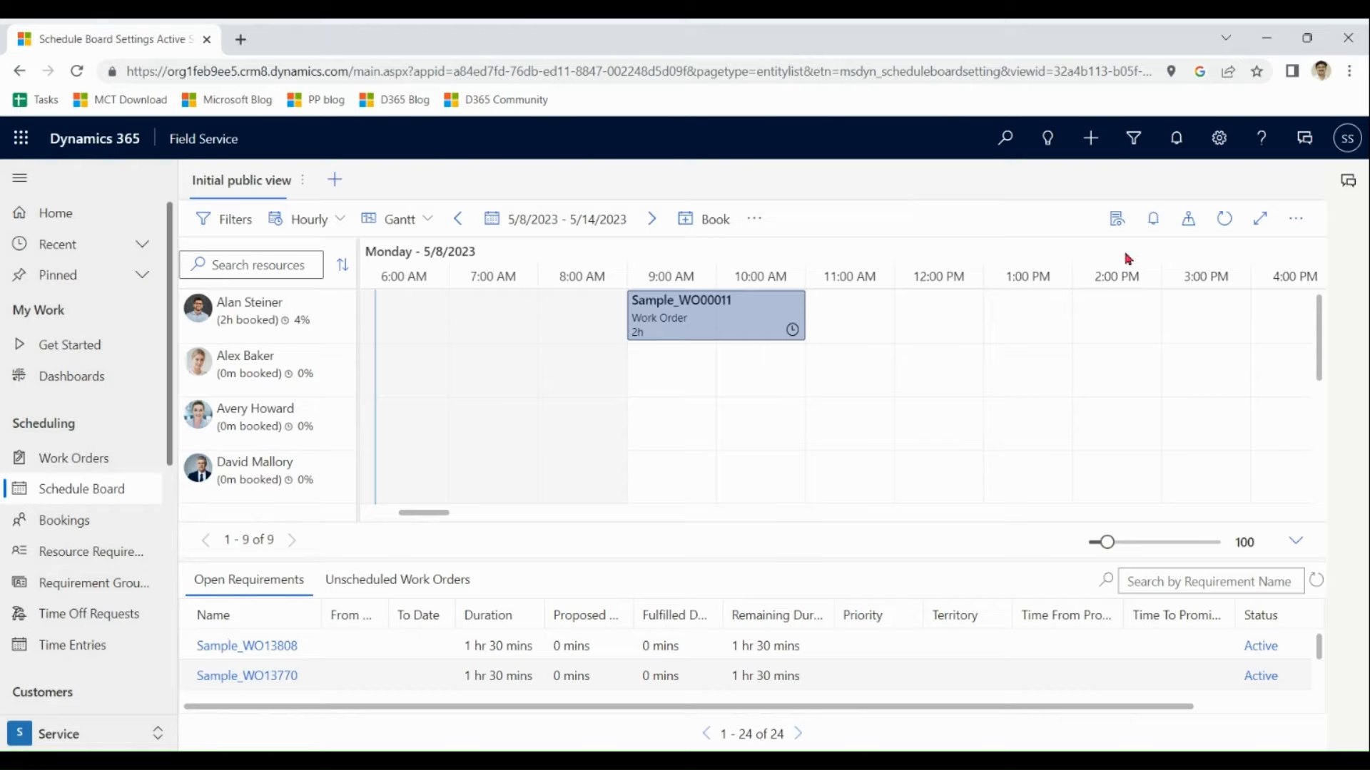
pyautogui.click(1187, 219)
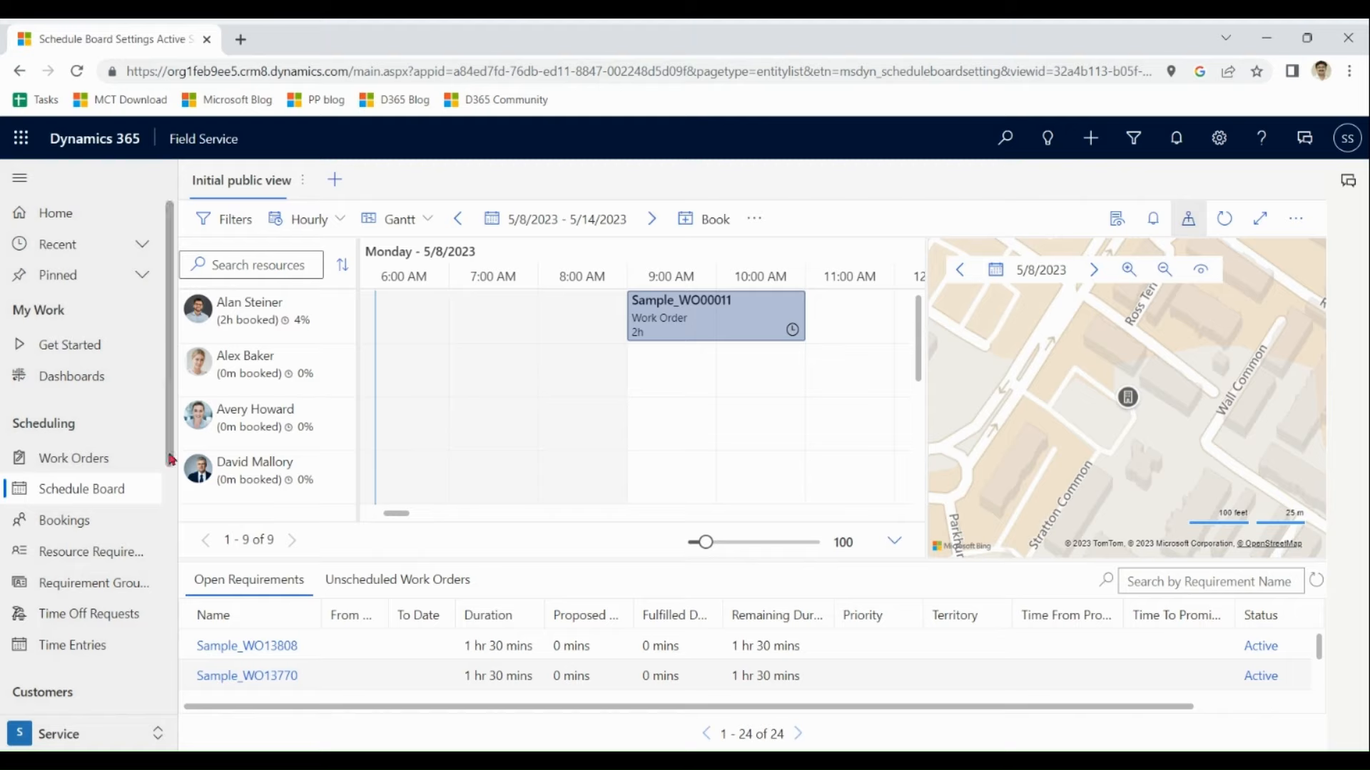
# Scroll the sitemap to the Resources area's Active Bookable Resources list
pyautogui.scroll(-3)
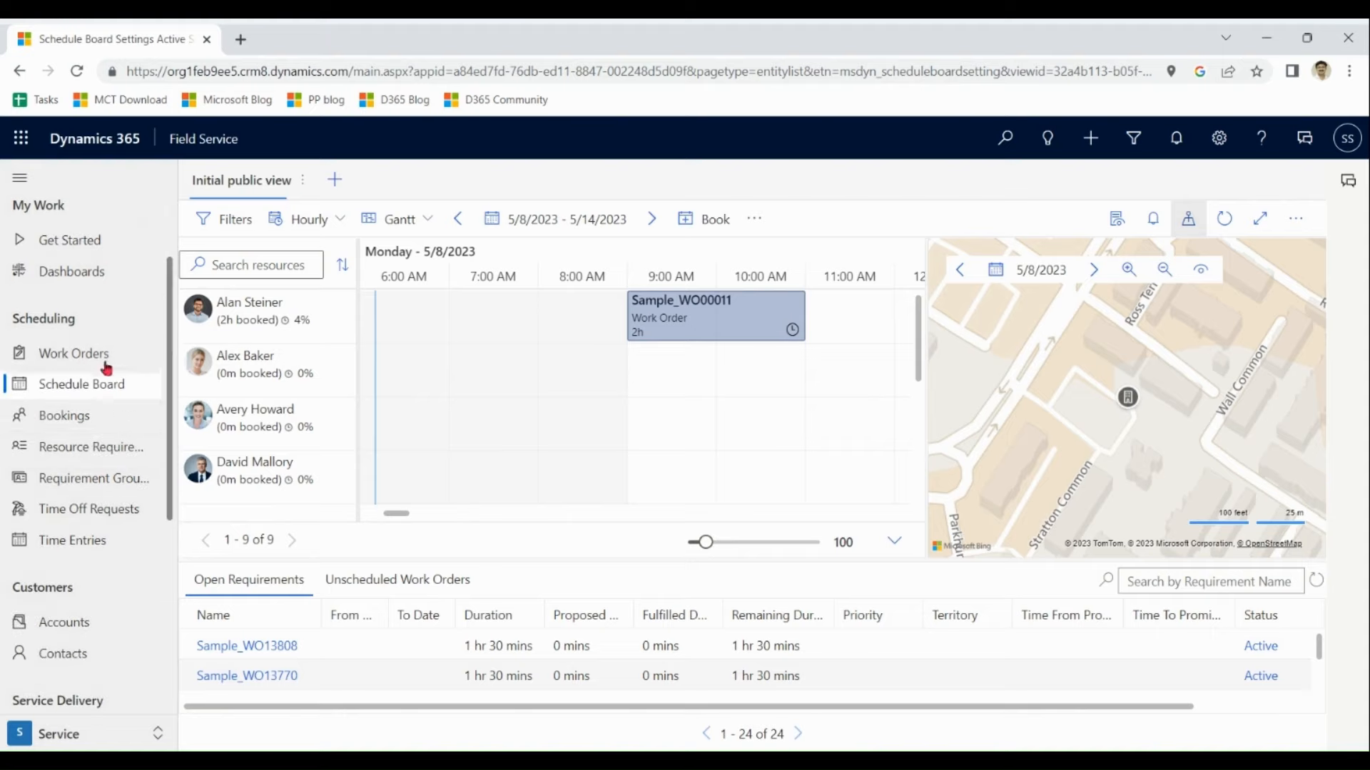
pyautogui.moveTo(168, 445)
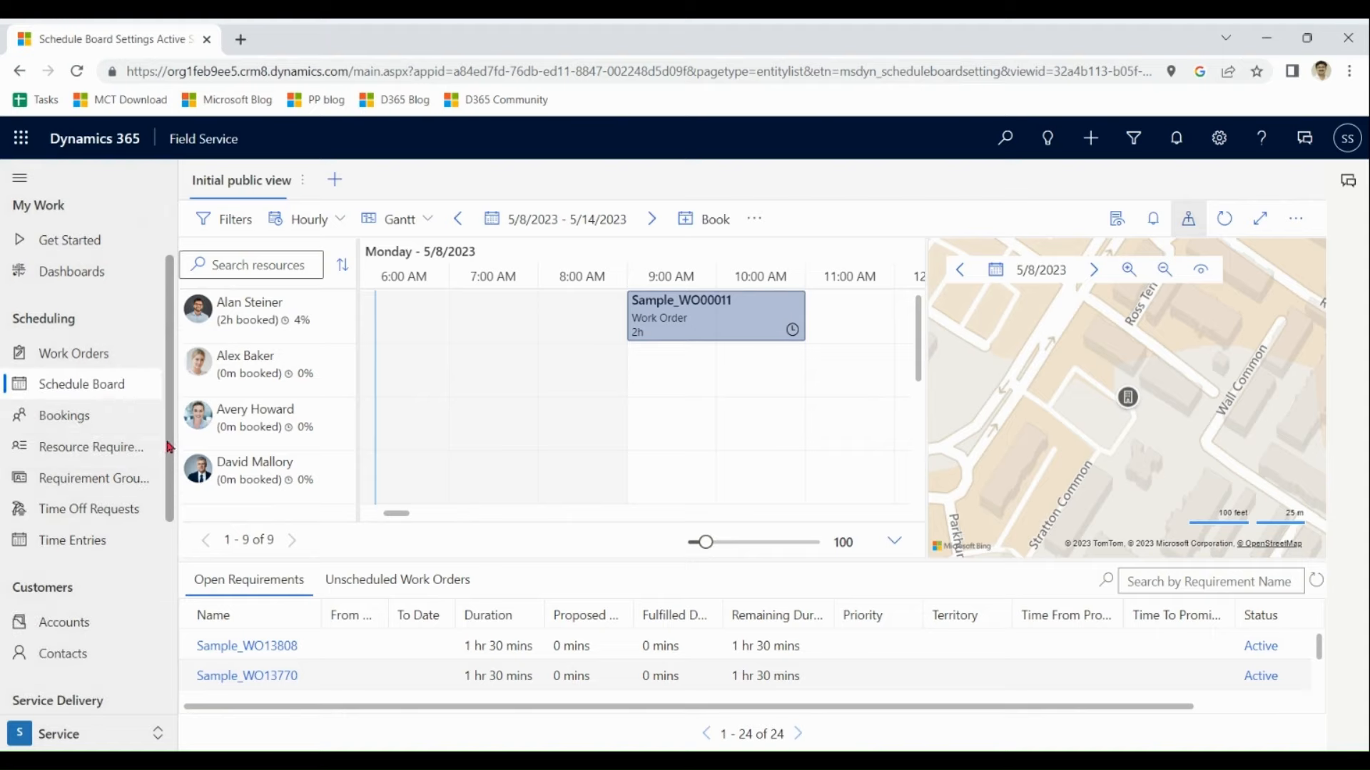
pyautogui.scroll(-3)
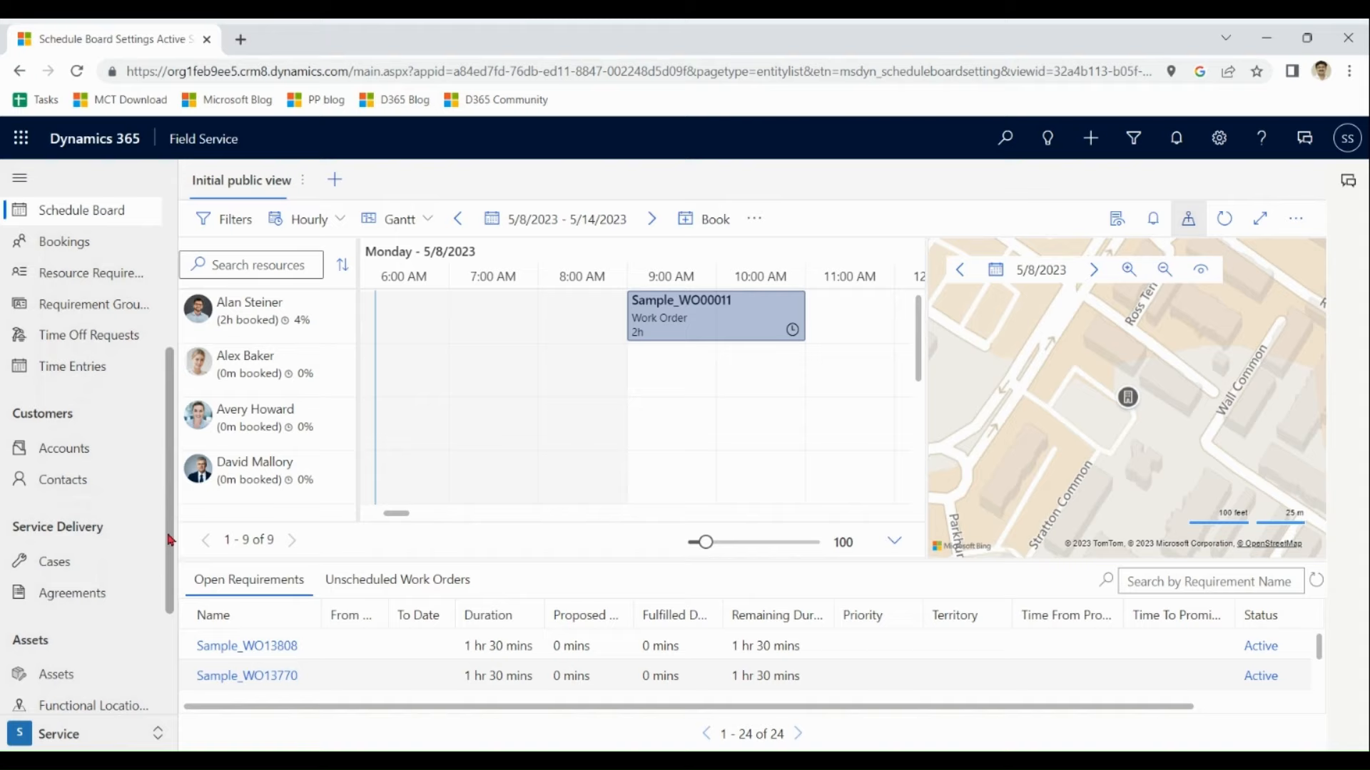
pyautogui.scroll(-3)
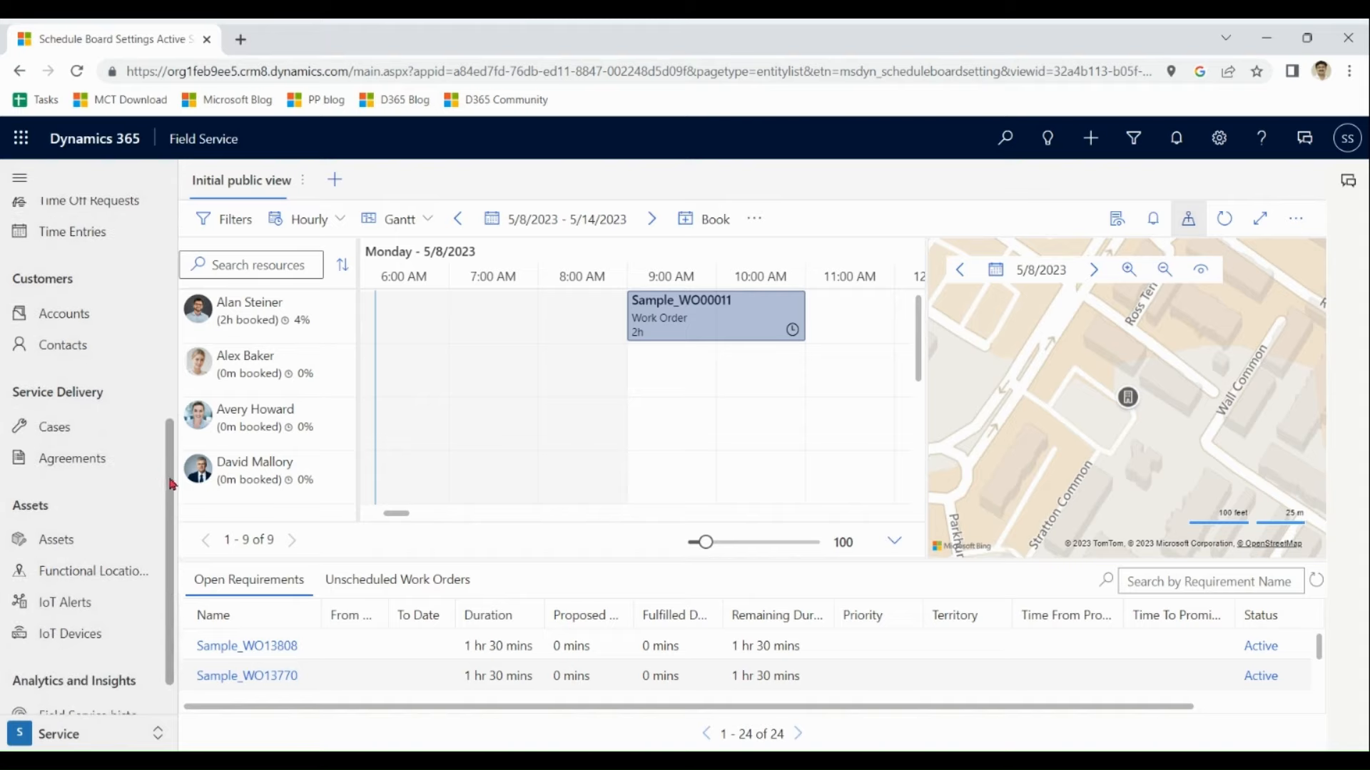
pyautogui.scroll(-3)
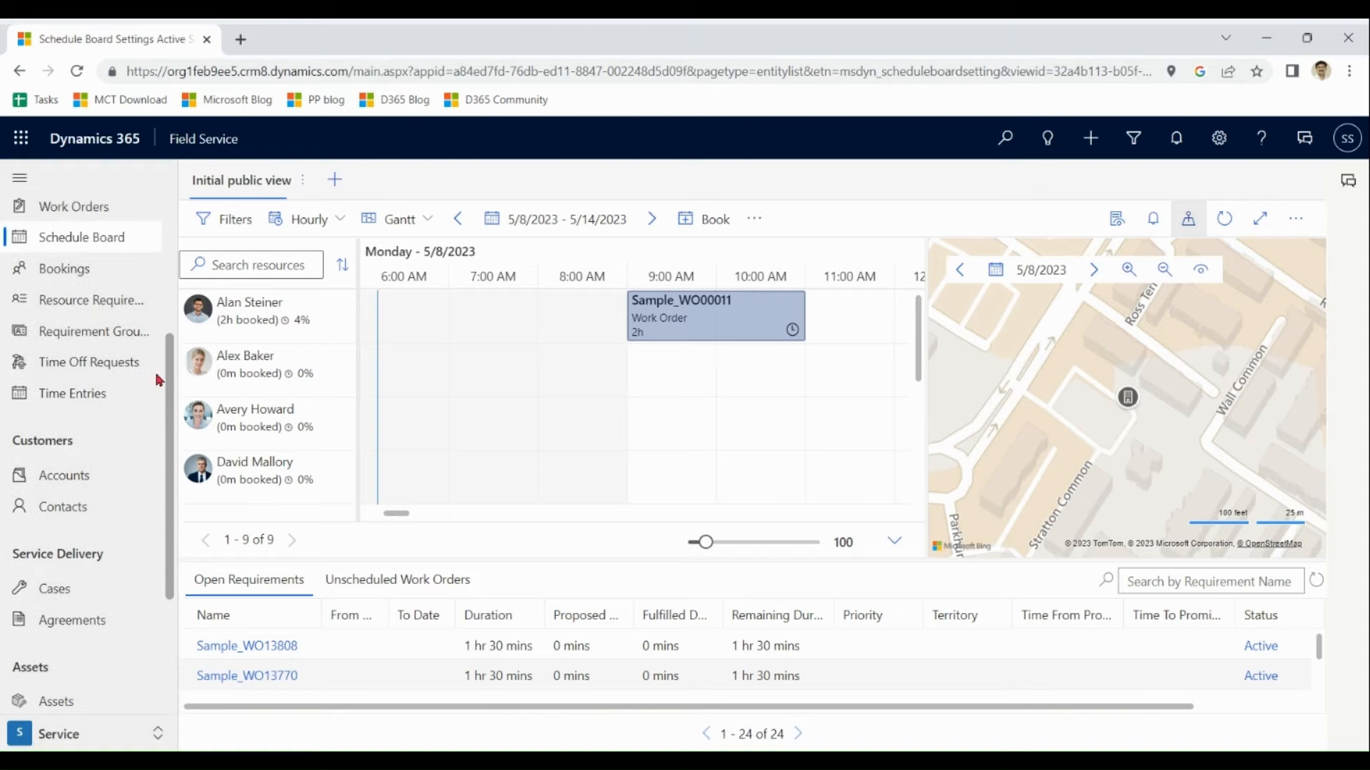
pyautogui.scroll(-3)
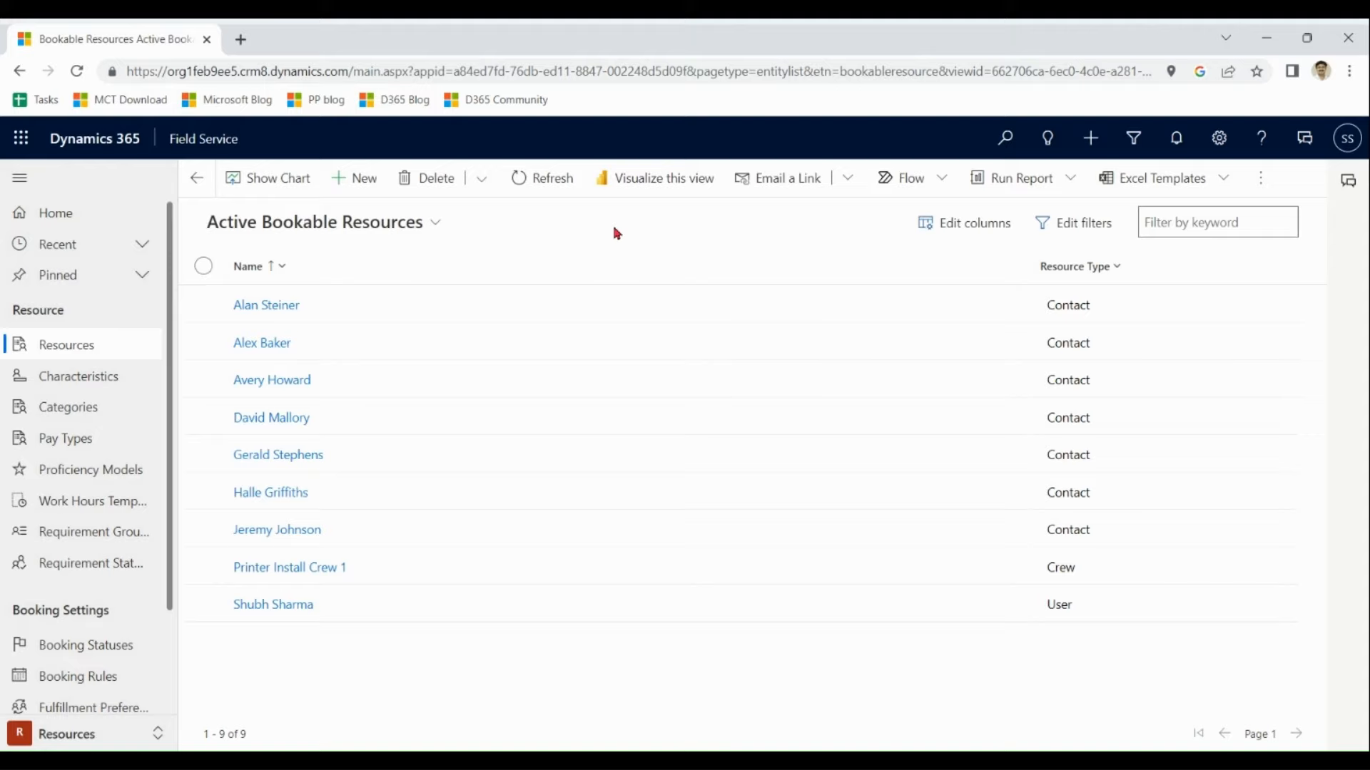
pyautogui.moveTo(112, 392)
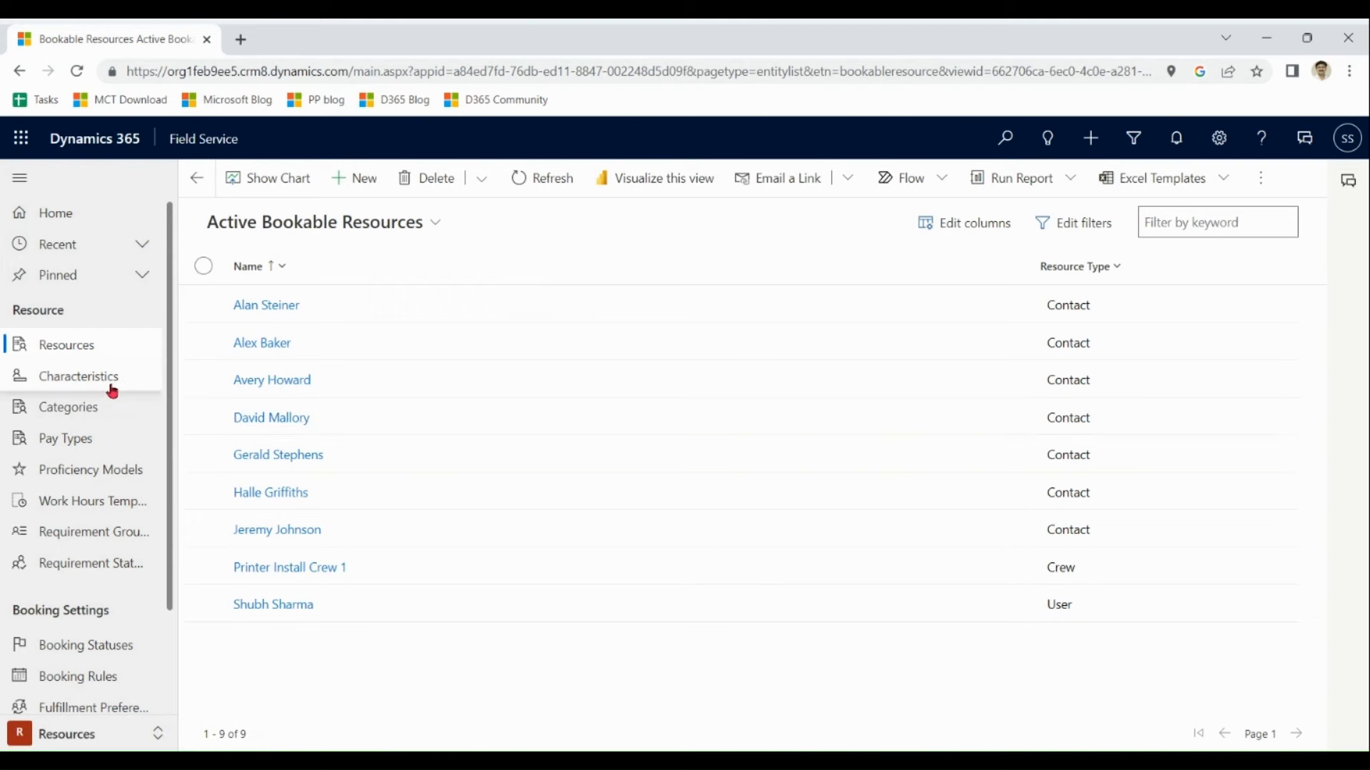
# Browse resource characteristics and the empty pay types list
pyautogui.click(78, 376)
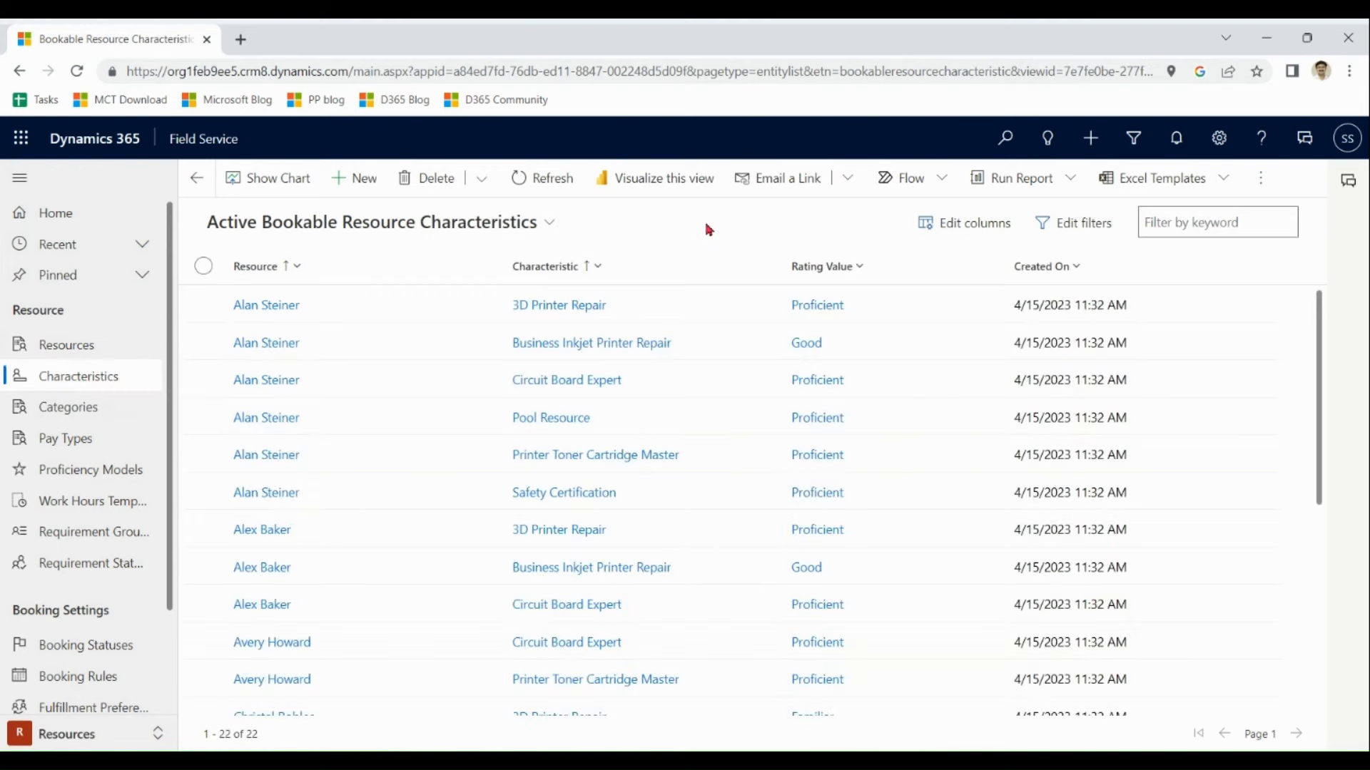
pyautogui.moveTo(673, 265)
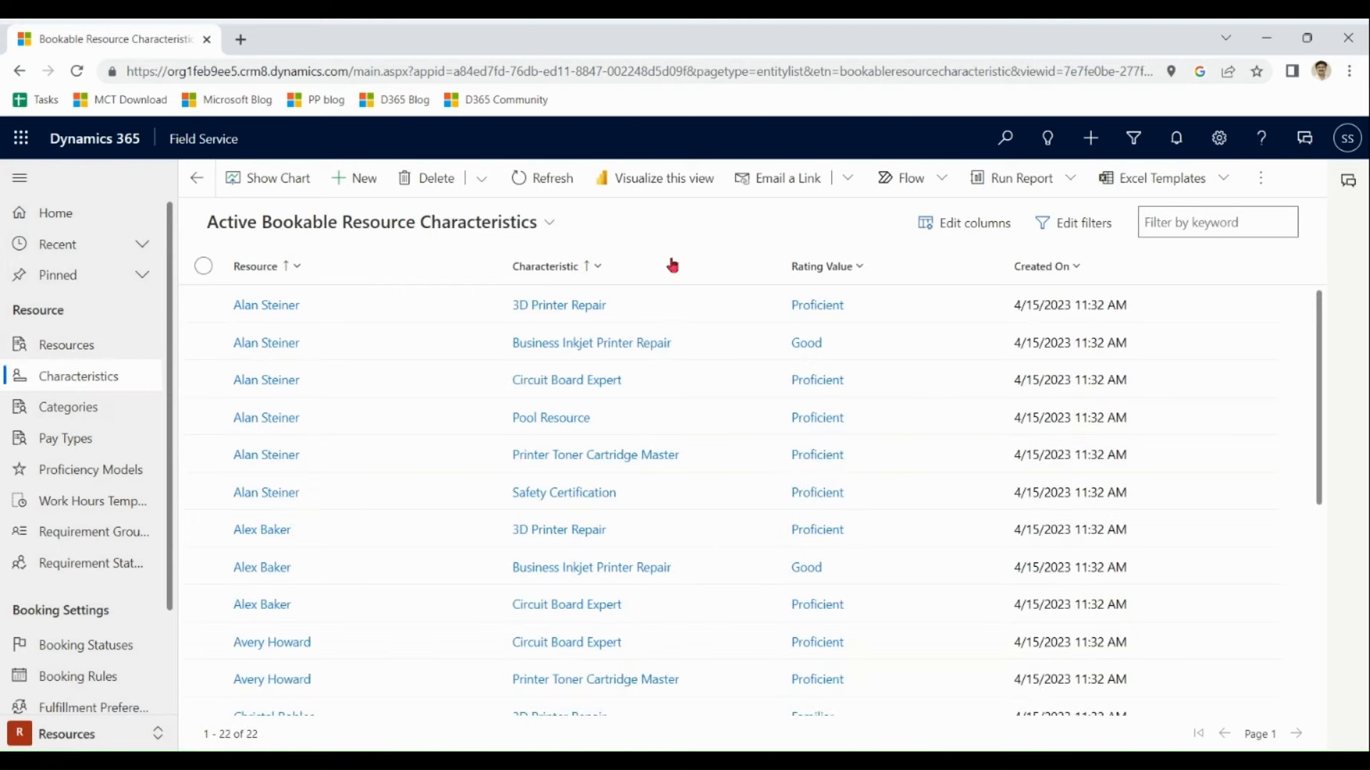
pyautogui.click(65, 437)
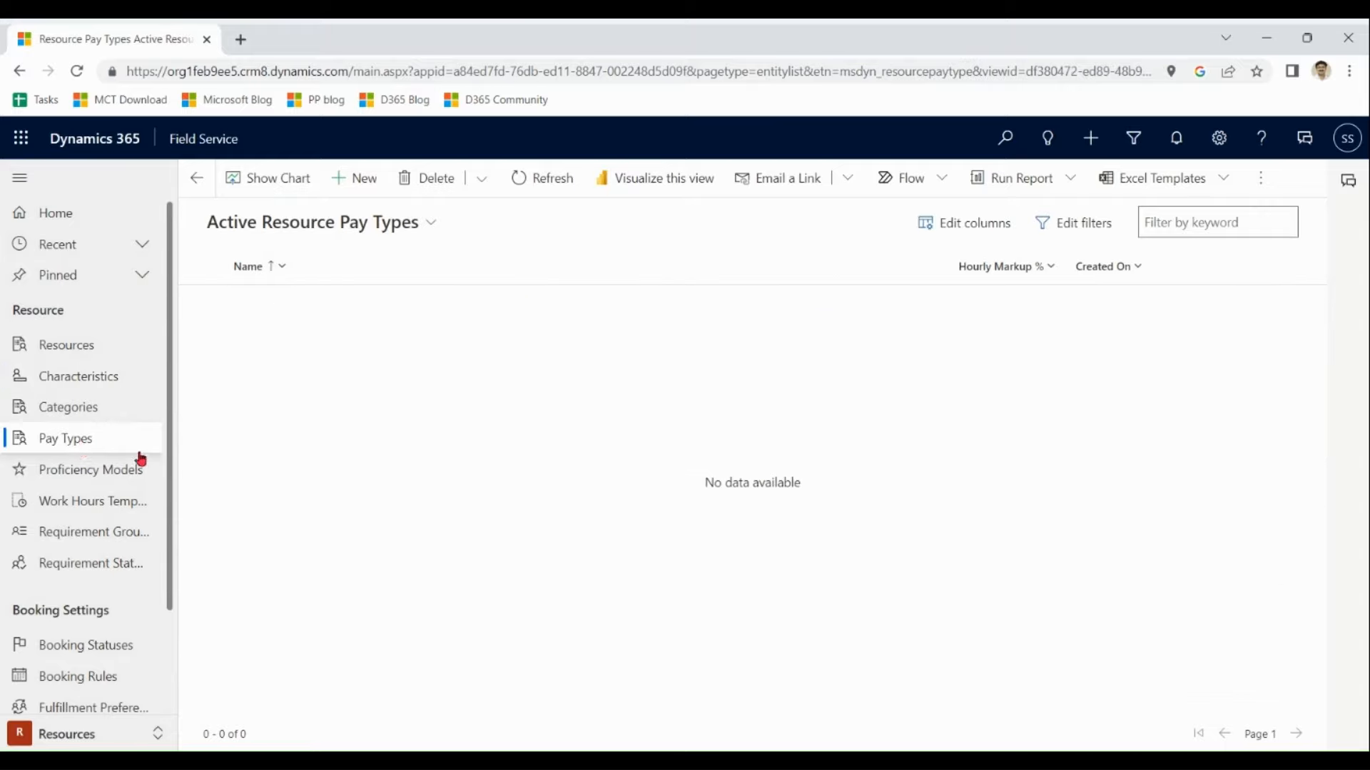
pyautogui.scroll(-3)
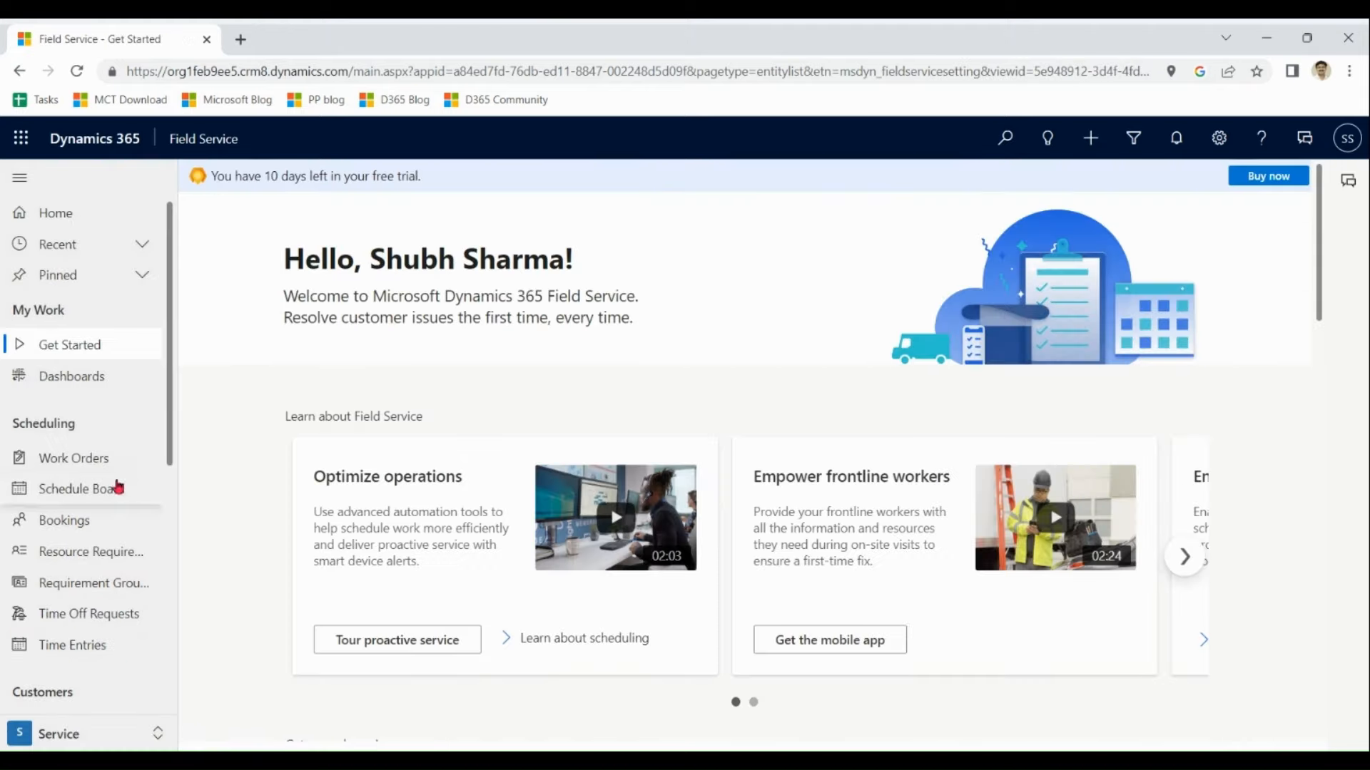
pyautogui.click(82, 488)
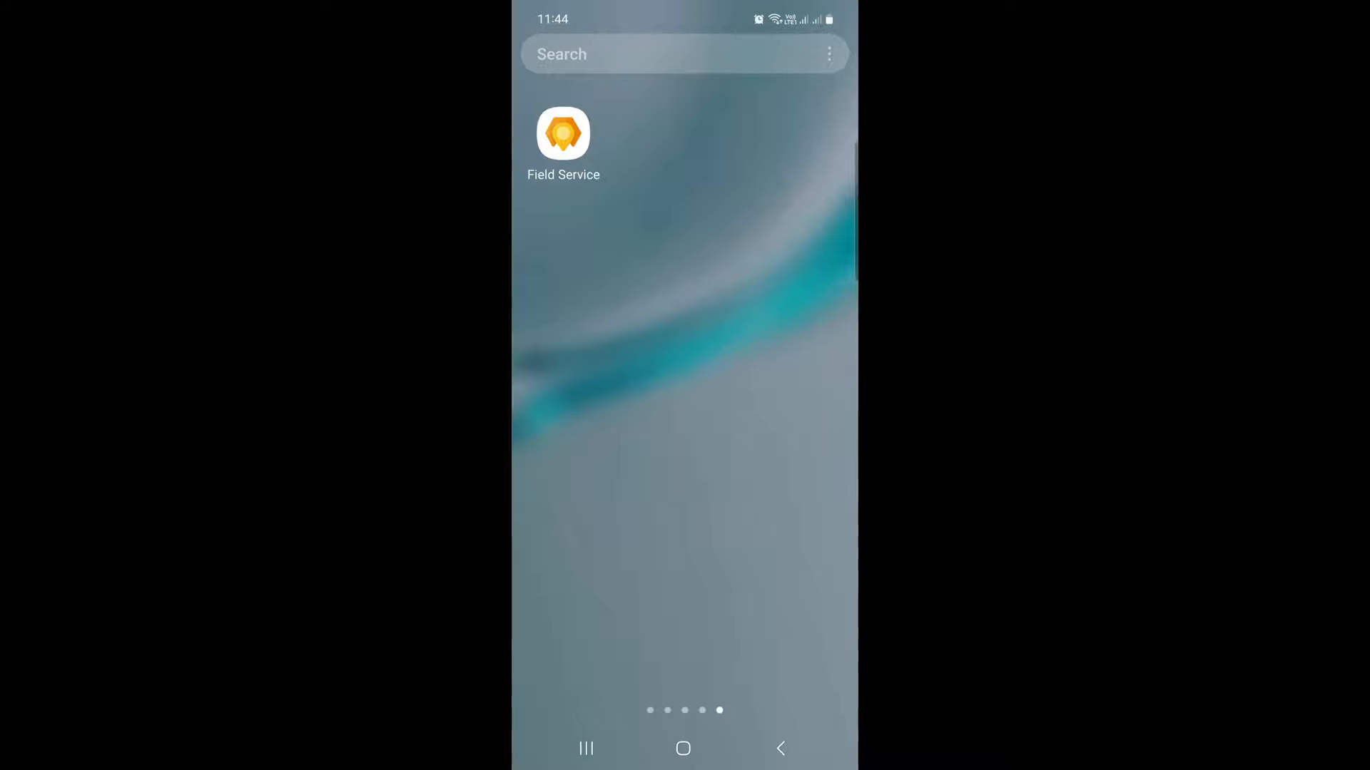
# Launch the Field Service mobile app, open booking Sample_WO13739 and show its more-commands menu
pyautogui.click(563, 133)
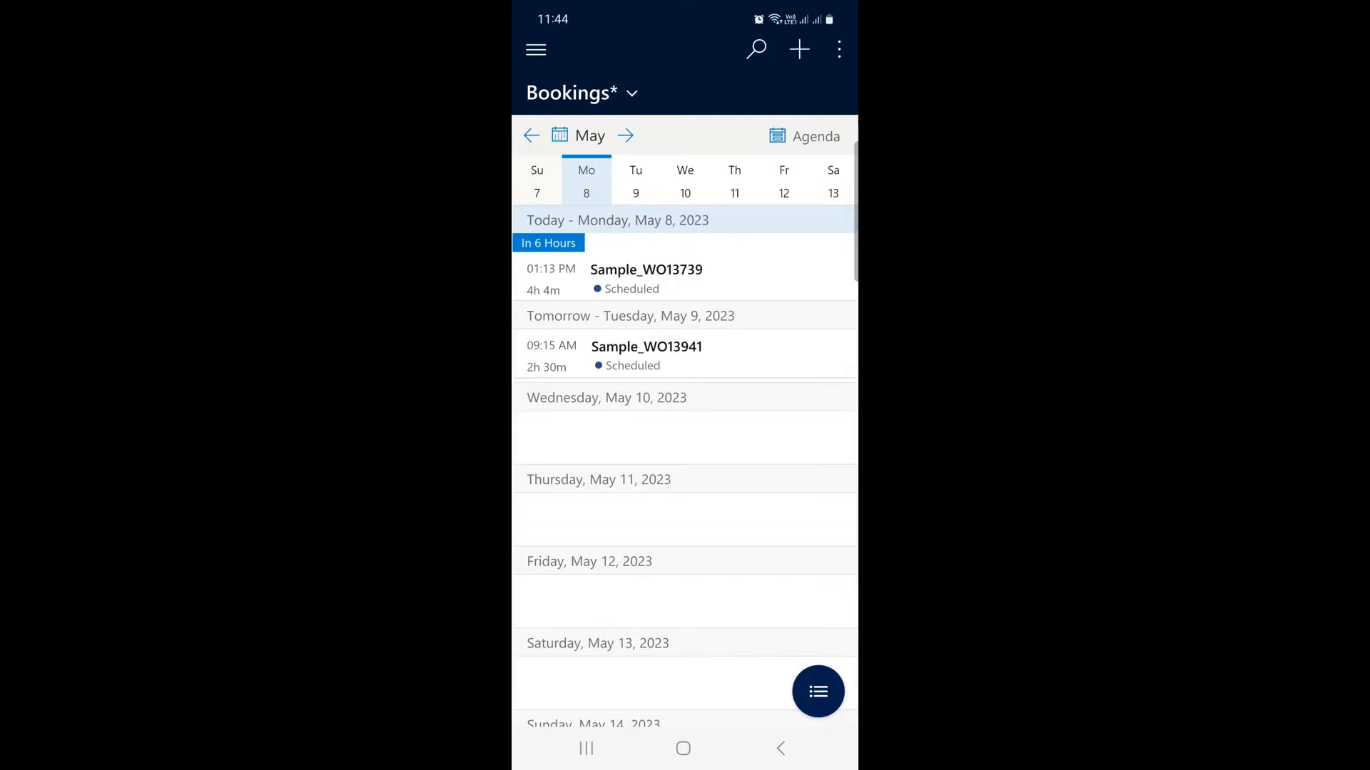
pyautogui.click(646, 277)
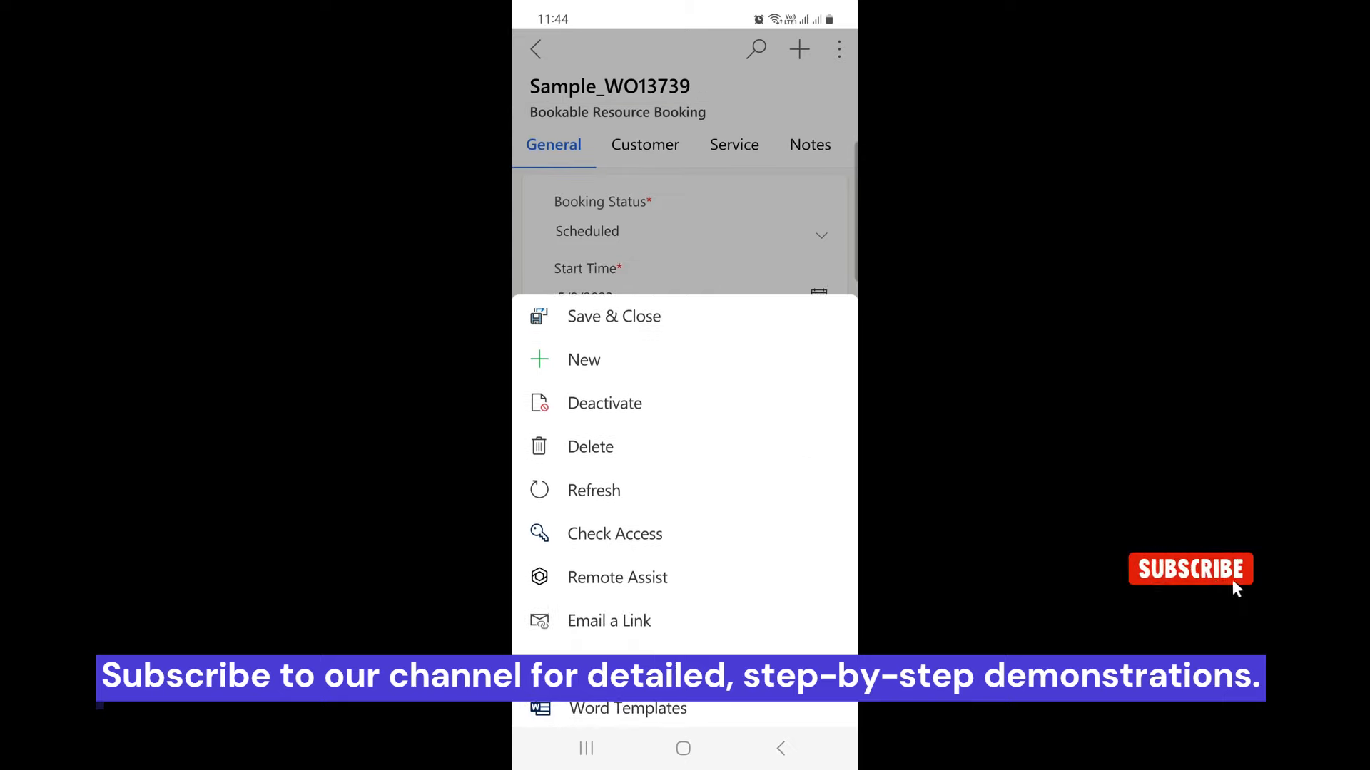
pyautogui.click(617, 578)
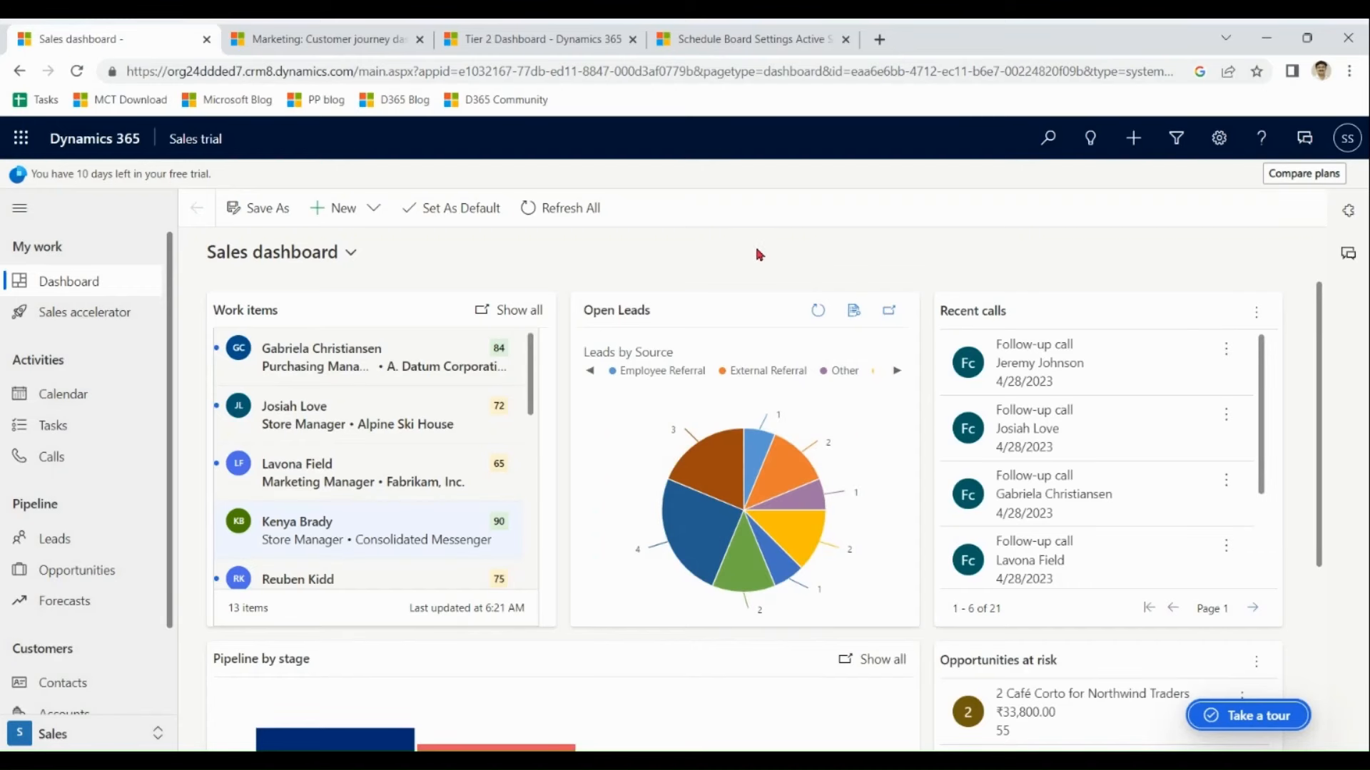
pyautogui.click(323, 39)
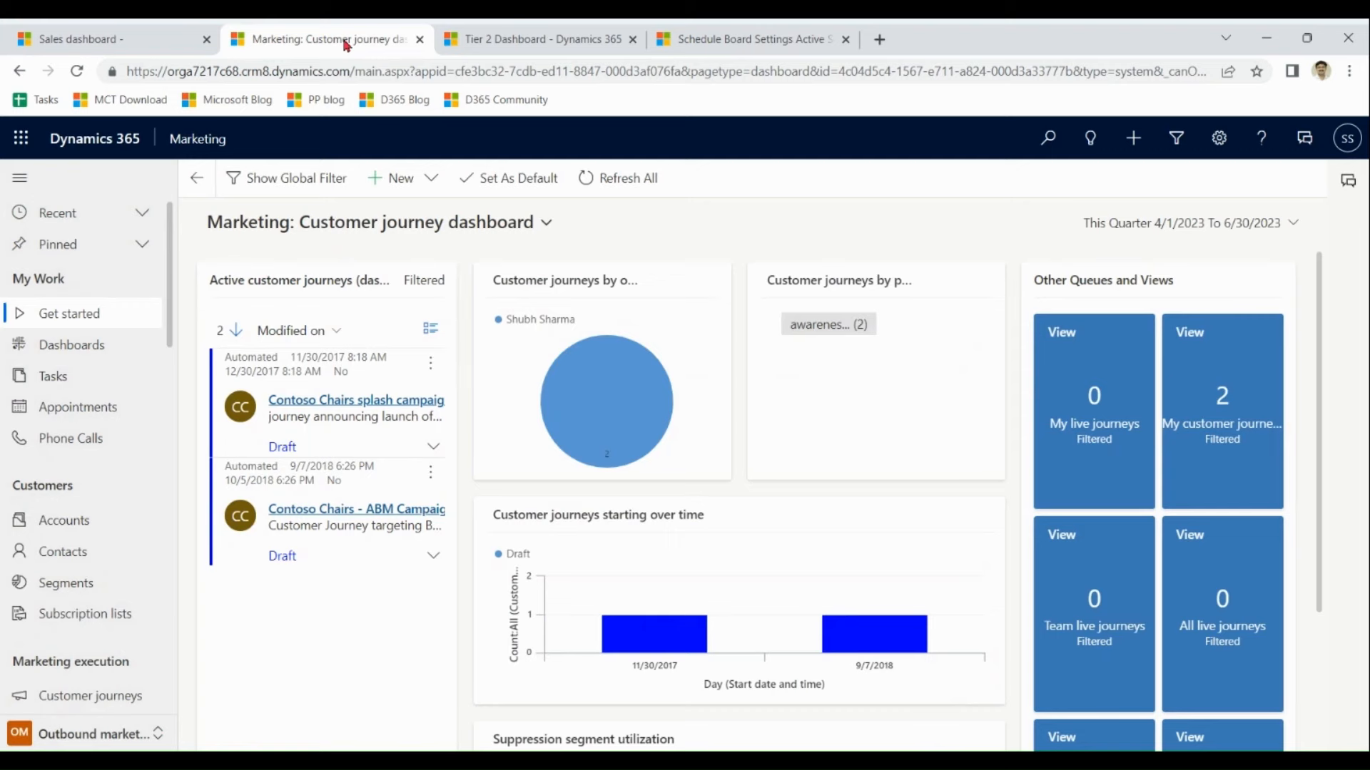
pyautogui.click(537, 39)
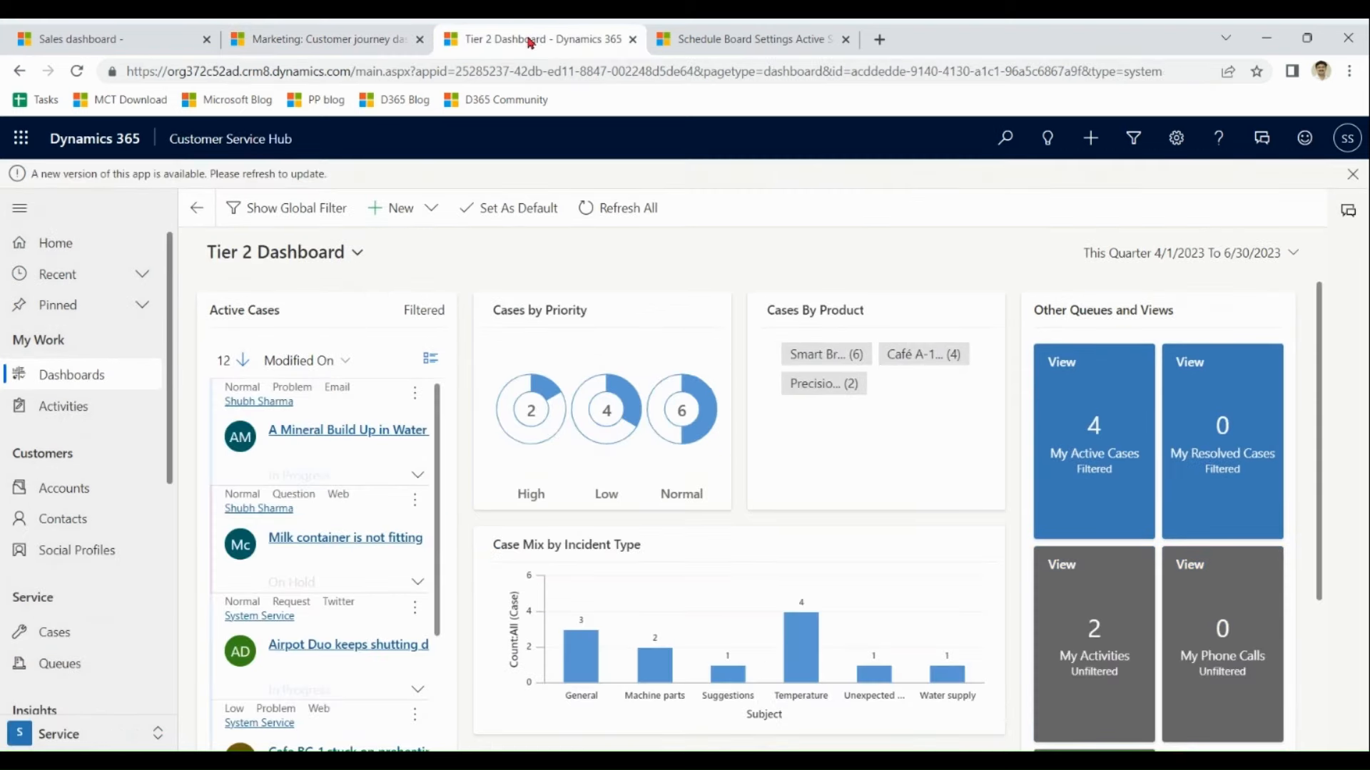
pyautogui.click(751, 38)
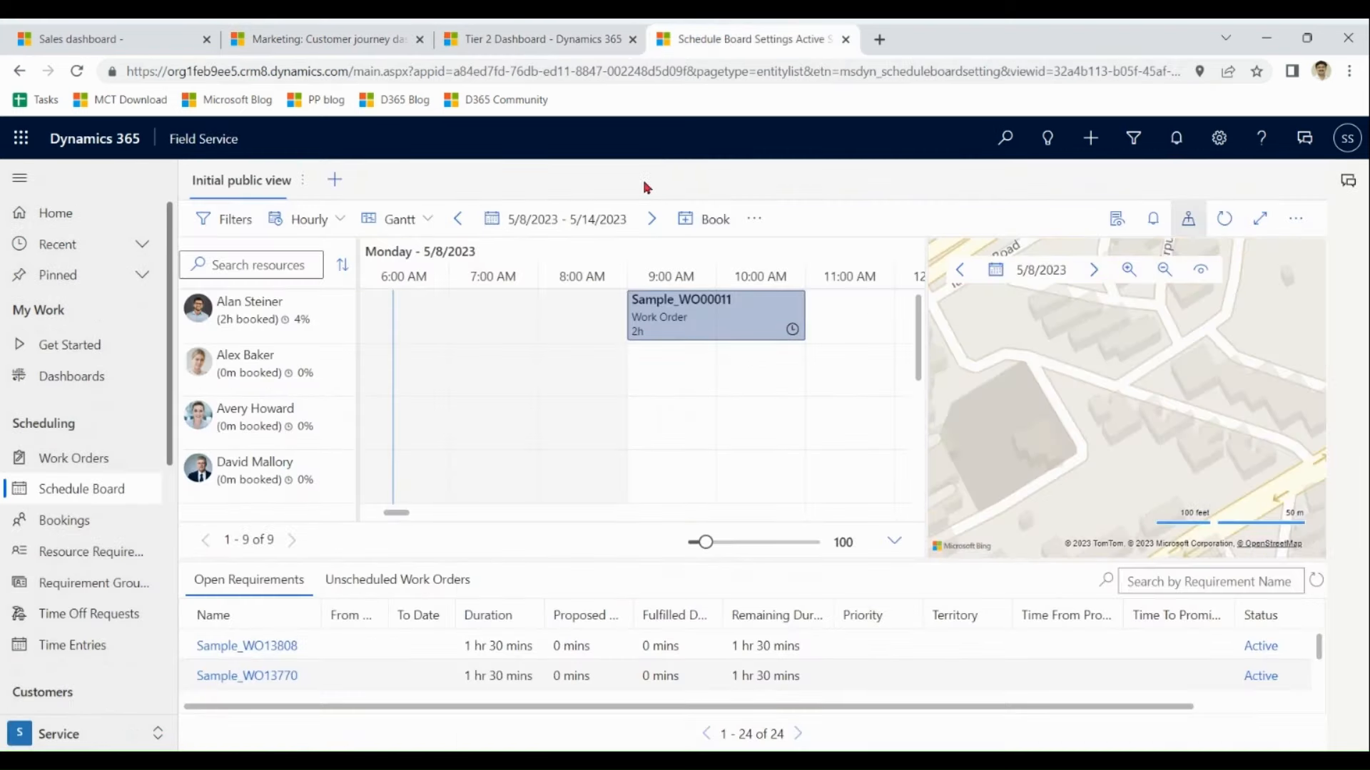
pyautogui.click(105, 39)
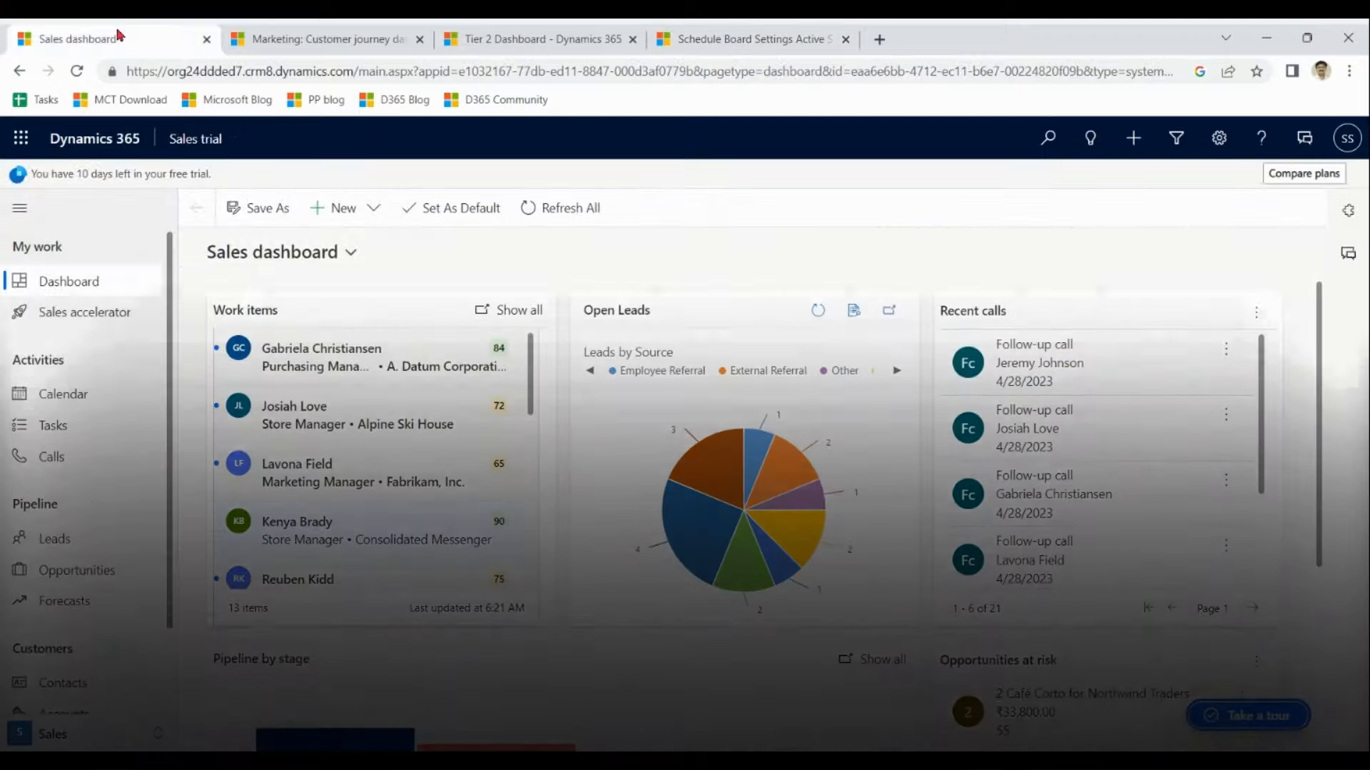